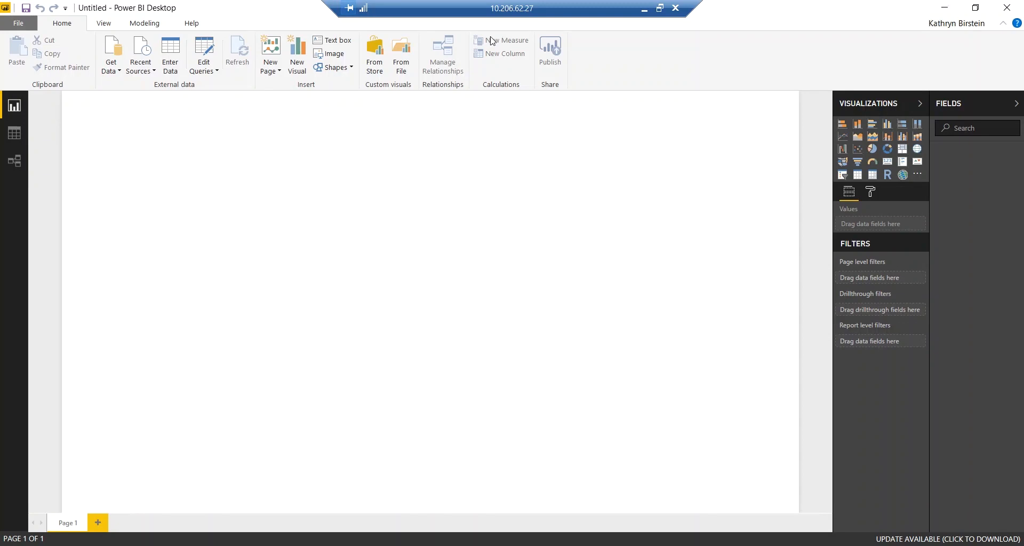
mouse_move(468, 147)
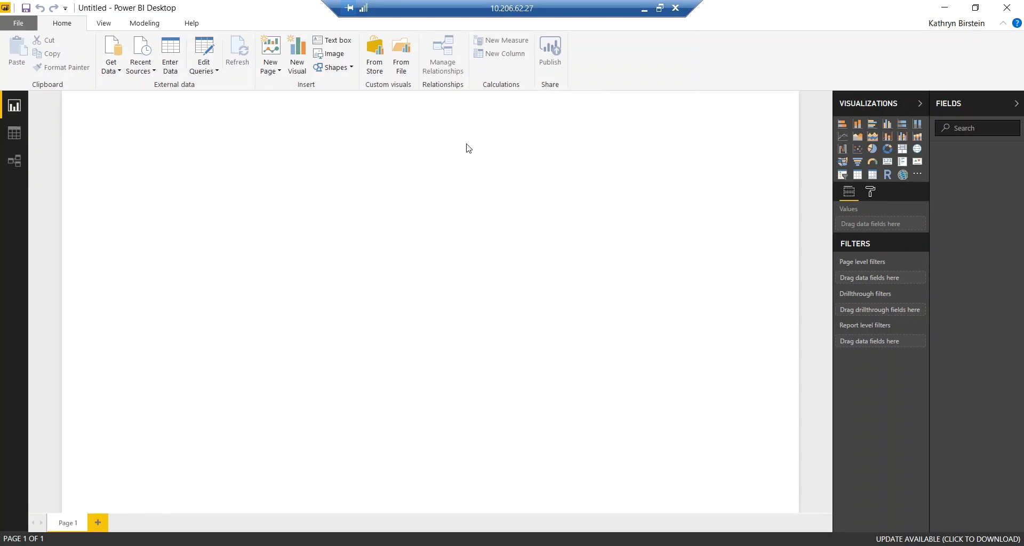
mouse_move(591, 59)
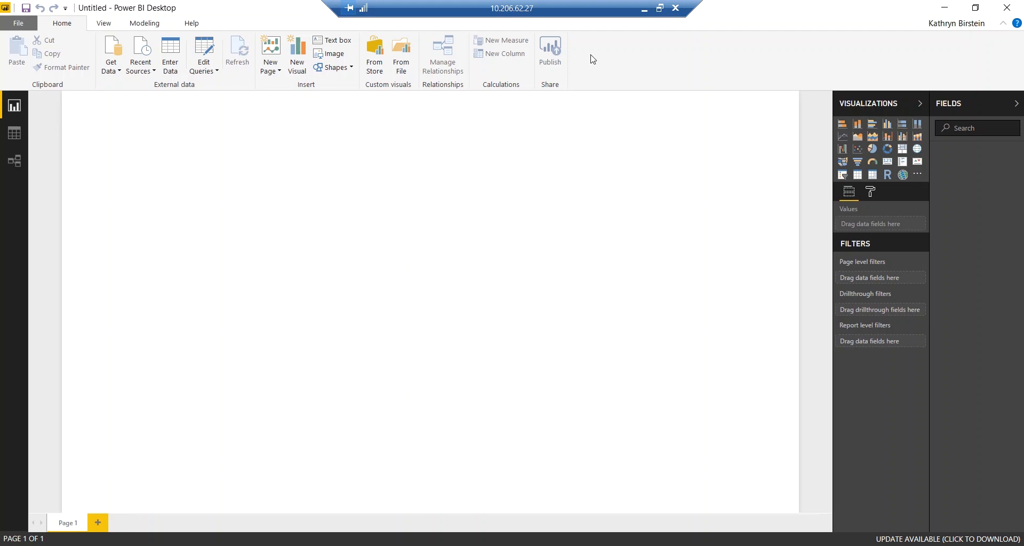
mouse_move(621, 50)
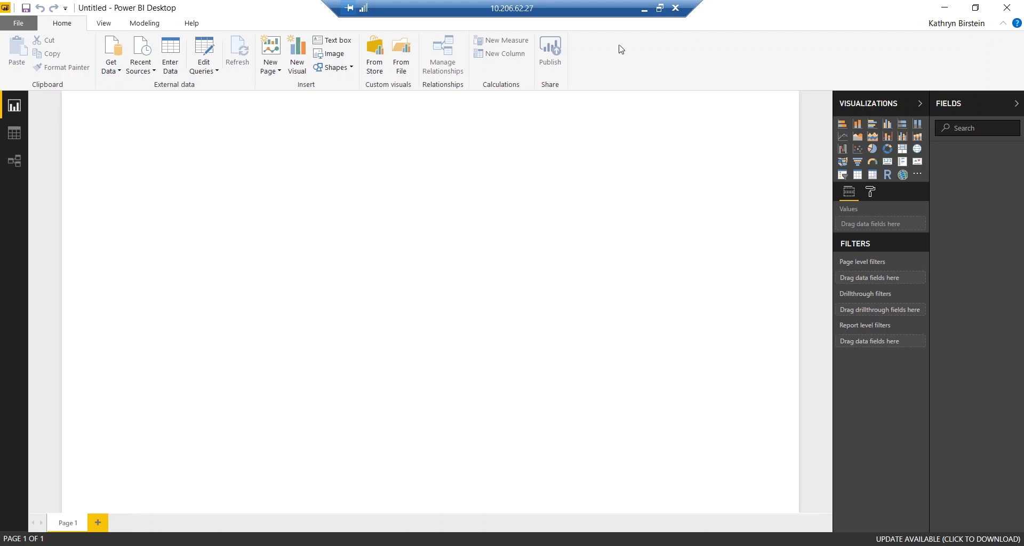
mouse_move(170, 45)
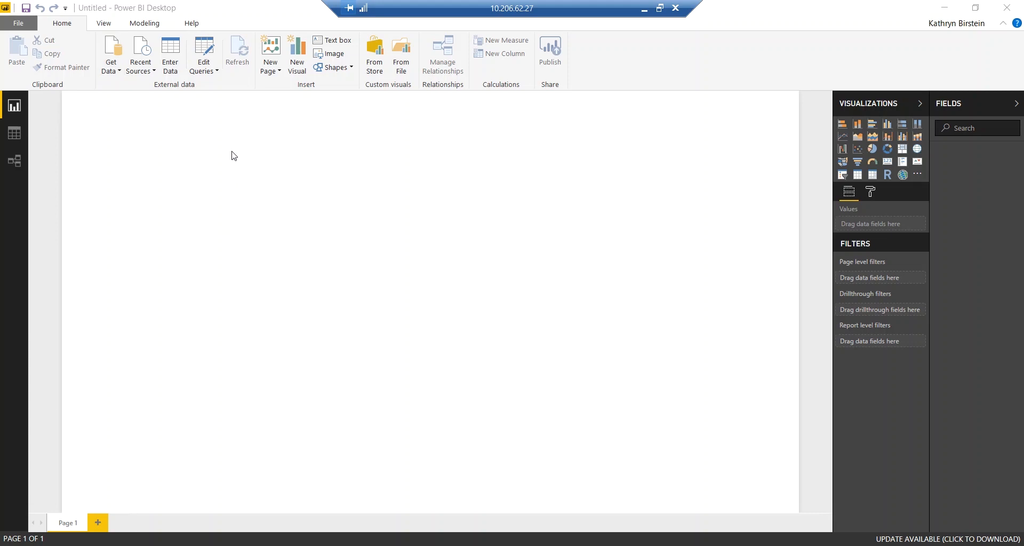
Step: Connect to the bluemetaldev.com domain through the Active Directory data source
click(111, 53)
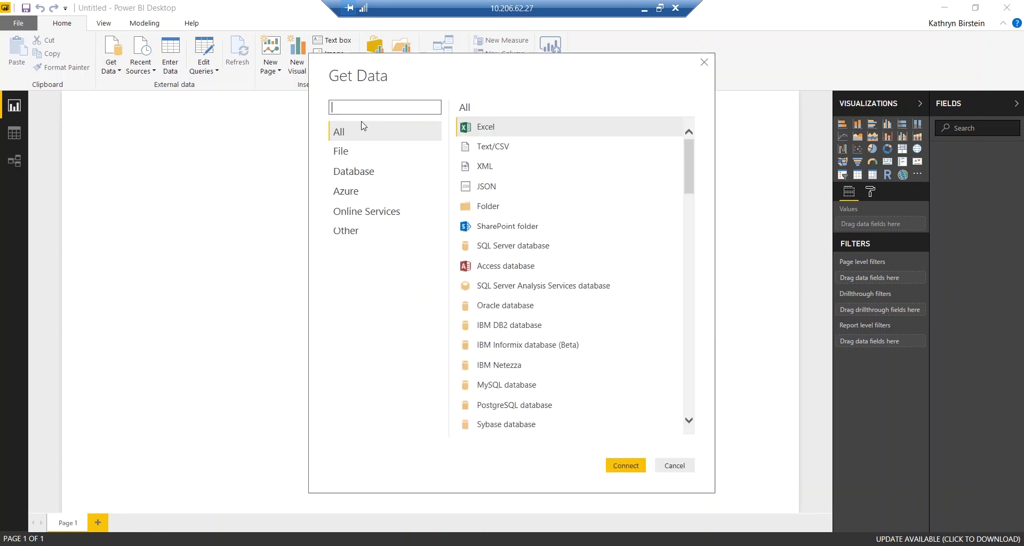
text(active dire)
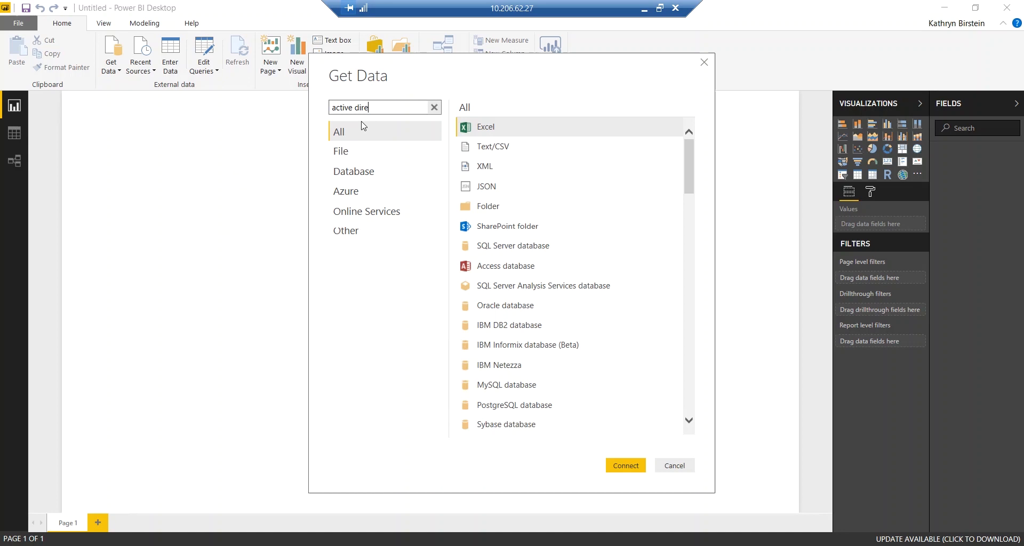
click(673, 465)
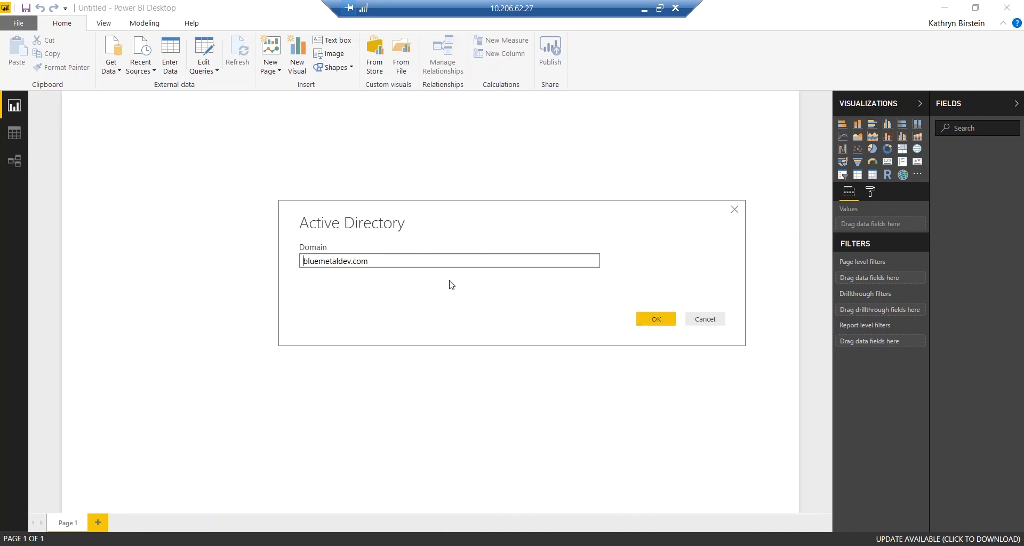
mouse_move(637, 329)
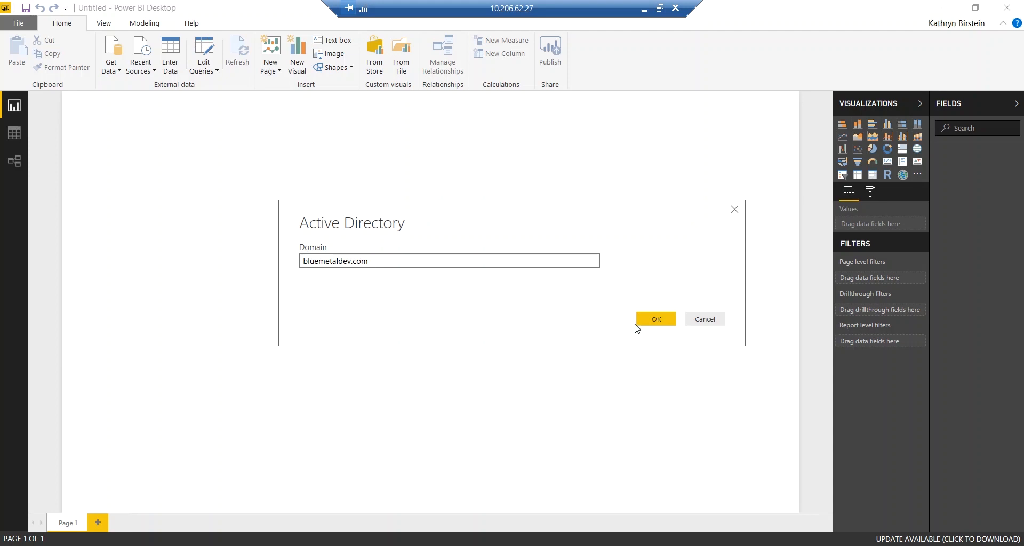
click(656, 319)
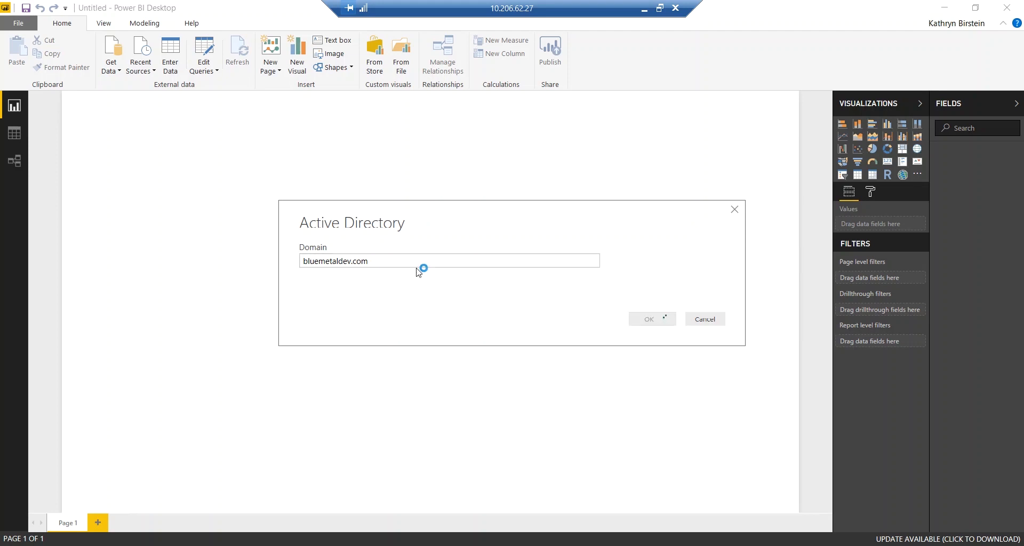
click(648, 319)
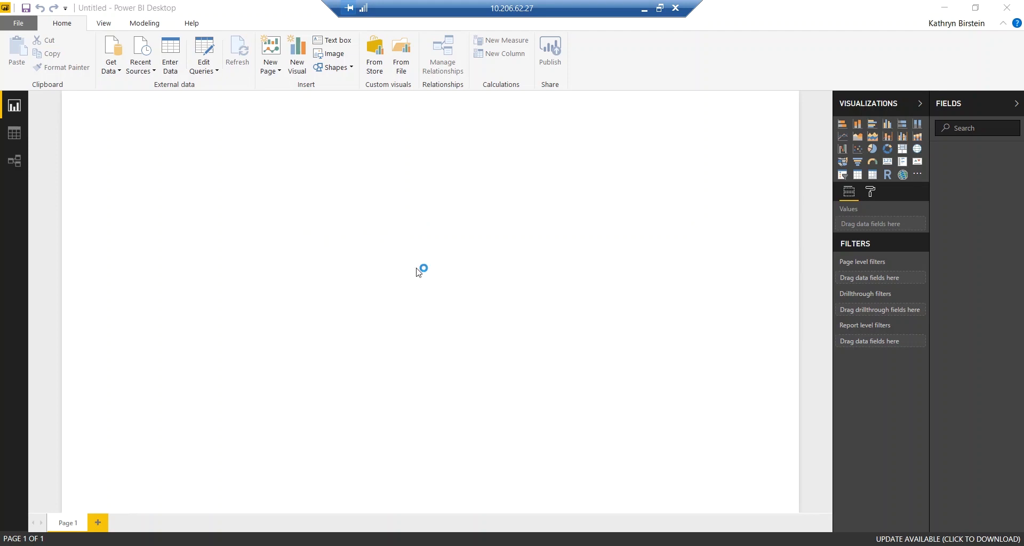
click(111, 52)
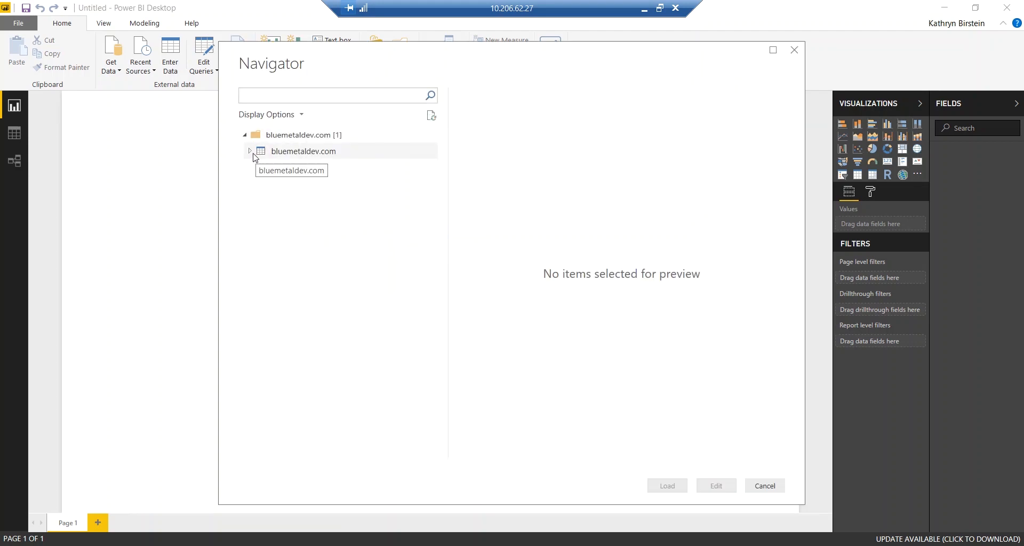
Step: Expand bluemetaldev.com in Navigator and load its computer table
click(249, 151)
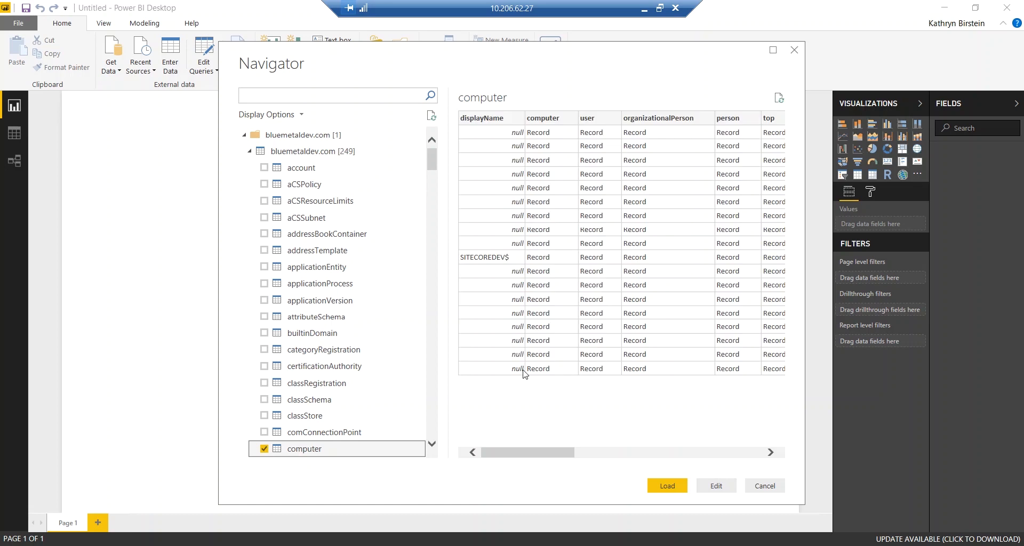
mouse_move(667, 485)
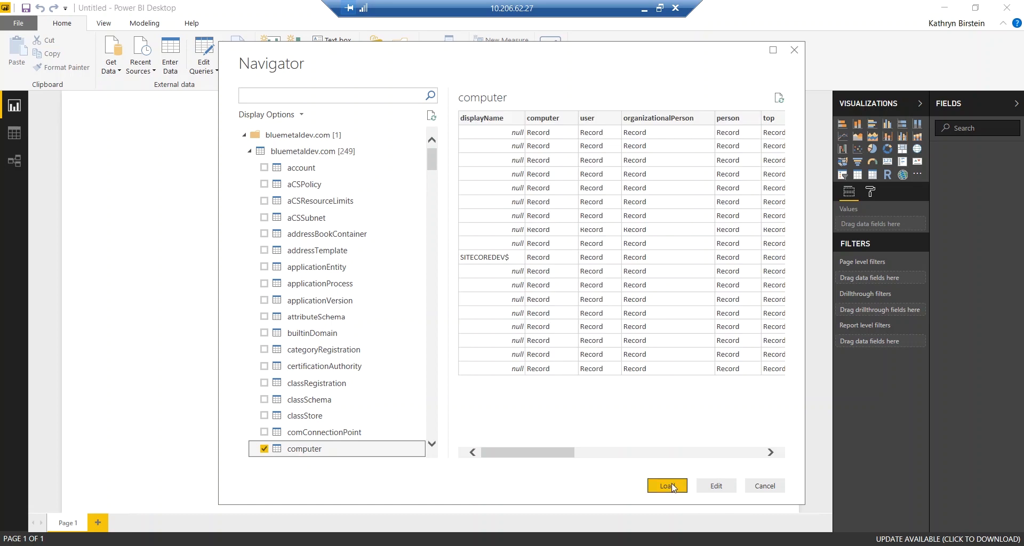
click(667, 485)
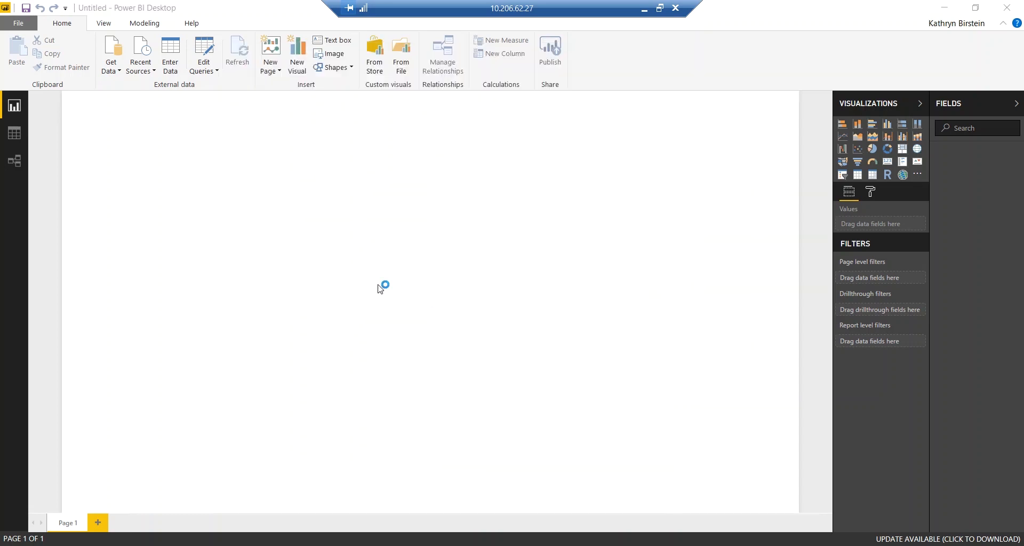
click(285, 98)
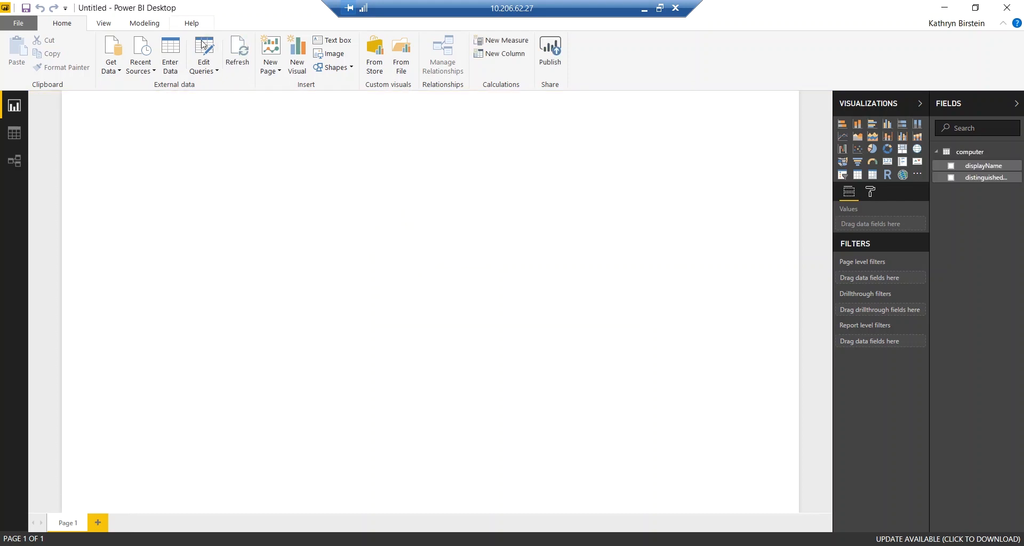
Step: Open the computer query in Query Editor and show the computer column's expand field list
click(204, 53)
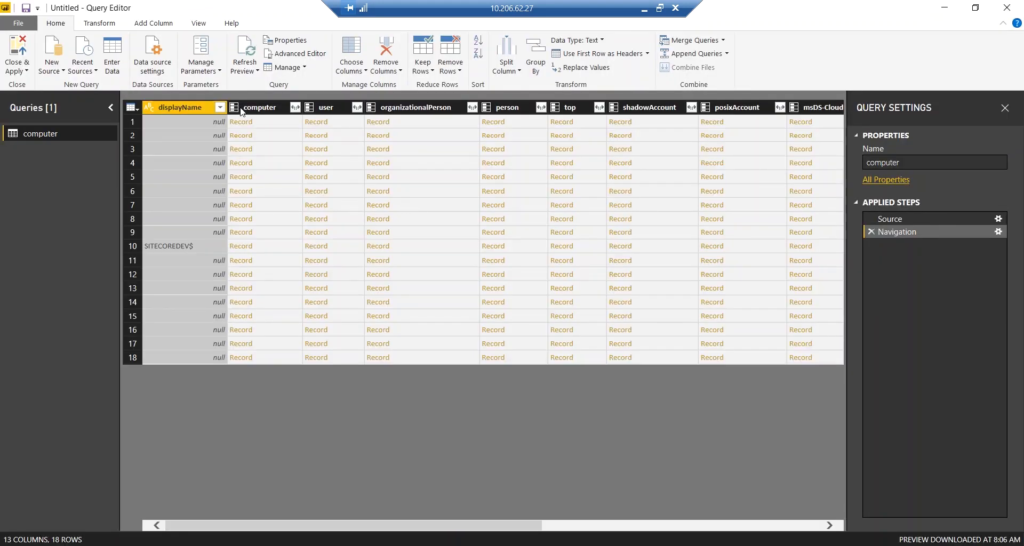
mouse_move(268, 131)
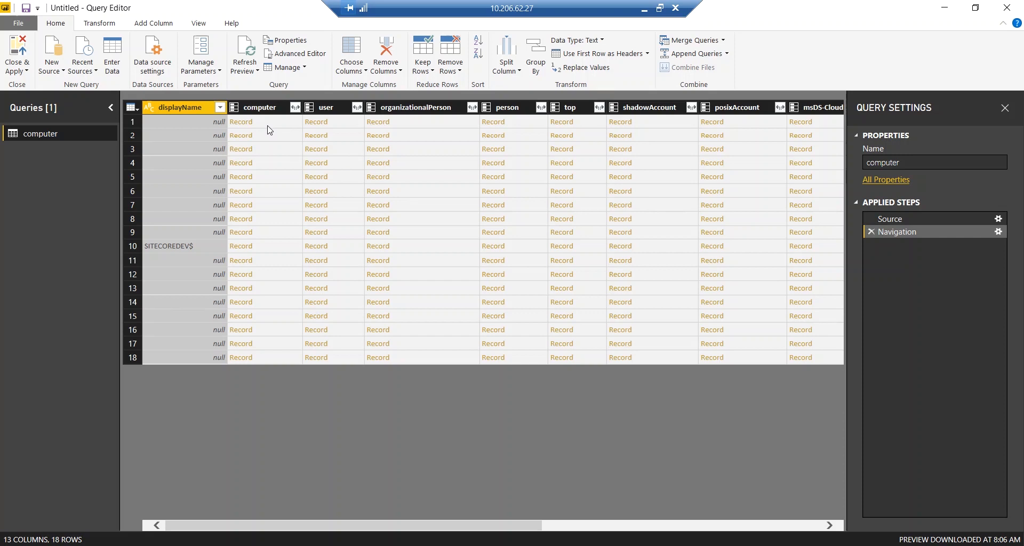
mouse_move(293, 110)
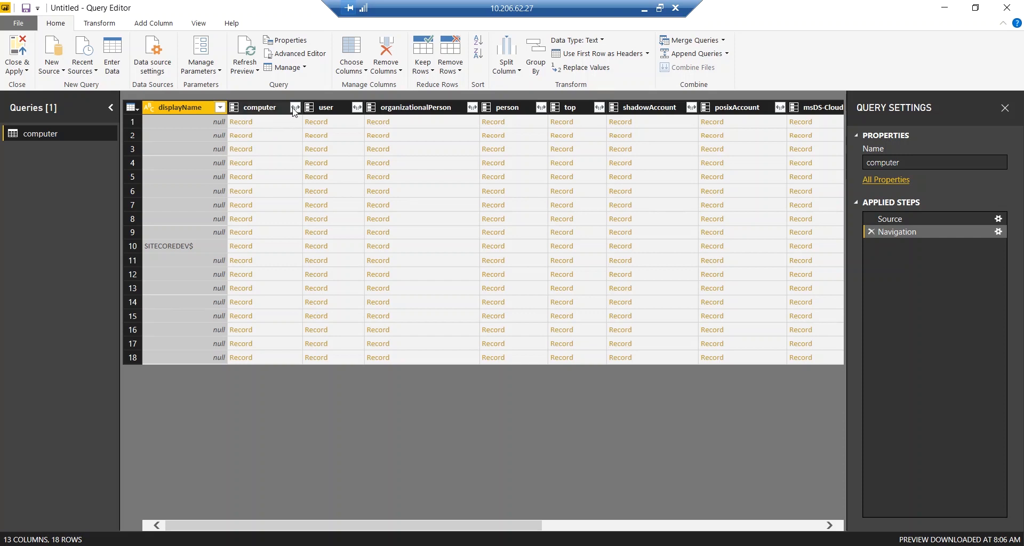
click(295, 108)
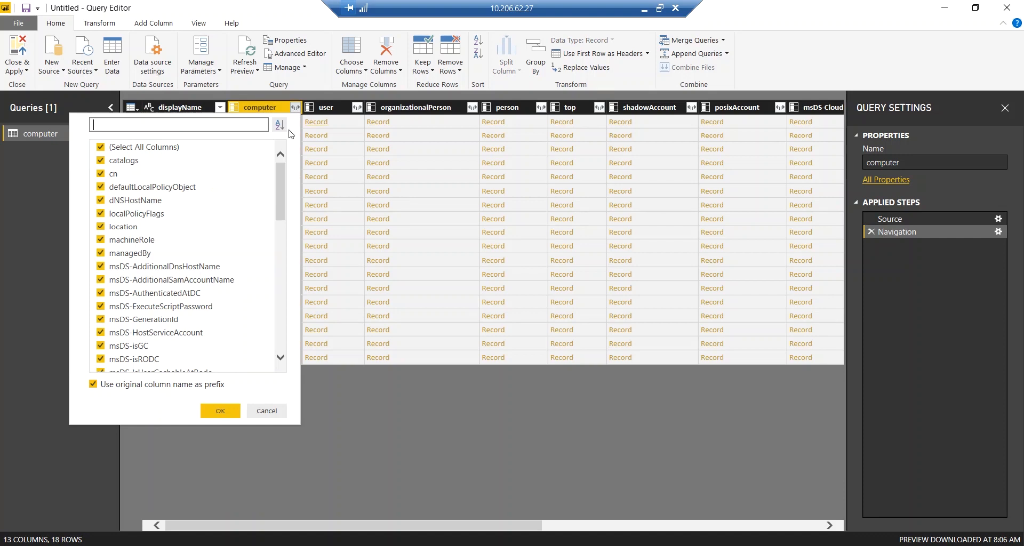
Step: Check only cn, dNSHostName, operatingSystem, operatingSystemServicePack and operatingSystemVersion for expansion
click(101, 147)
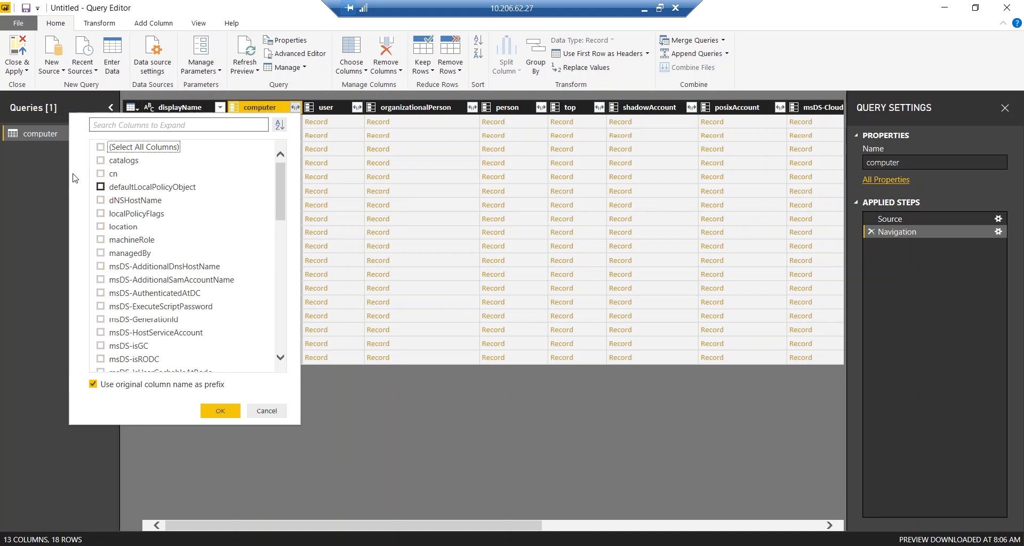
click(101, 174)
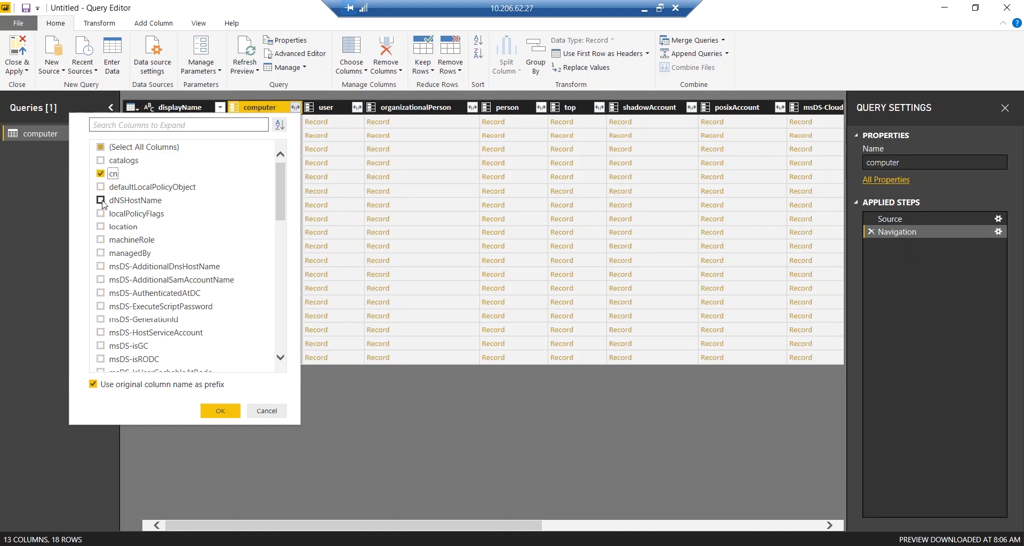
click(100, 200)
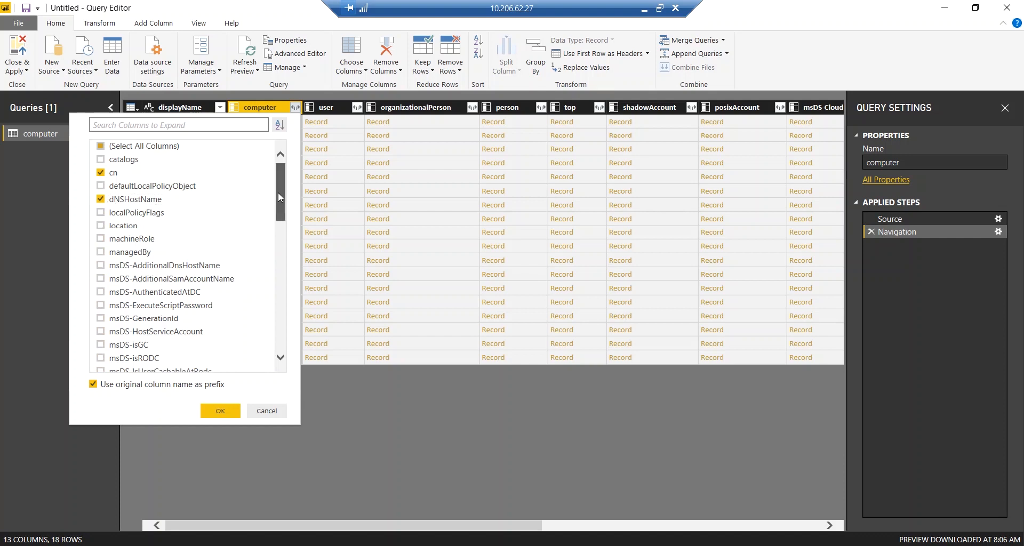
scroll(down, 3)
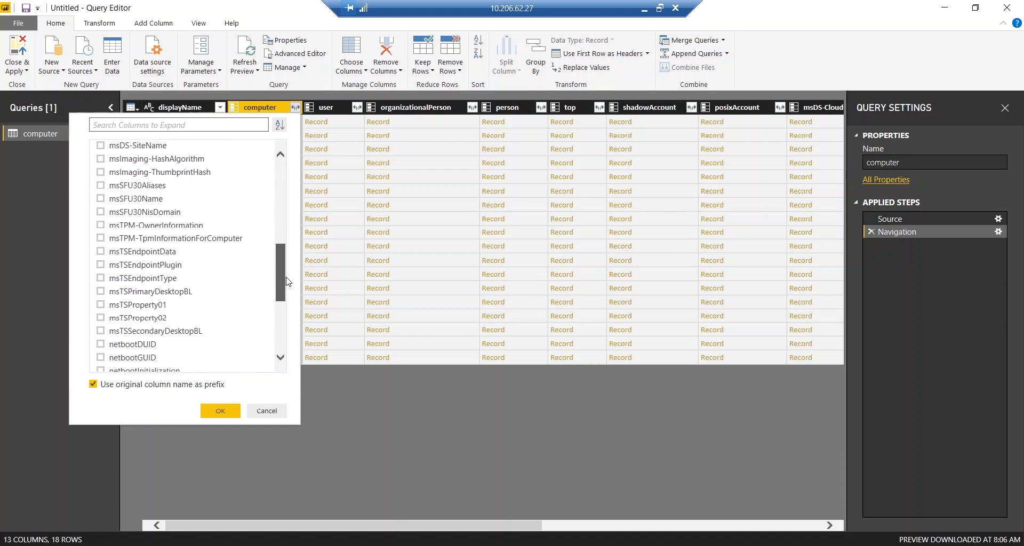
scroll(down, 3)
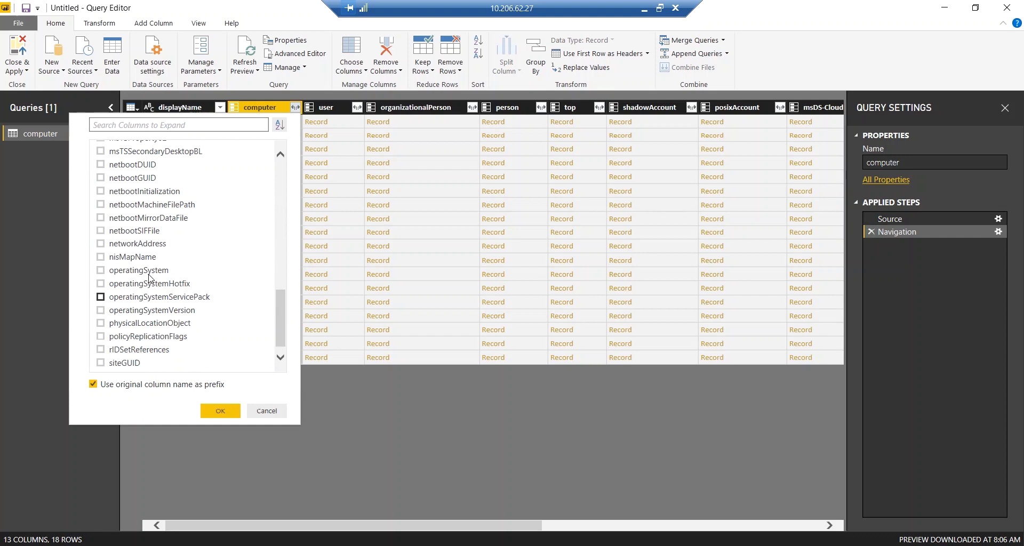
click(100, 270)
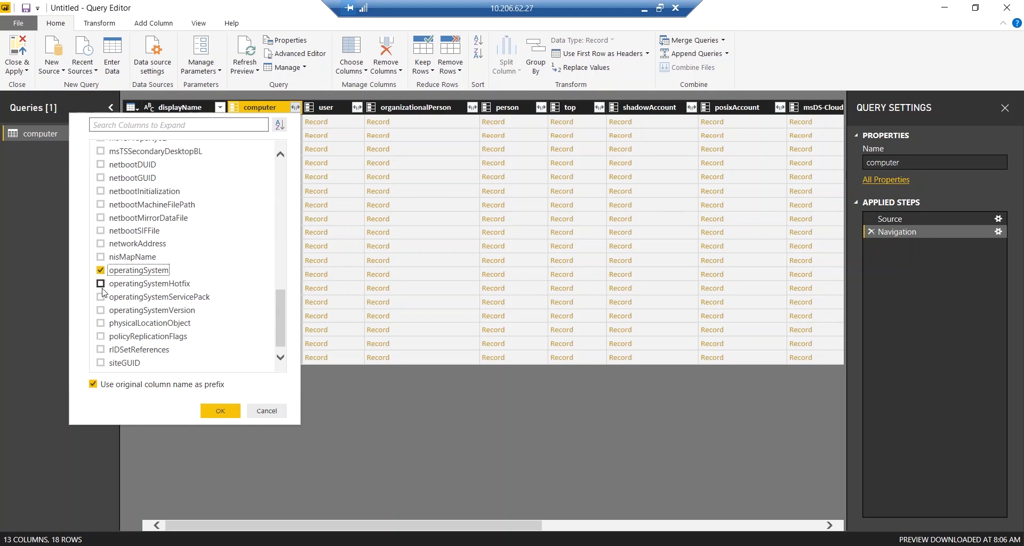
click(99, 297)
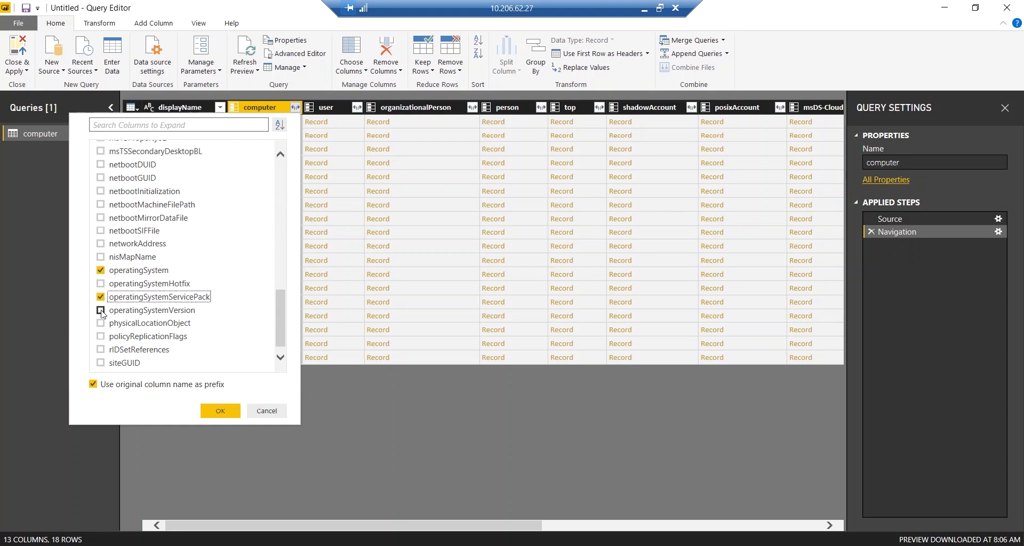
click(99, 311)
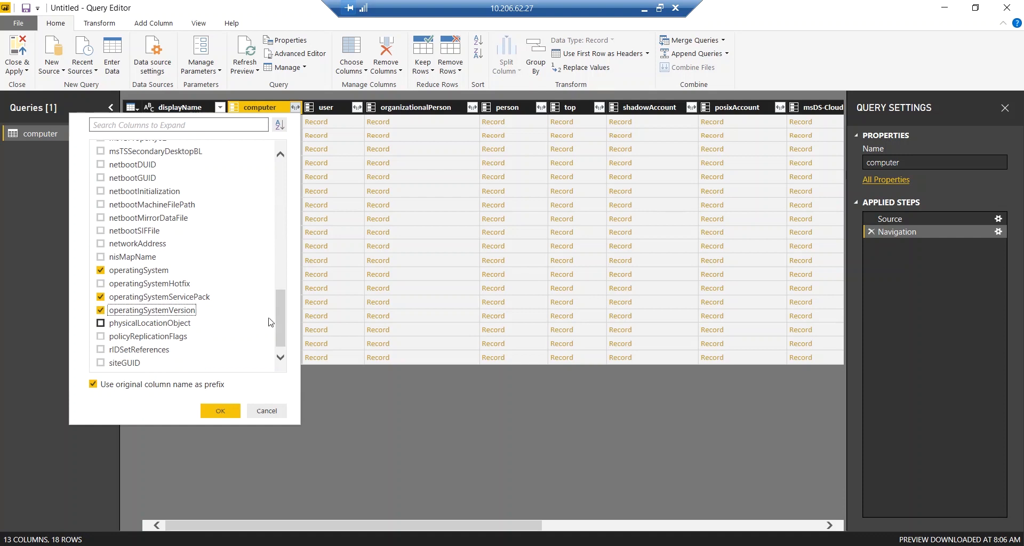
scroll(down, 3)
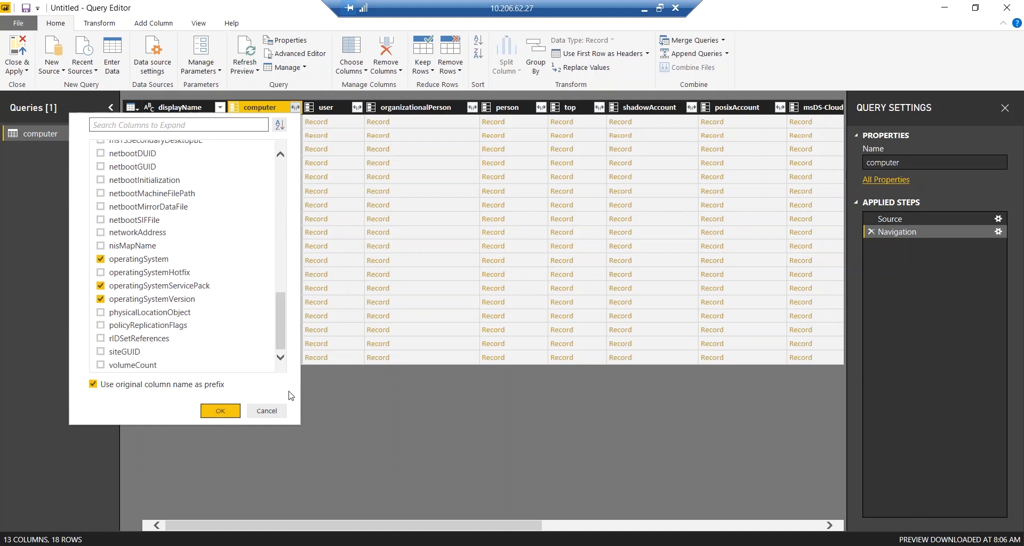
Step: Expand the five chosen computer fields into columns and sort ascending by computer.cn
click(221, 411)
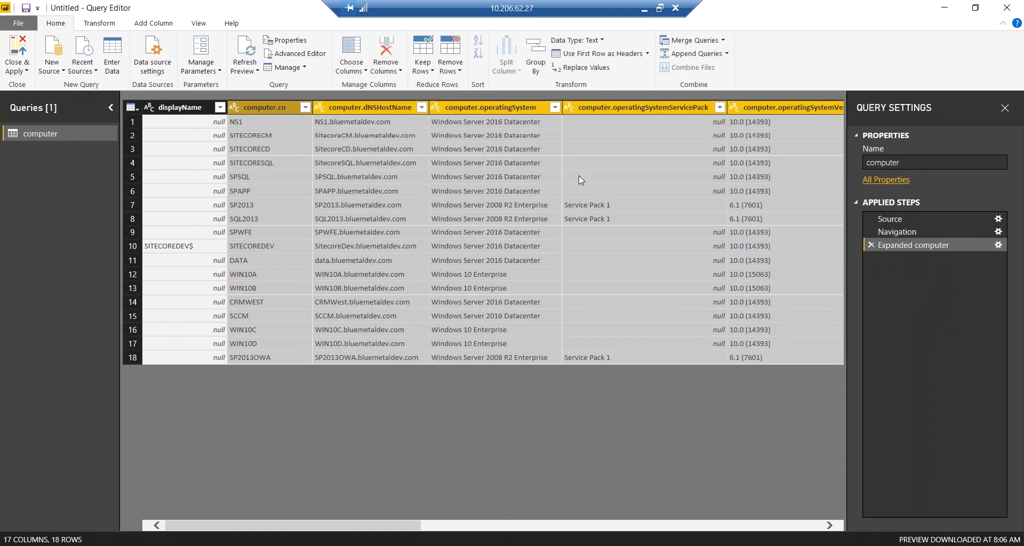
mouse_move(436, 111)
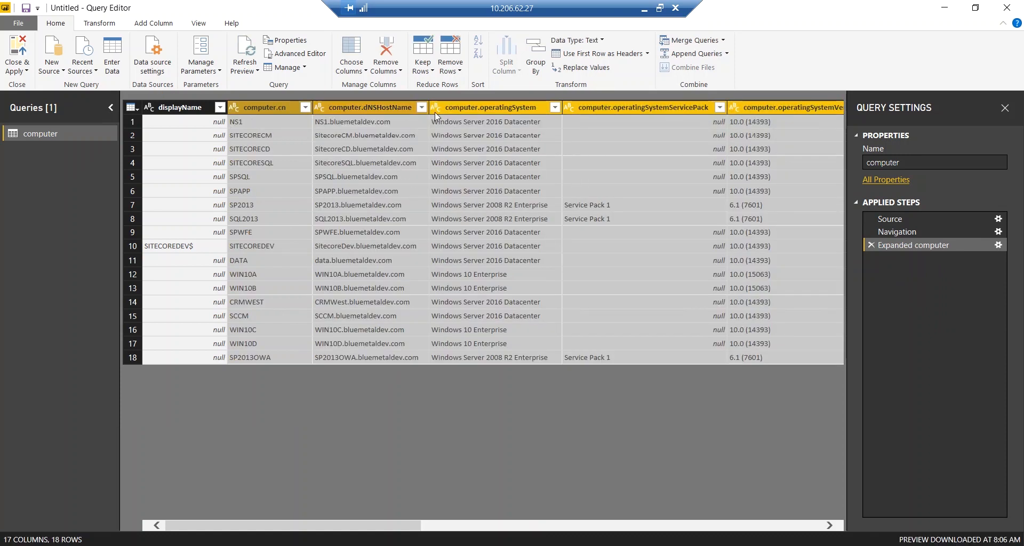
mouse_move(511, 131)
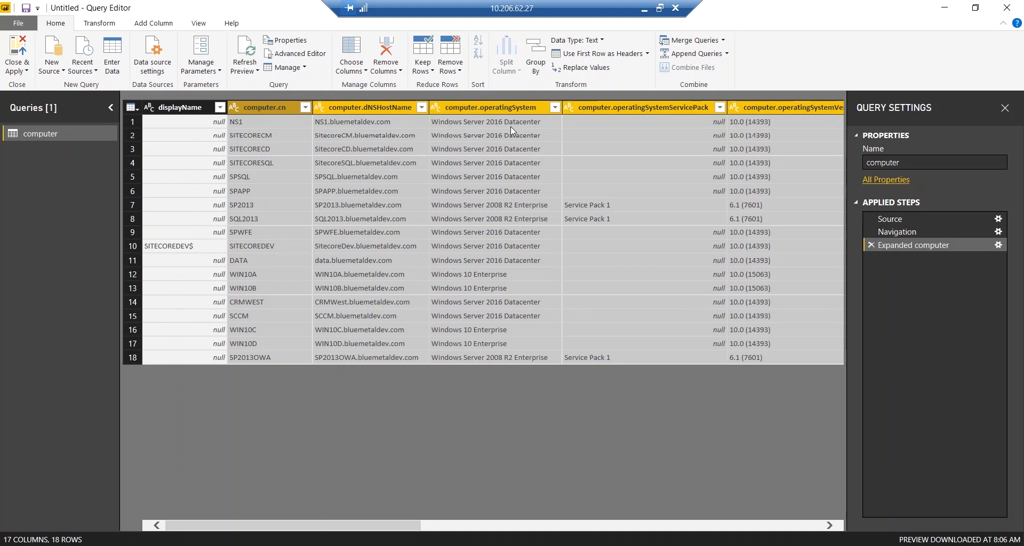
mouse_move(501, 124)
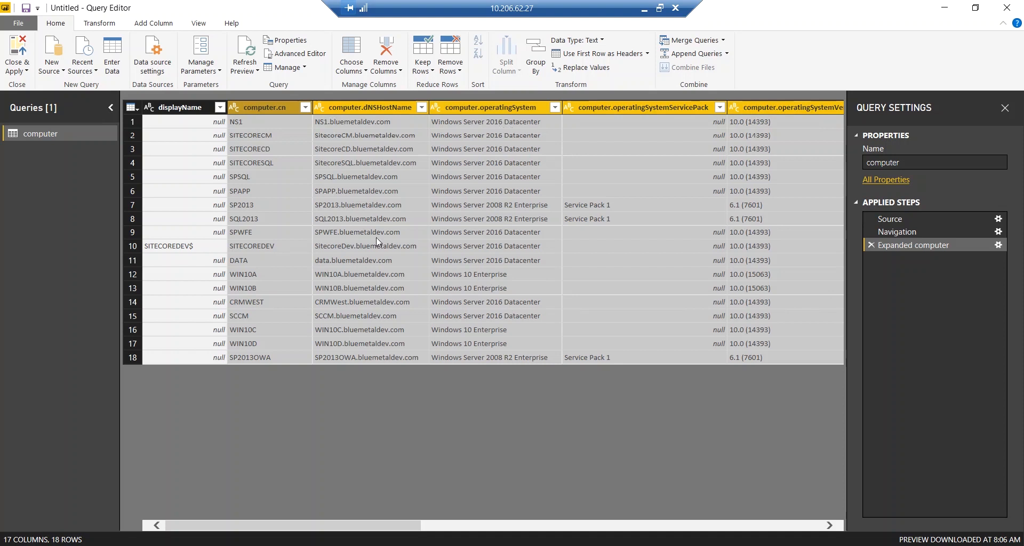
click(305, 107)
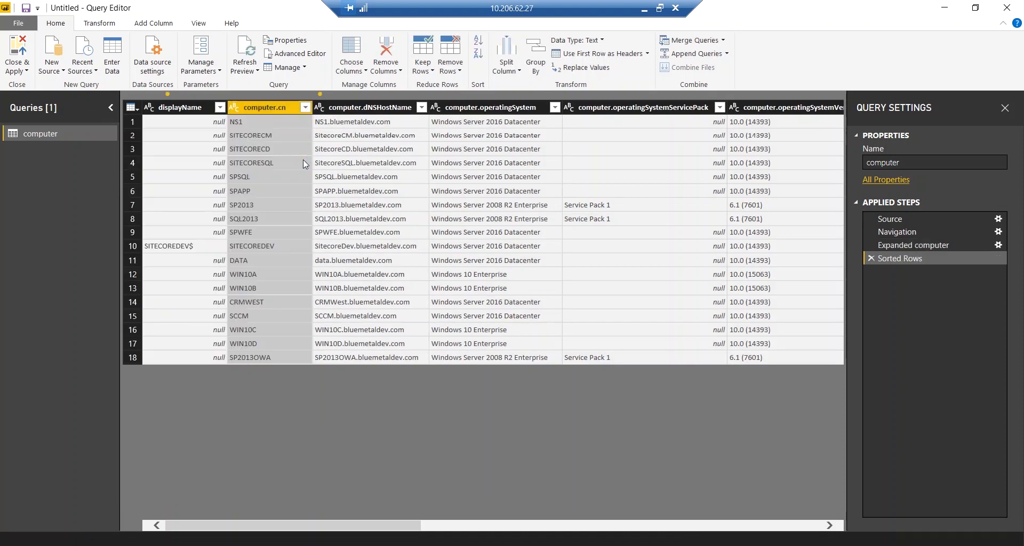
Step: Scroll the sorted table right and select the user record column
click(264, 107)
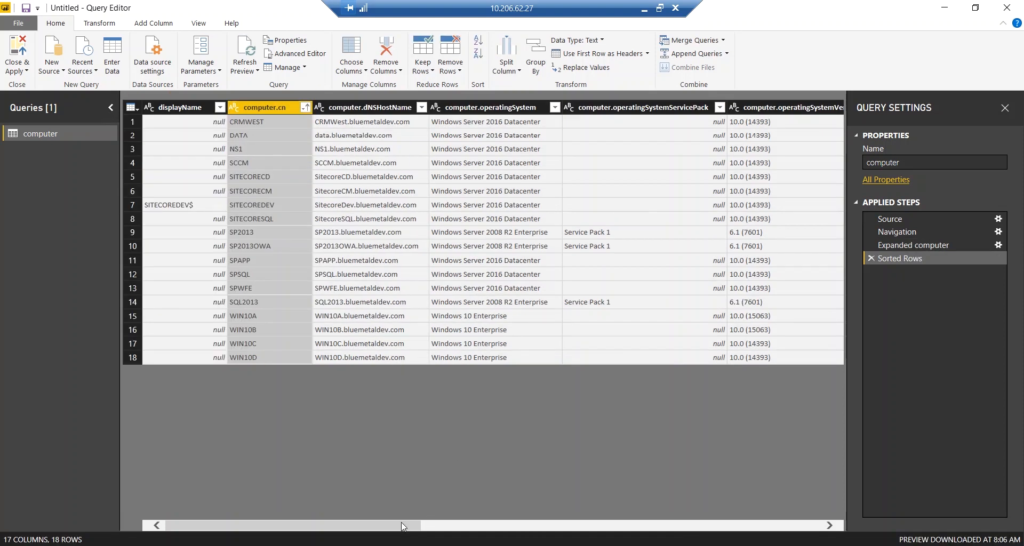
scroll(right, 3)
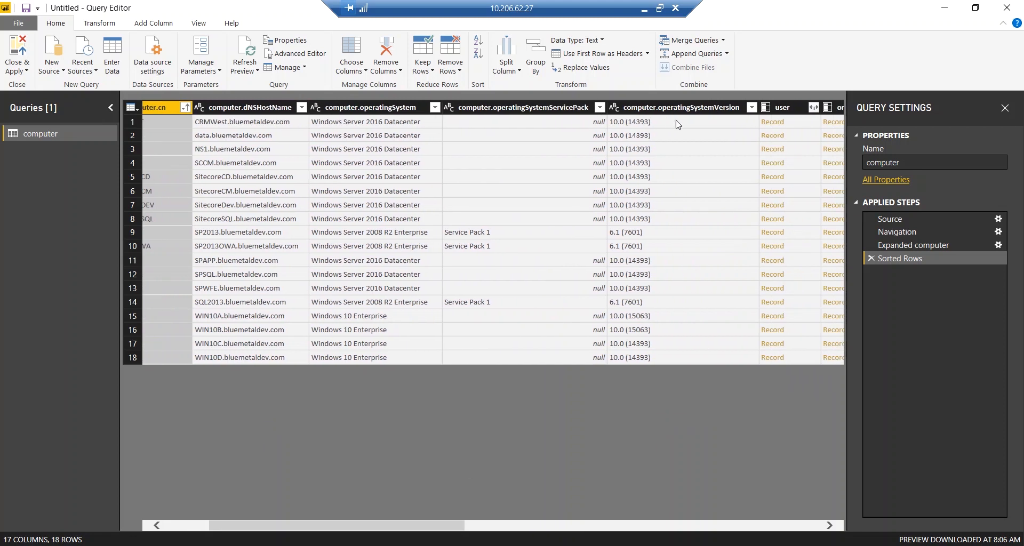
mouse_move(659, 125)
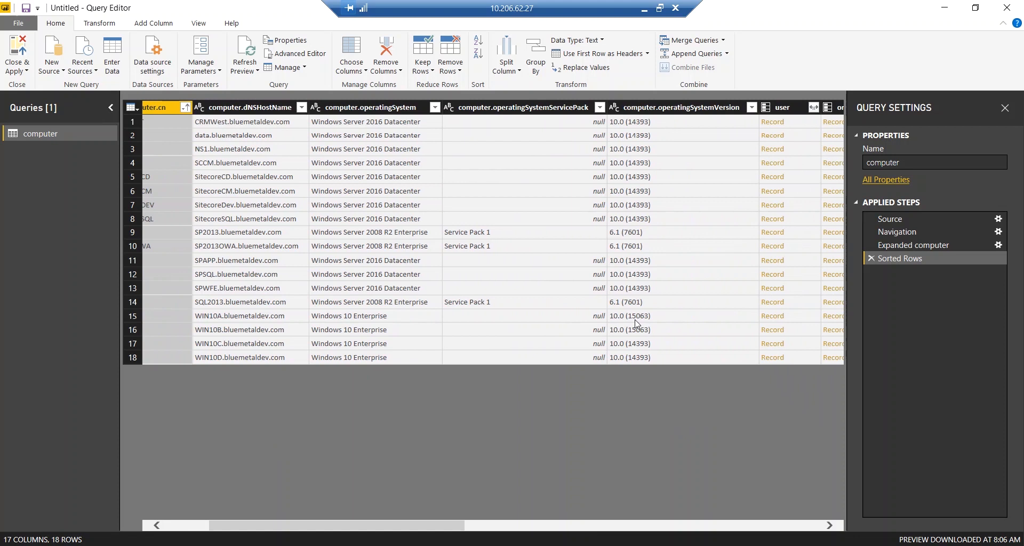
mouse_move(442, 346)
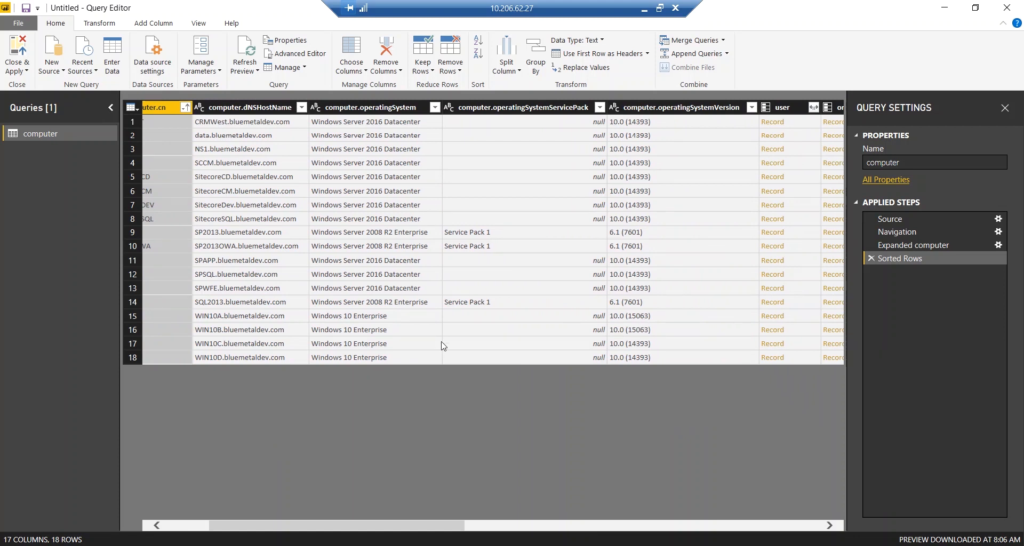
mouse_move(663, 352)
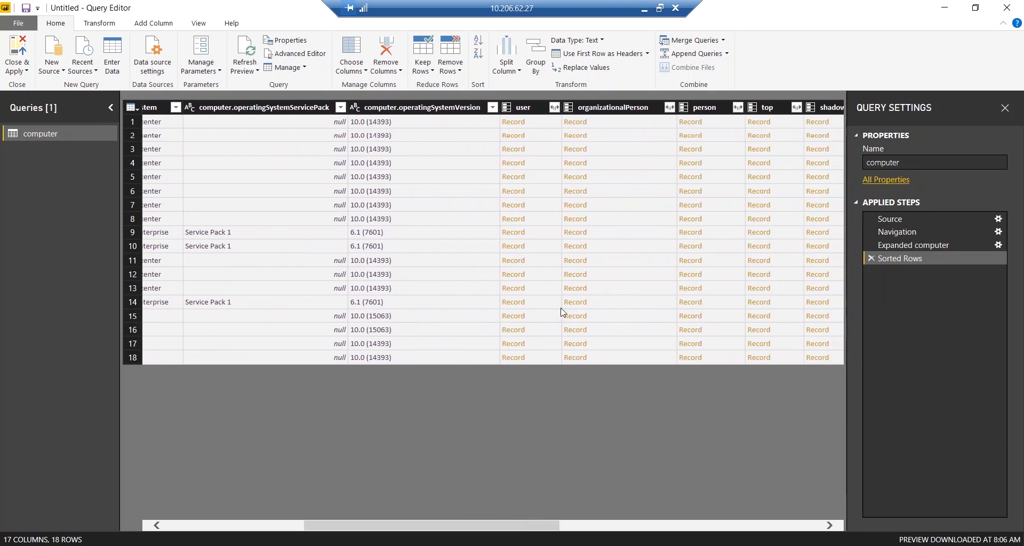
click(523, 108)
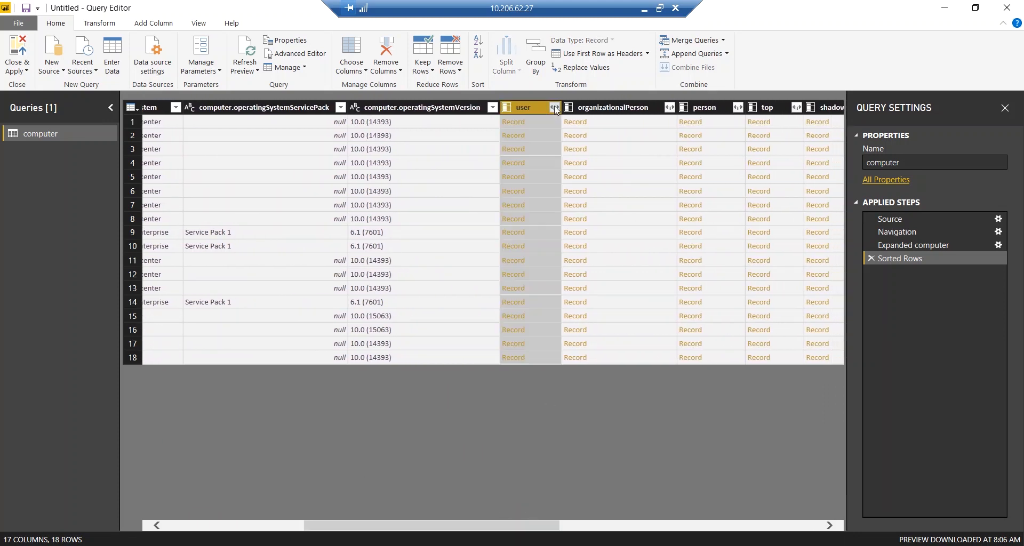
Step: Expand the user column to only lastLogonTimestamp and userAccountControl
click(555, 108)
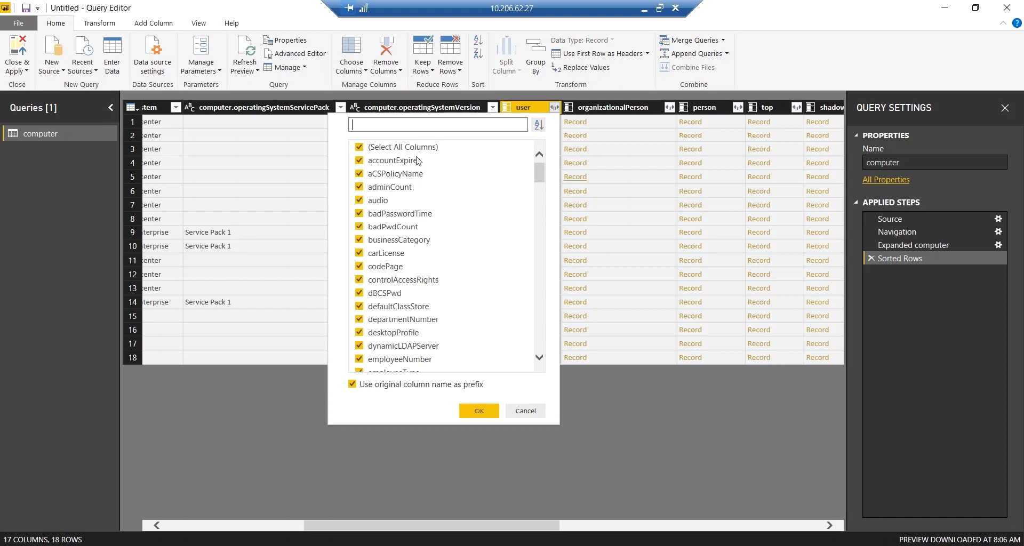
click(359, 146)
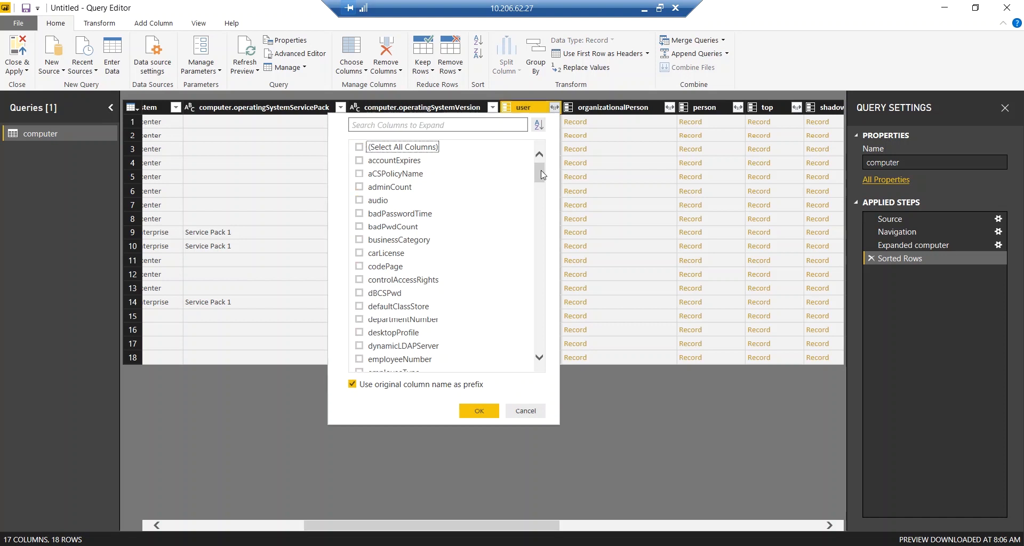
scroll(down, 3)
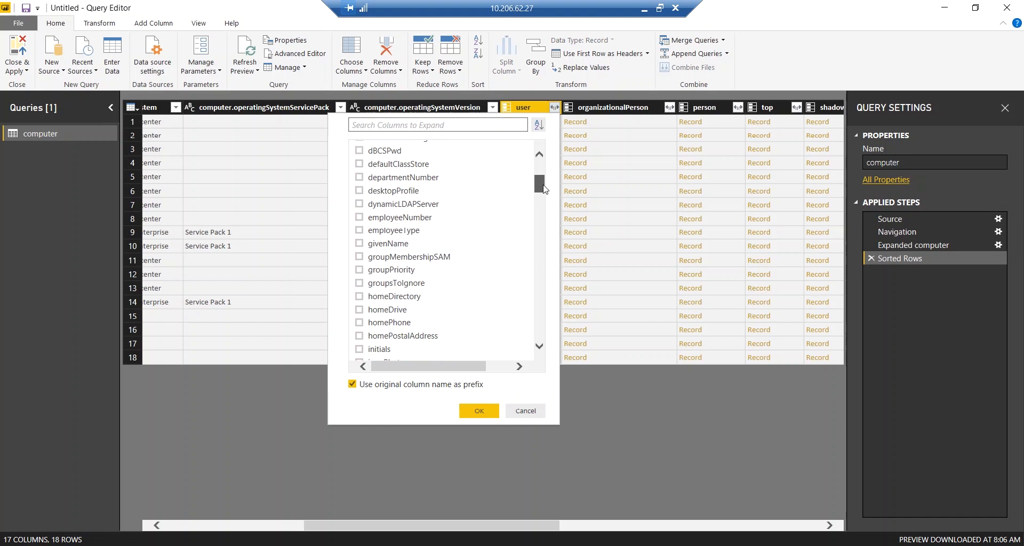
scroll(down, 3)
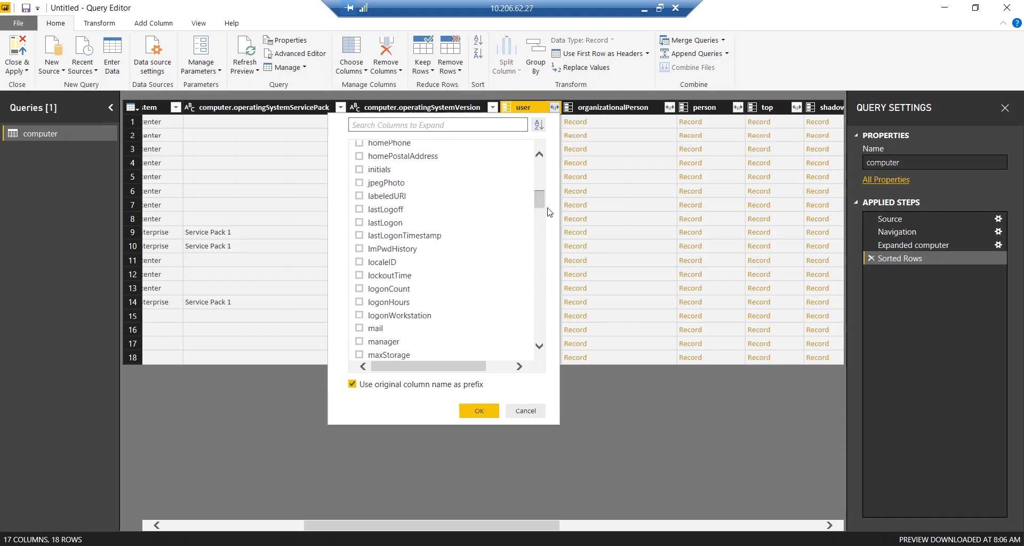
click(359, 237)
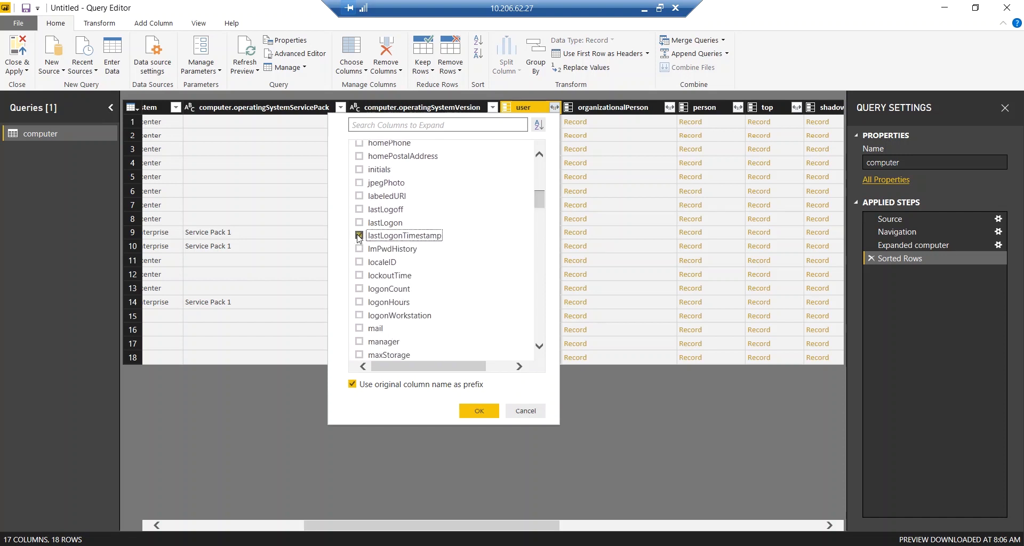
click(359, 236)
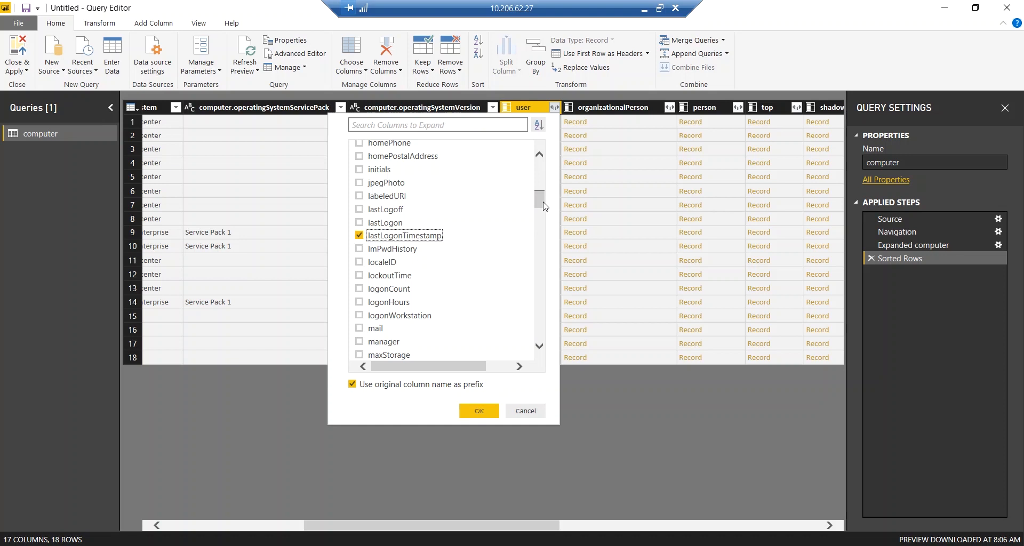
scroll(down, 3)
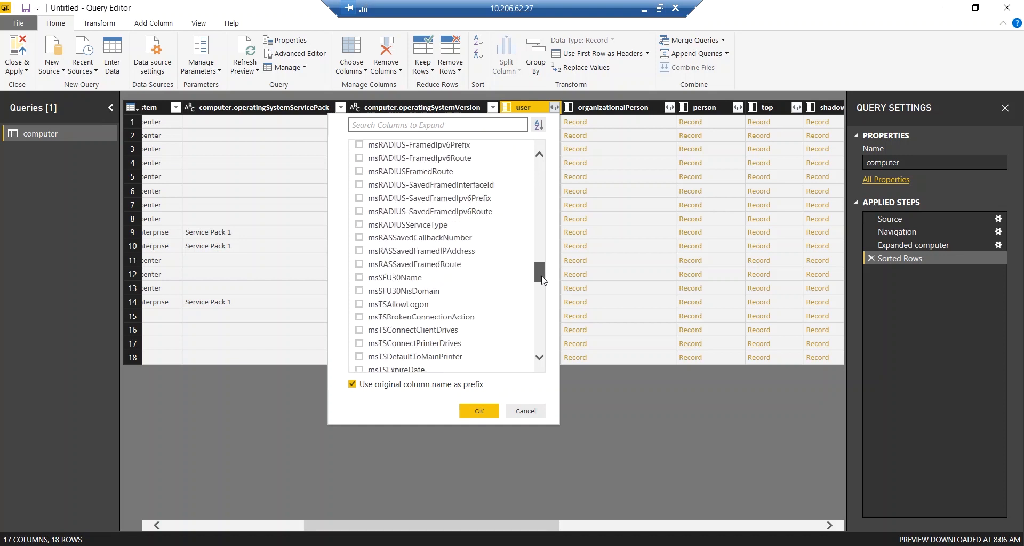
scroll(down, 3)
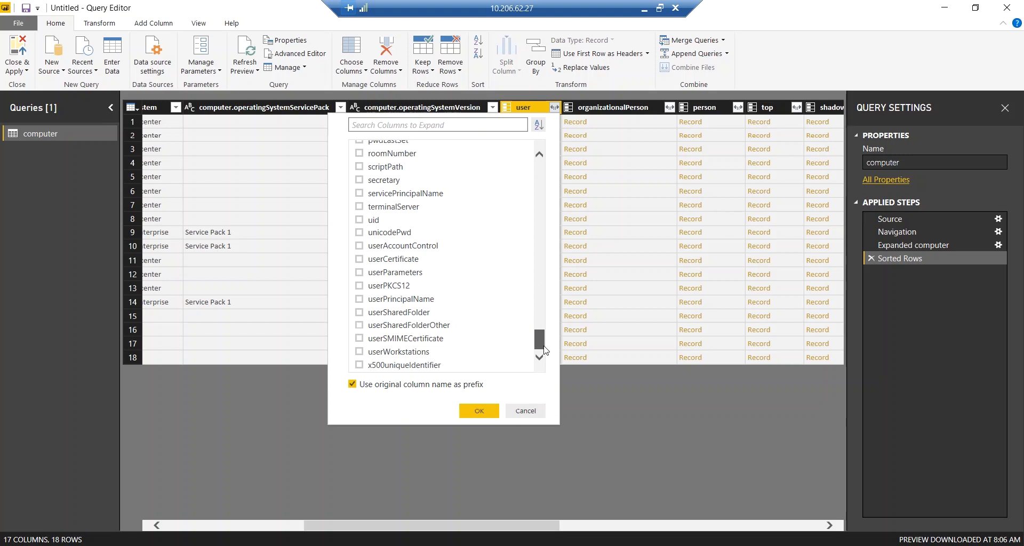
click(359, 244)
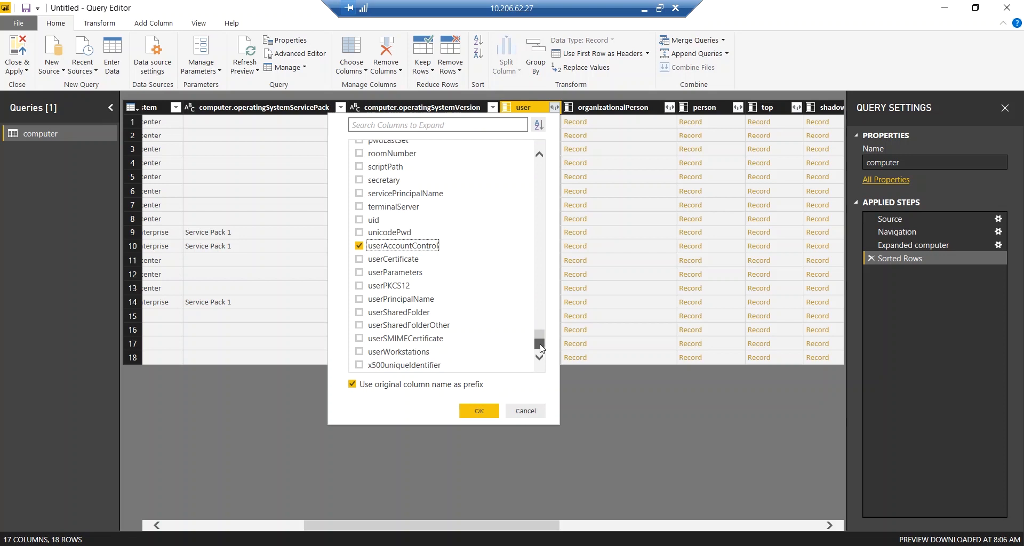
click(479, 410)
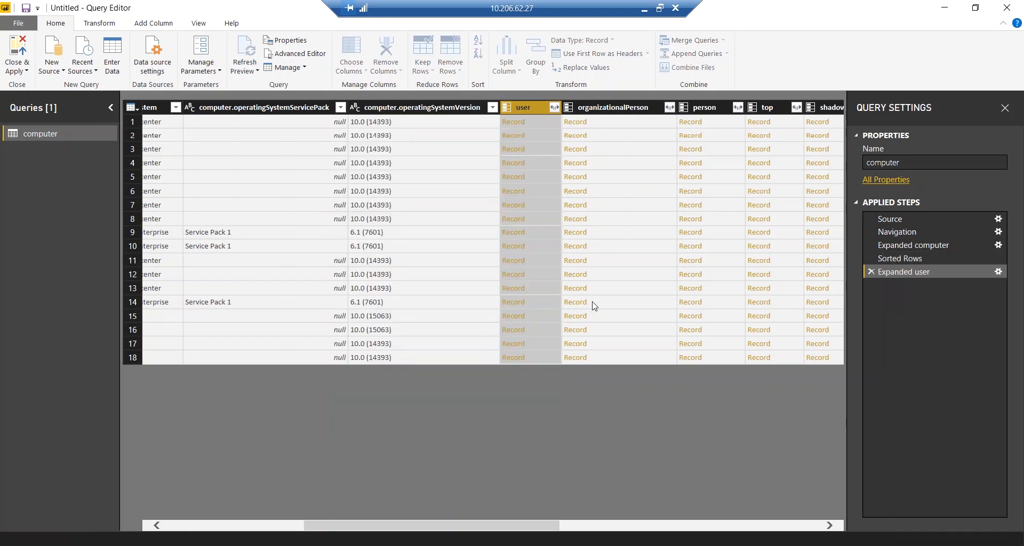
Step: Change the user.lastLogonTimestamp column to the Date/Time data type
click(554, 108)
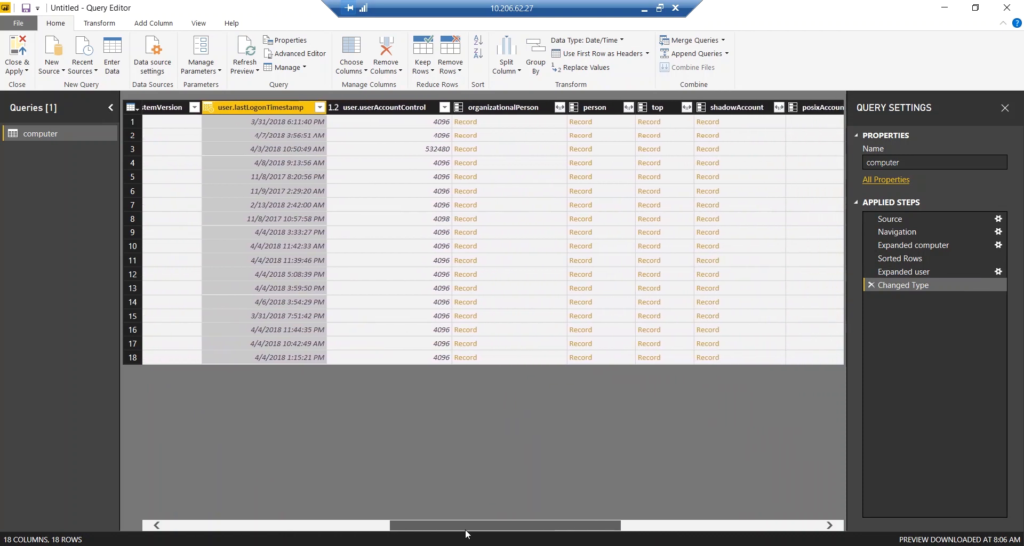
scroll(left, 3)
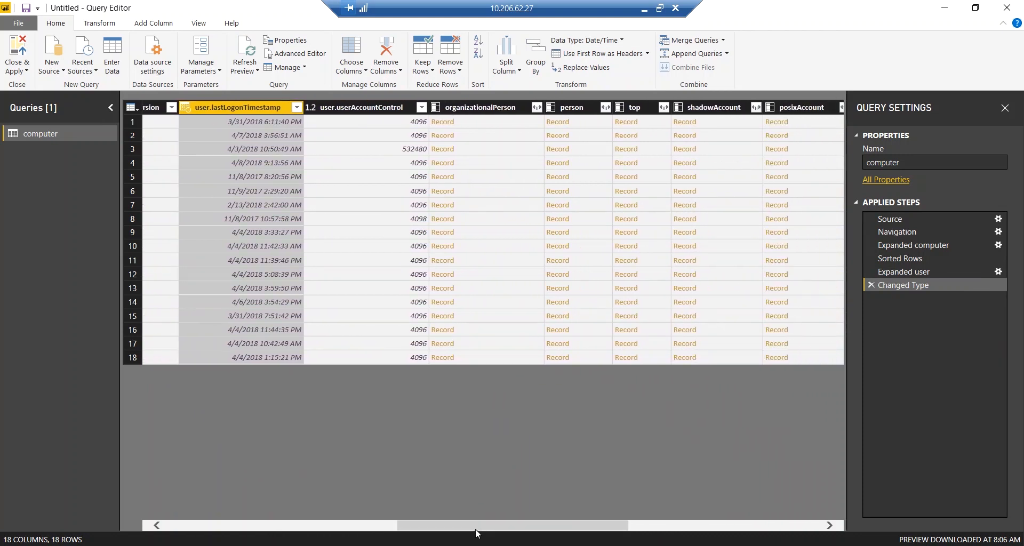
mouse_move(486, 401)
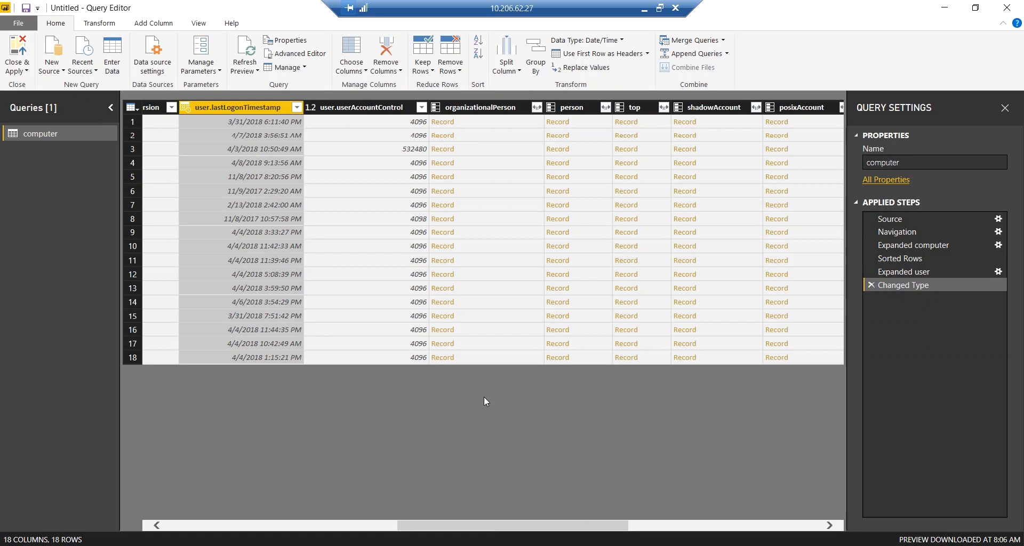
mouse_move(565, 123)
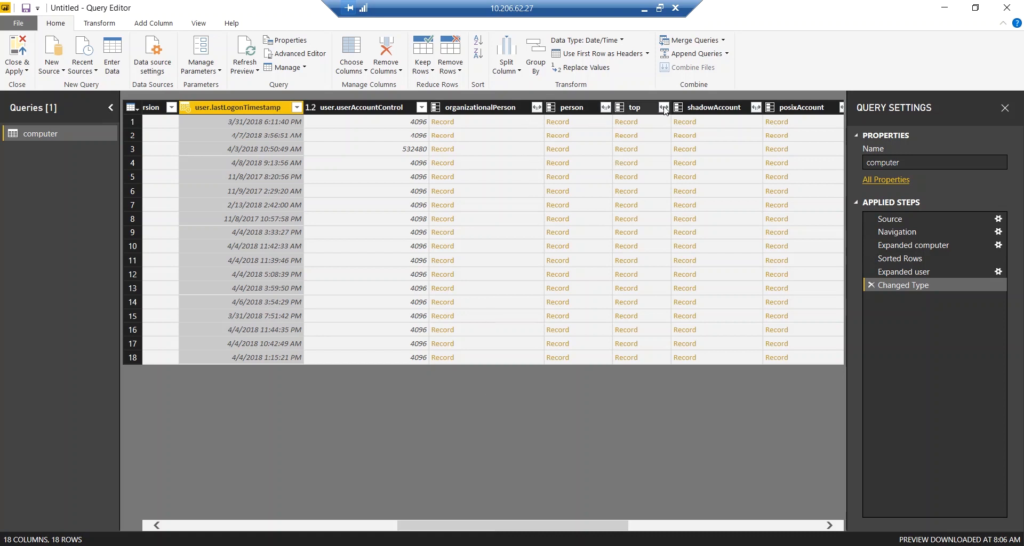
Step: Expand the top column to only description, whenChanged and whenCreated
click(664, 107)
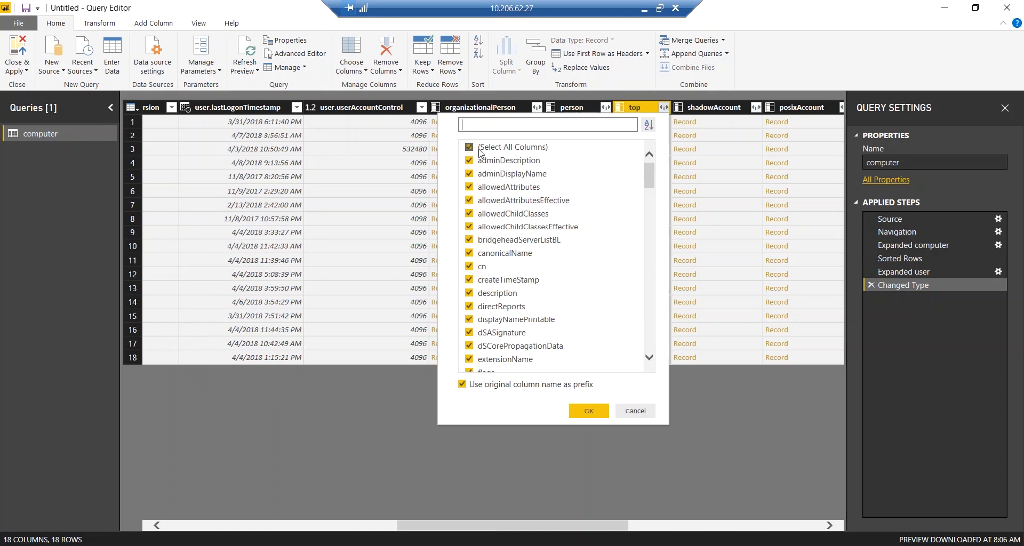
click(469, 146)
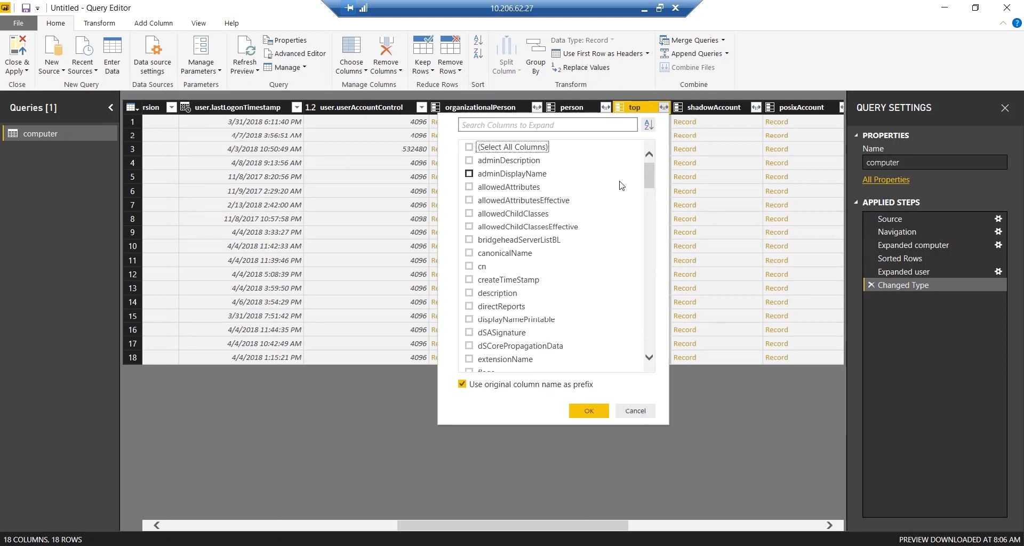
scroll(down, 3)
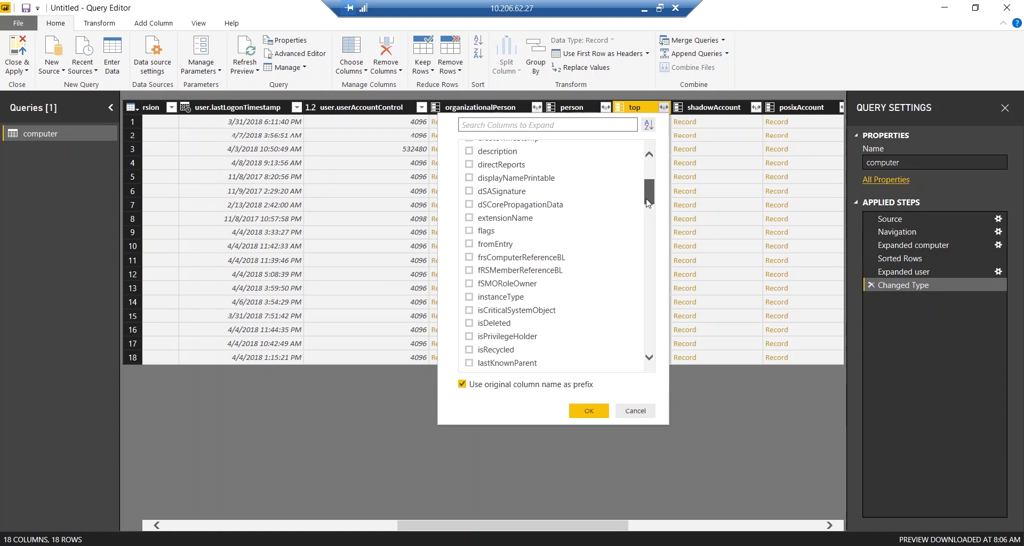
scroll(down, 3)
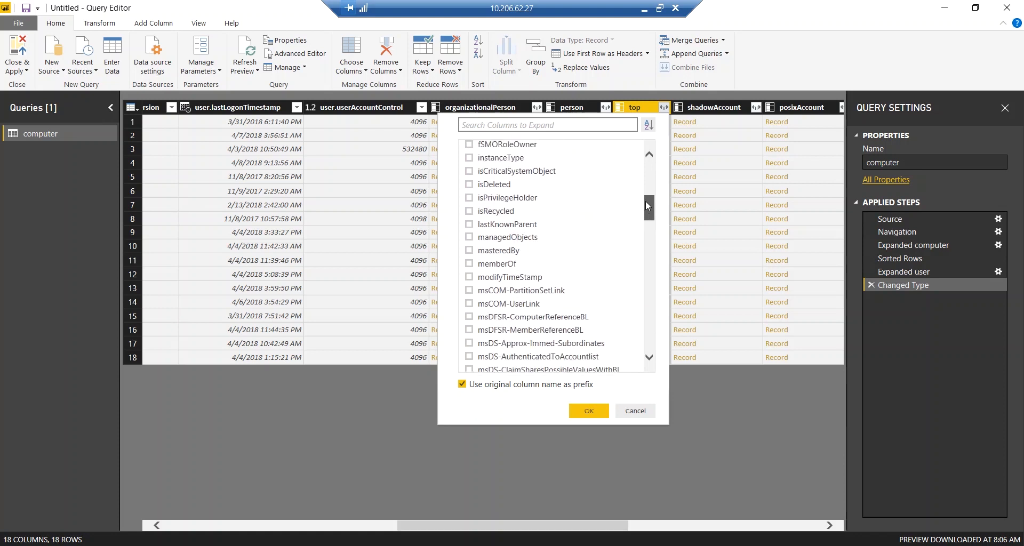
scroll(up, 3)
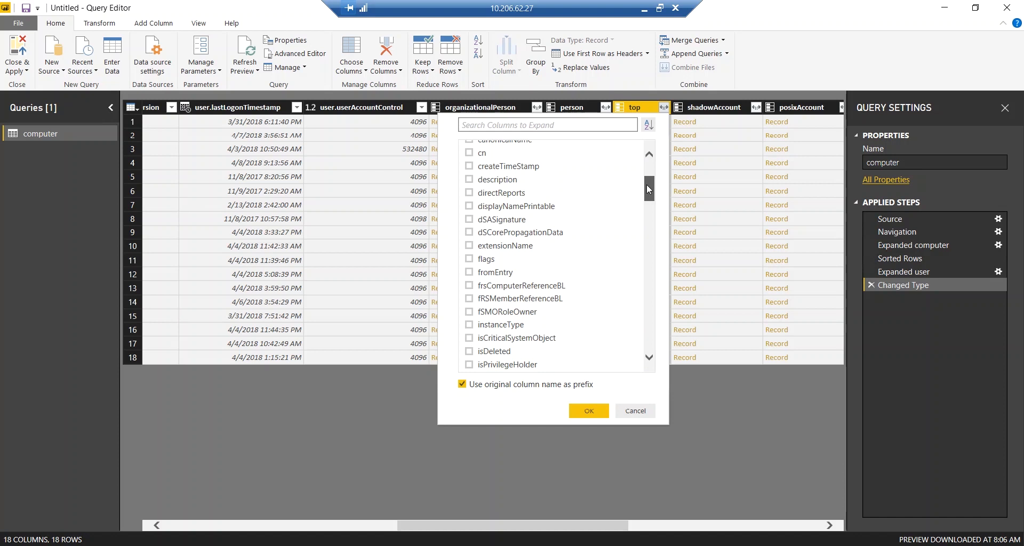
scroll(up, 3)
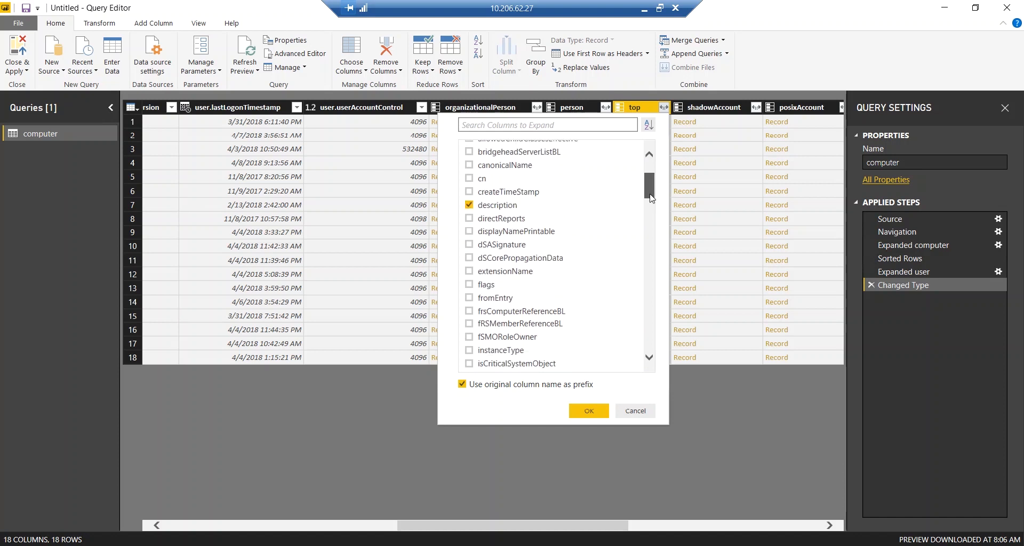
scroll(down, 3)
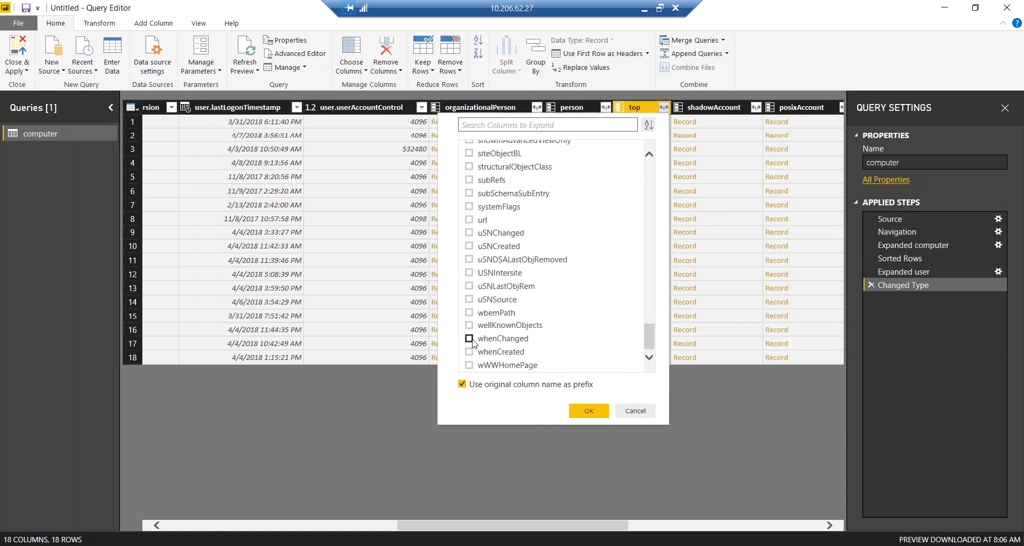
click(468, 338)
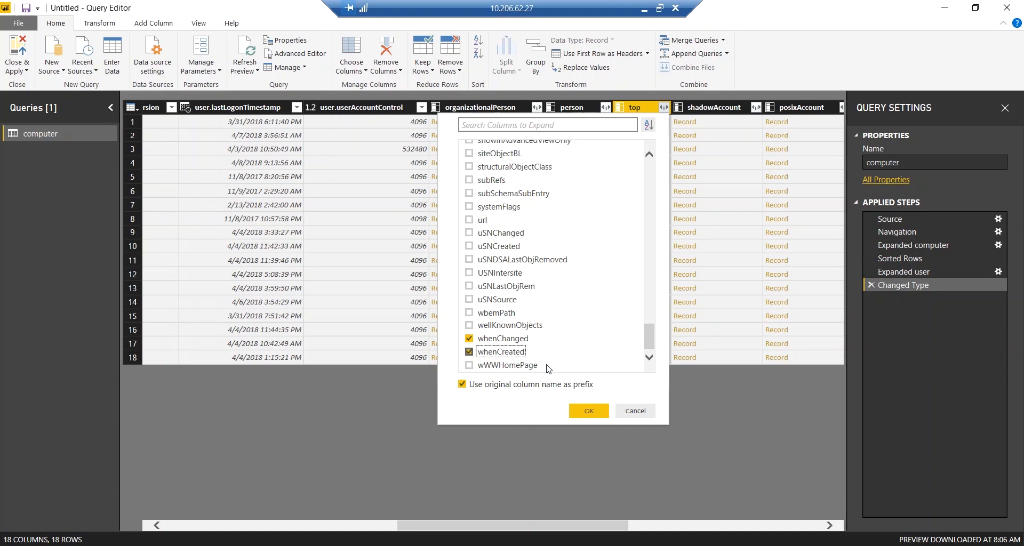
click(587, 411)
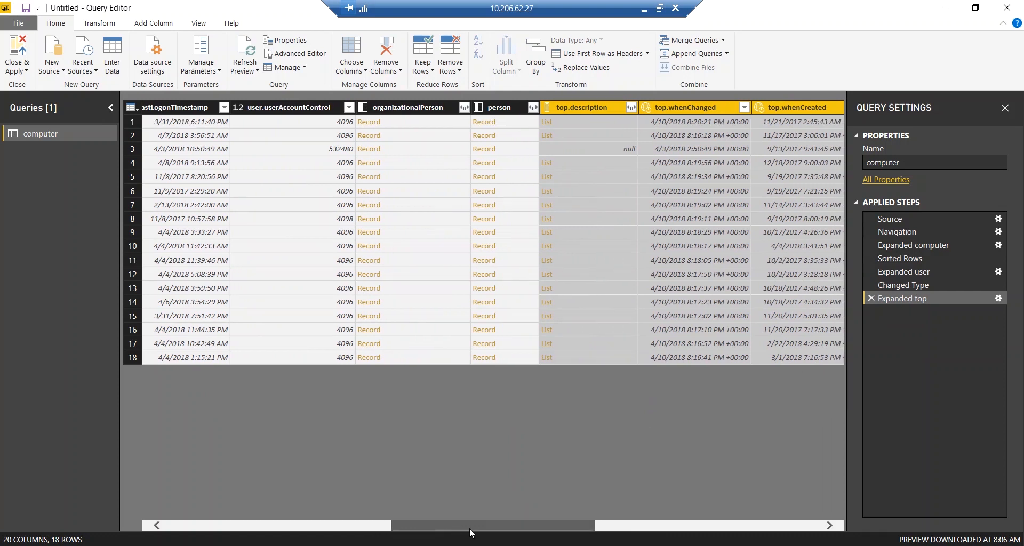
Step: Expand the top.description lists to new rows
scroll(right, 3)
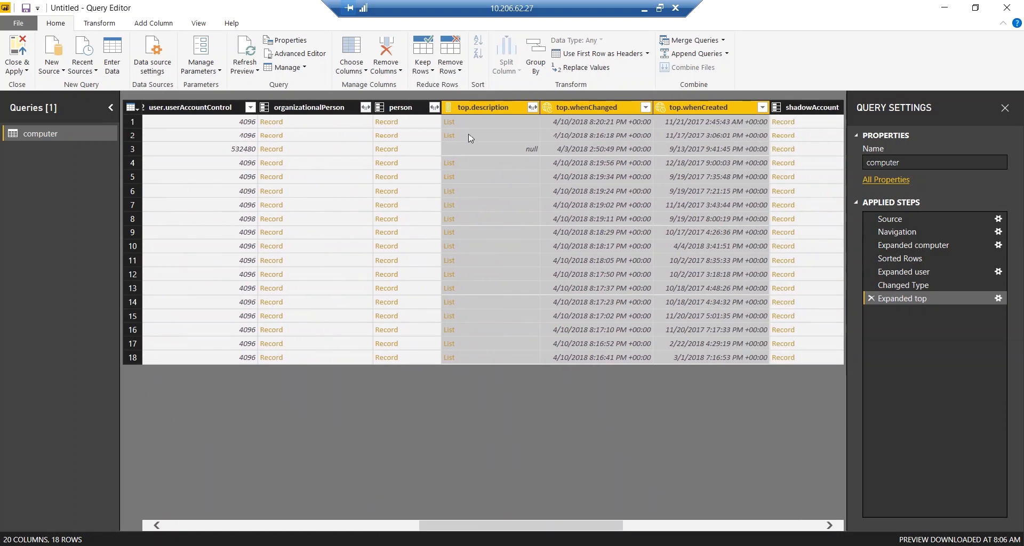
click(449, 122)
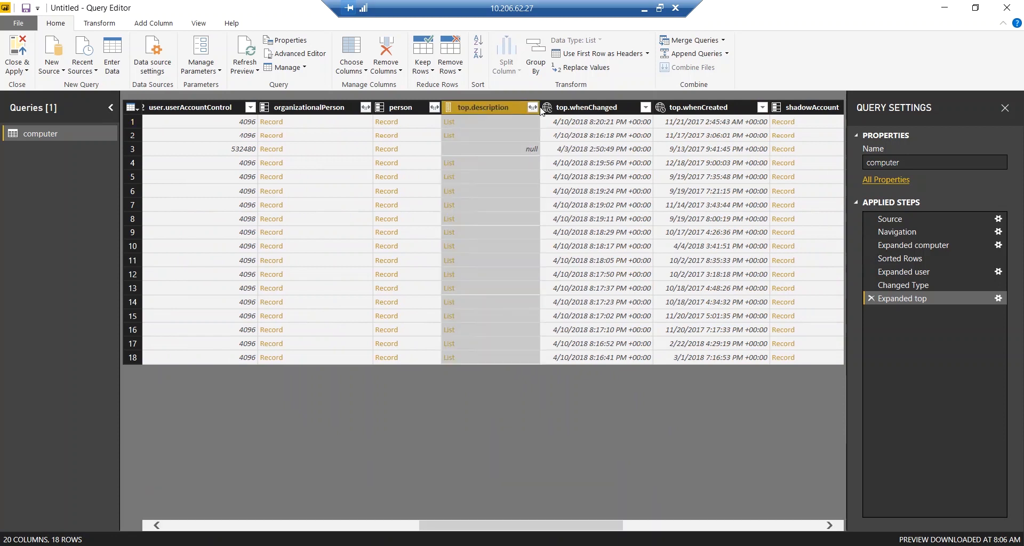
click(533, 107)
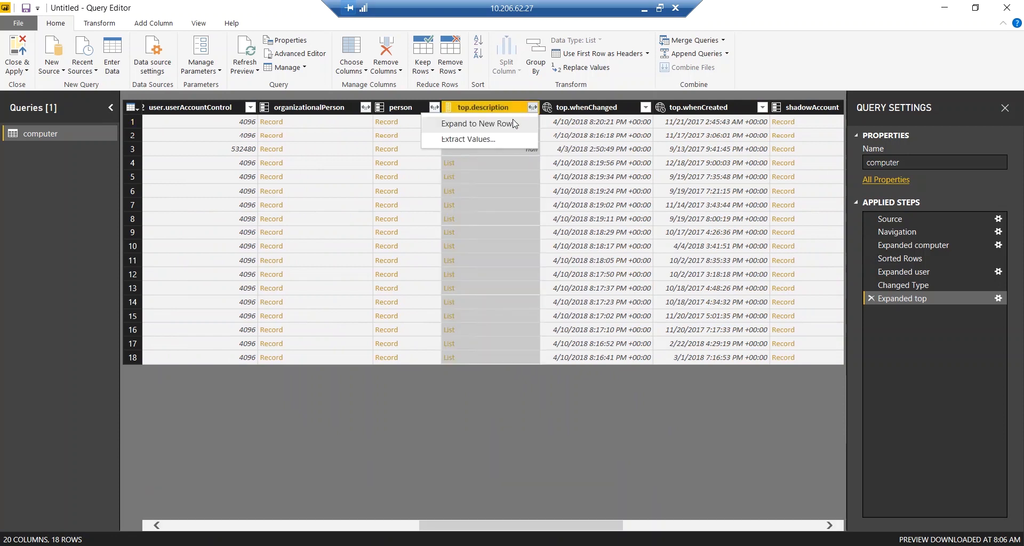
click(468, 140)
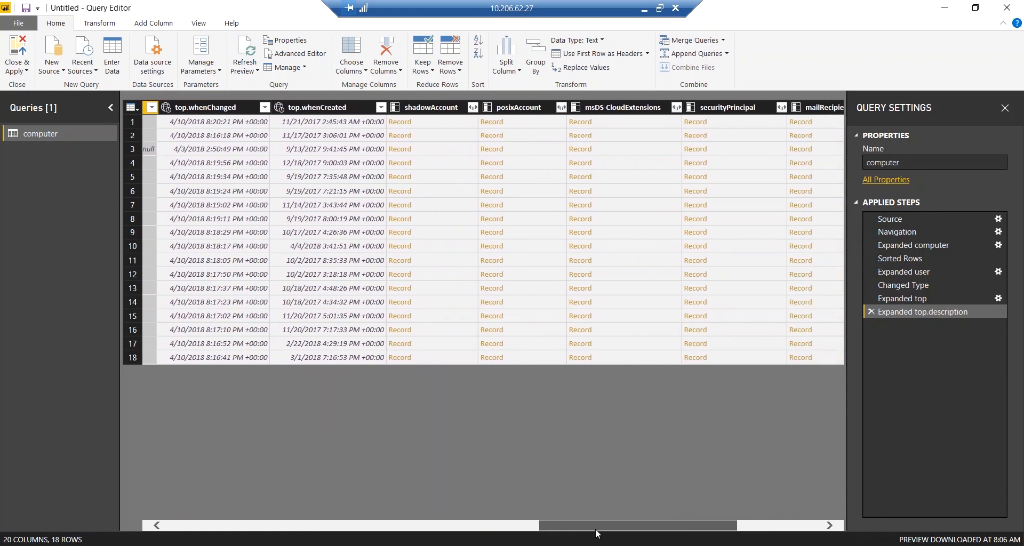
Step: Remove the shadowAccount, organizationalPerson and person Record columns from the computer query
scroll(right, 3)
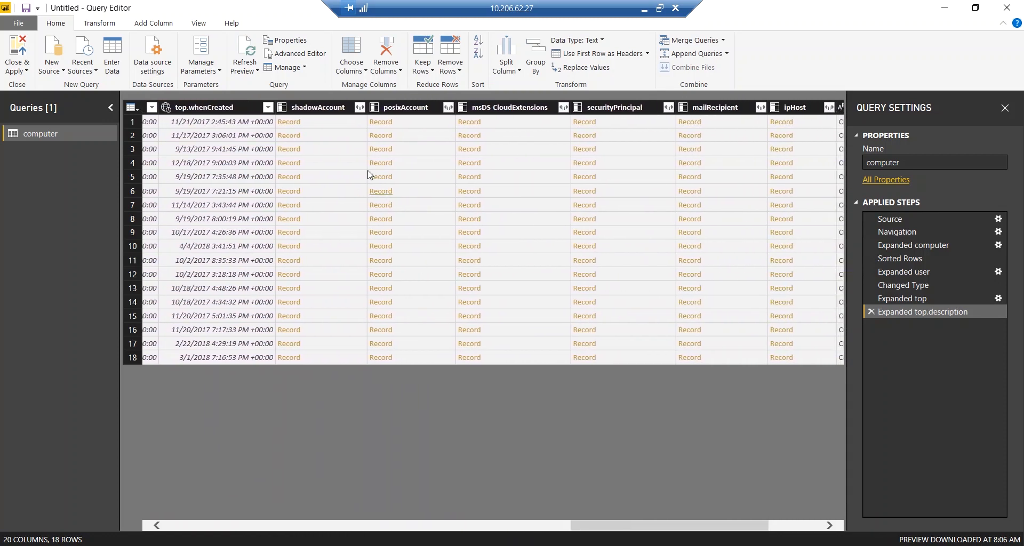
click(317, 107)
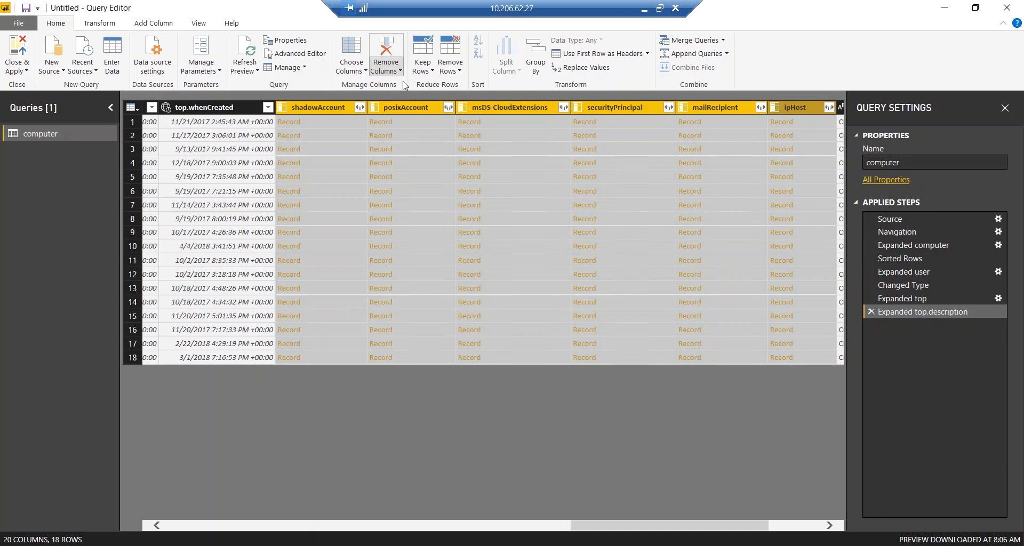
click(386, 50)
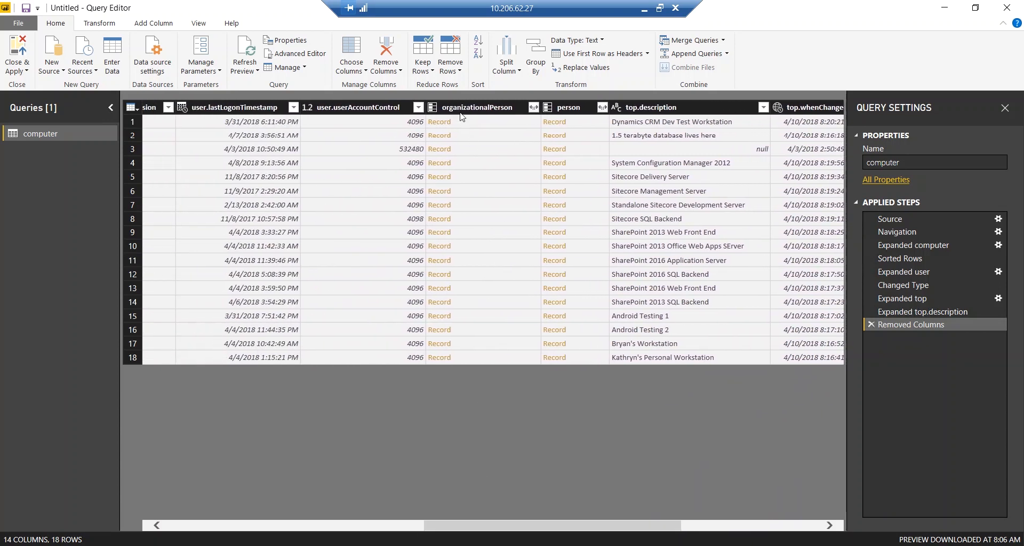
click(478, 107)
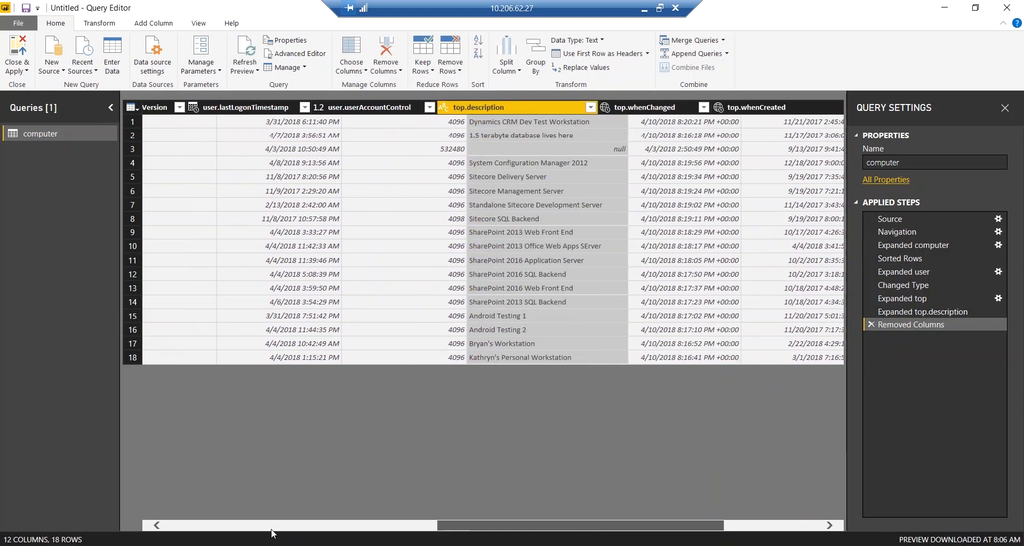
scroll(left, 3)
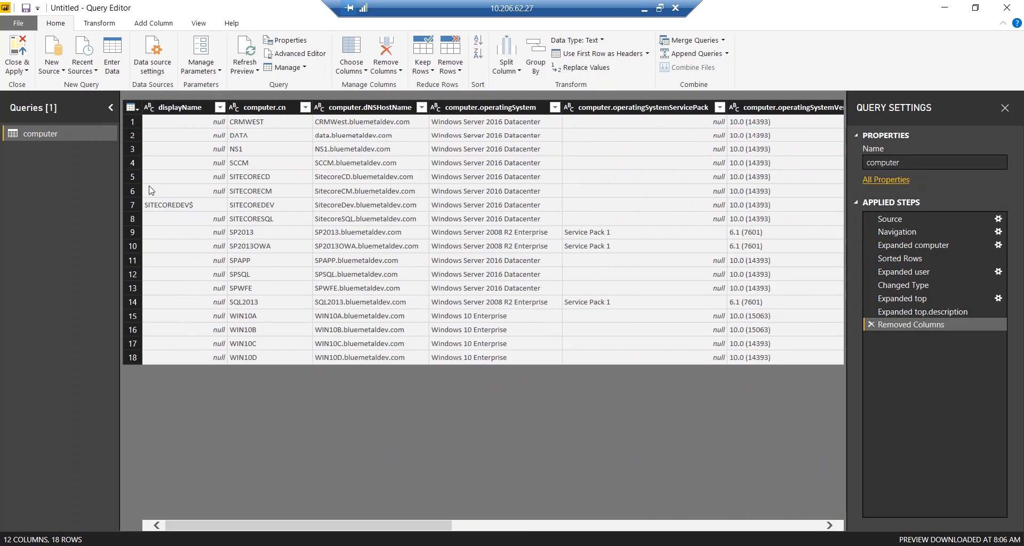
Step: Remove the empty displayName column, leaving 11 columns led by computer.cn
click(186, 107)
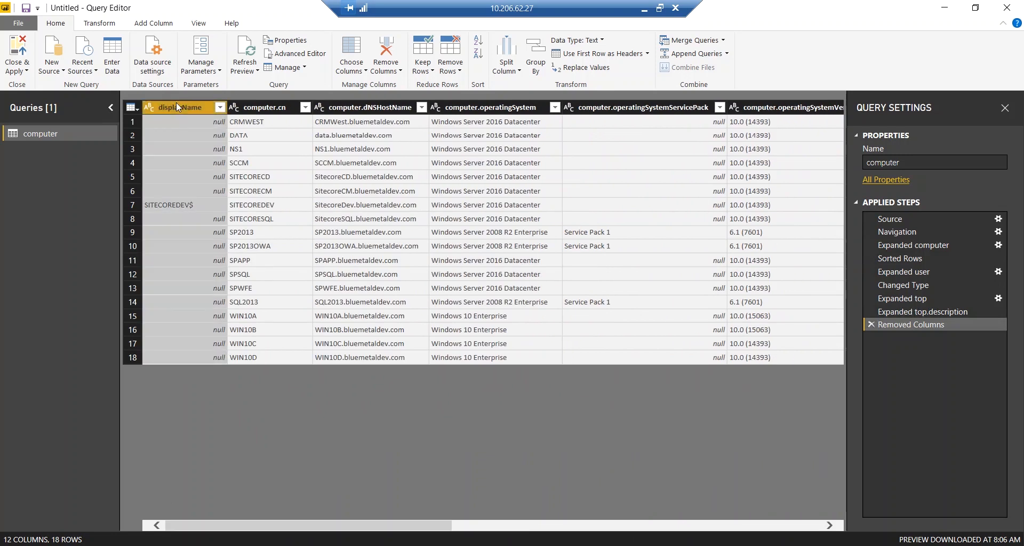
right_click(177, 107)
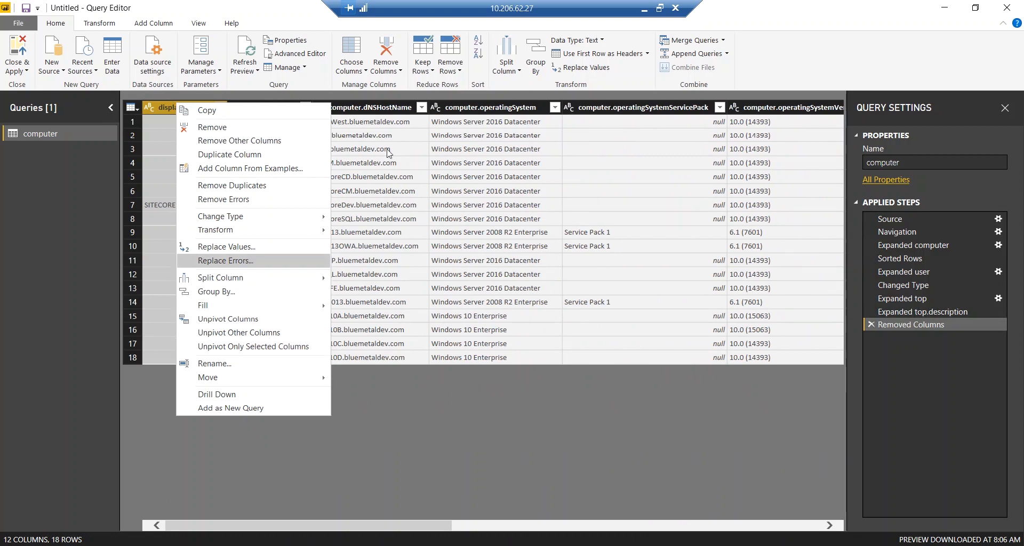
click(385, 53)
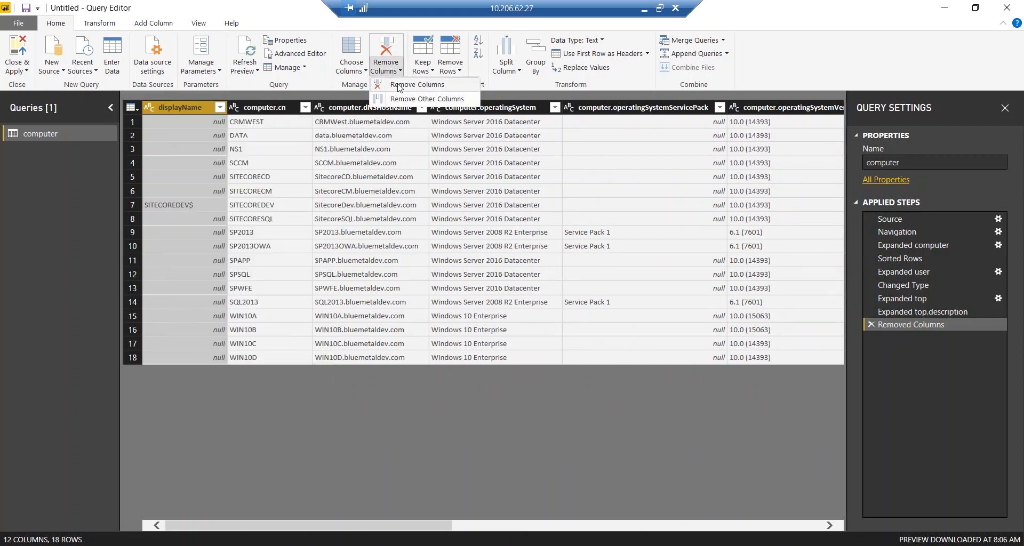
click(416, 85)
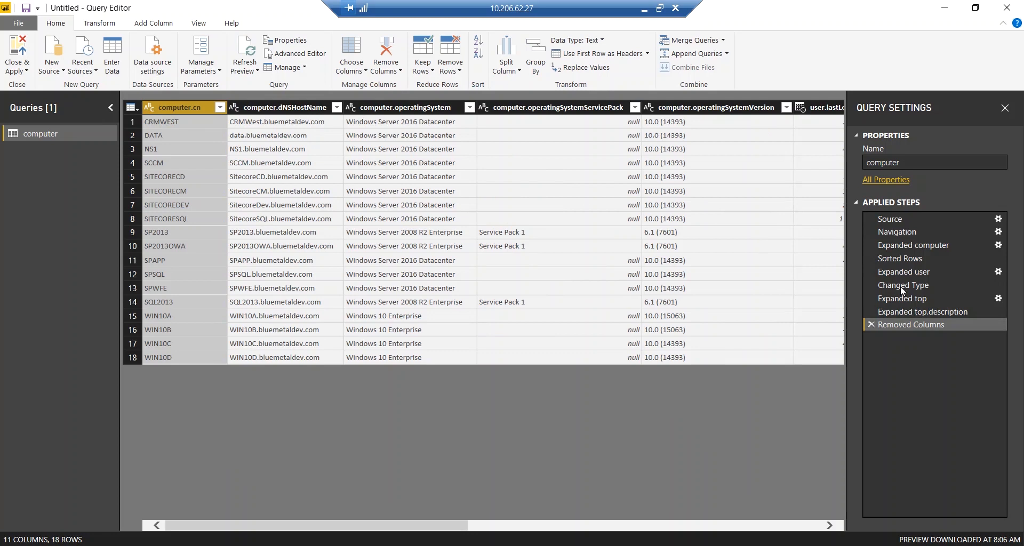
mouse_move(946, 337)
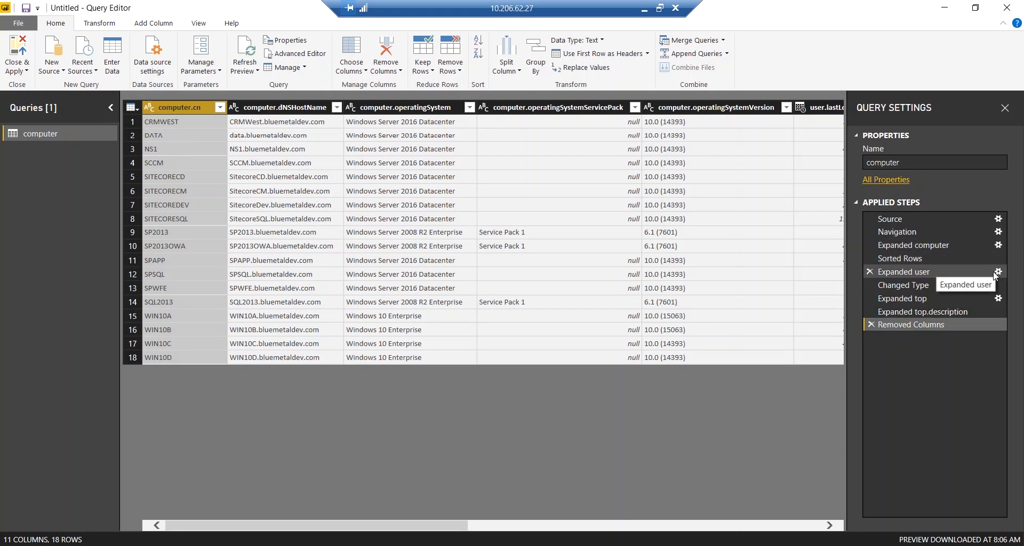
mouse_move(999, 276)
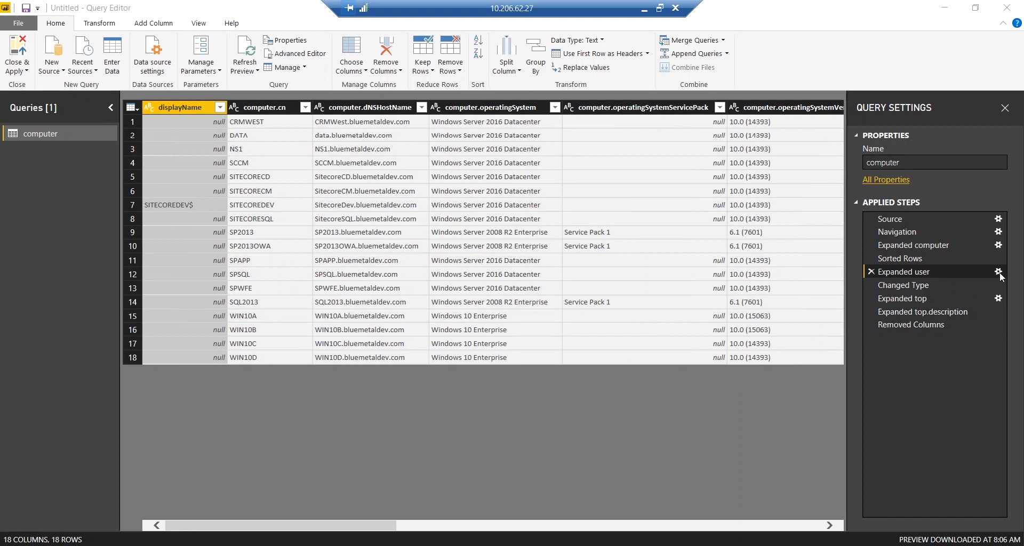
click(999, 271)
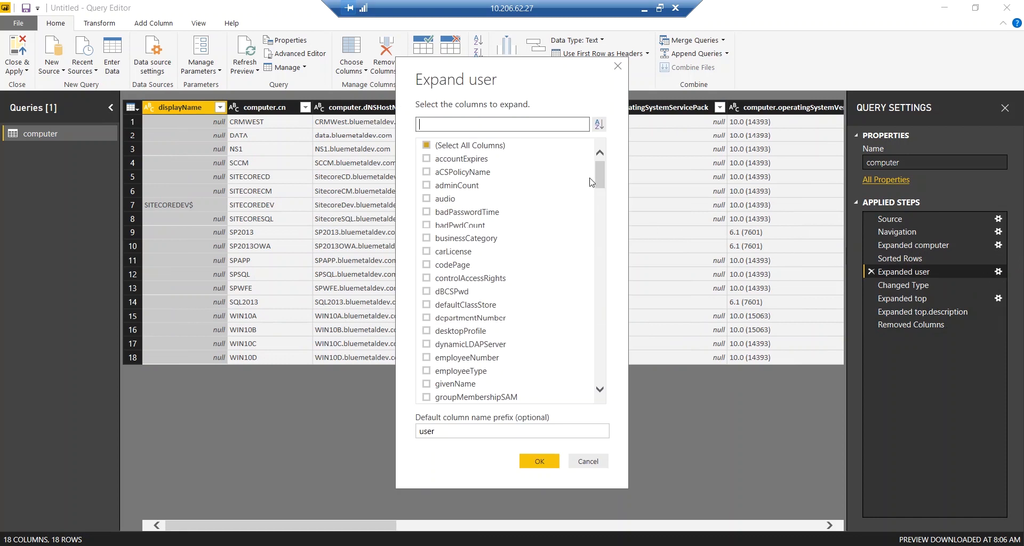
mouse_move(601, 186)
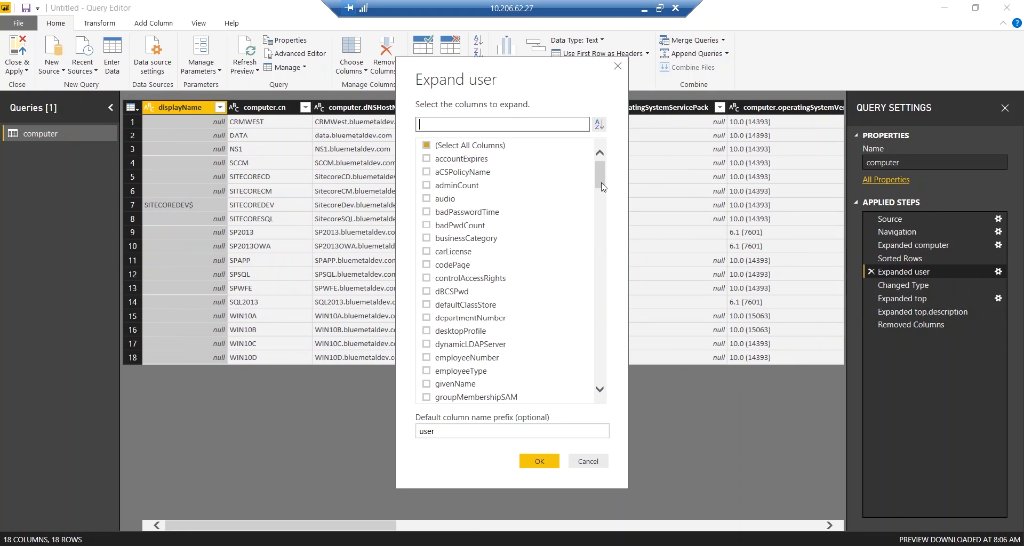
scroll(down, 3)
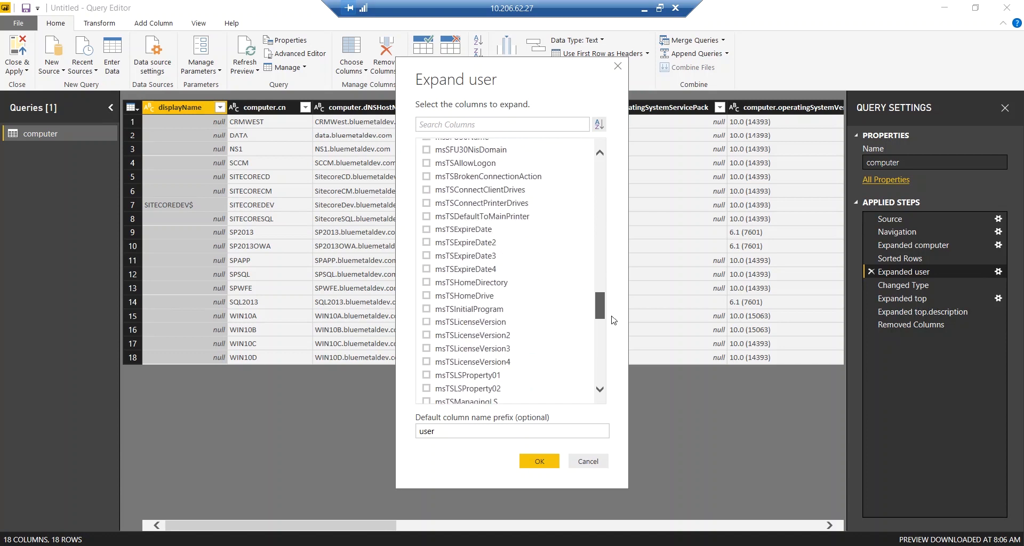
scroll(down, 3)
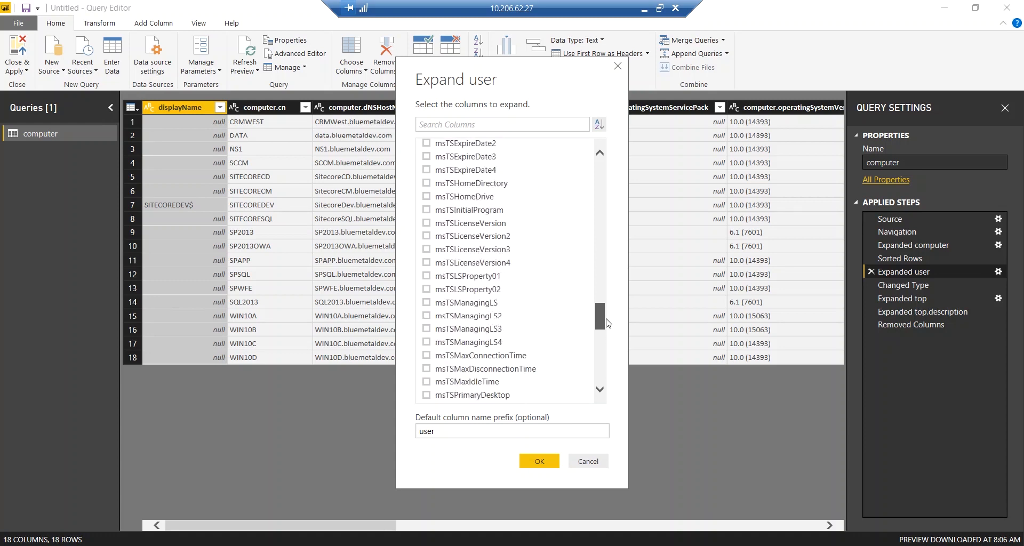
scroll(up, 3)
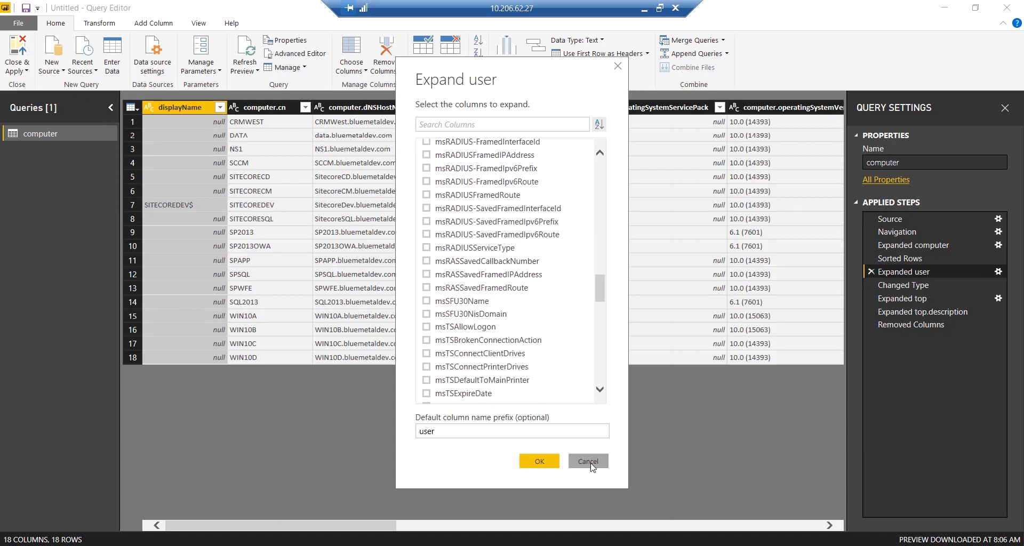
click(587, 462)
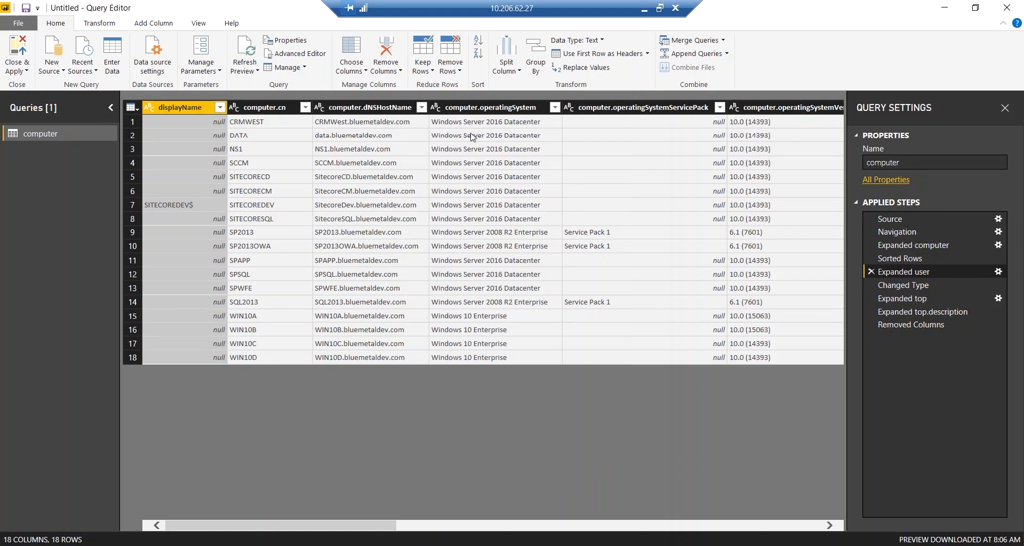
mouse_move(401, 422)
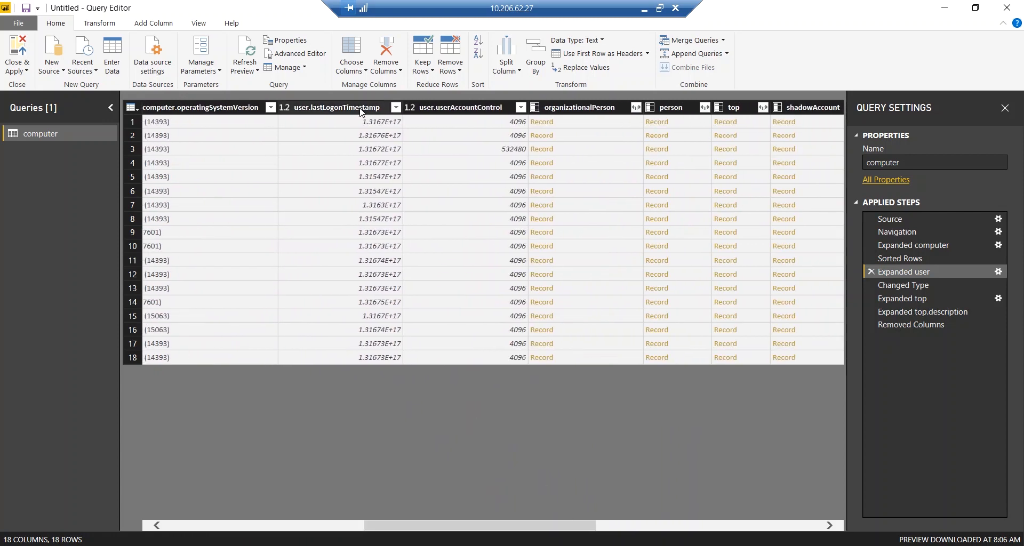
mouse_move(380, 133)
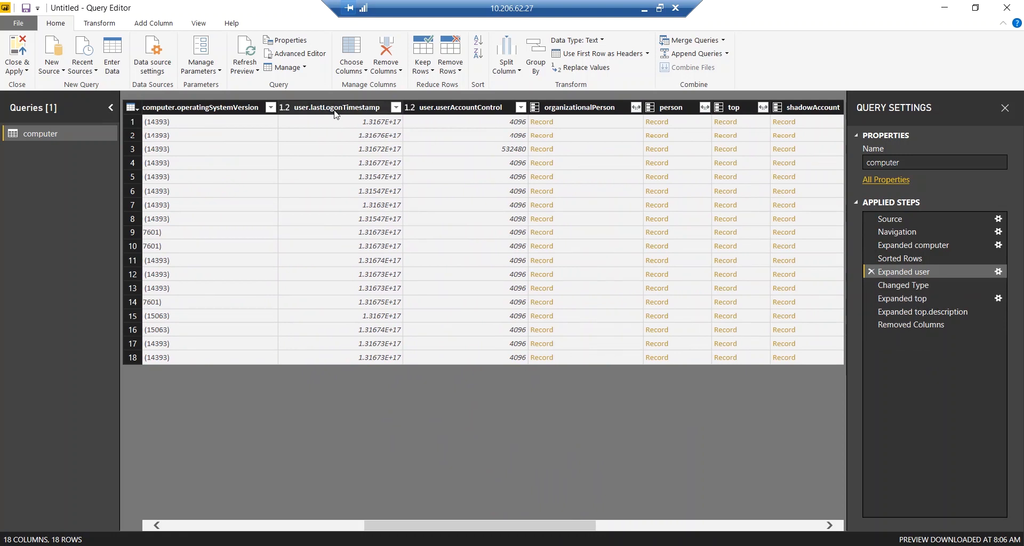
Step: Select the final Removed Columns step to show readable lastLogonTimestamp dates
click(911, 325)
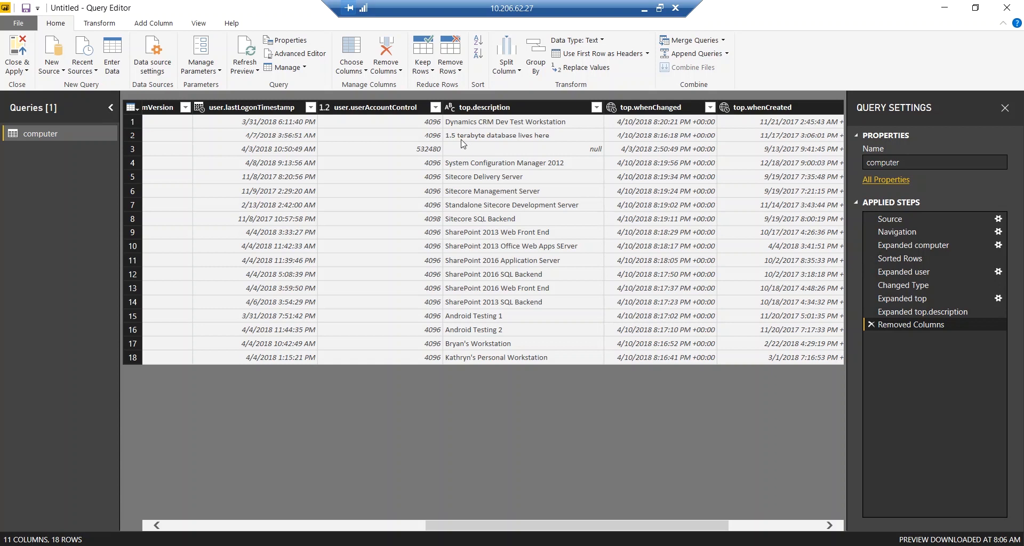
mouse_move(394, 113)
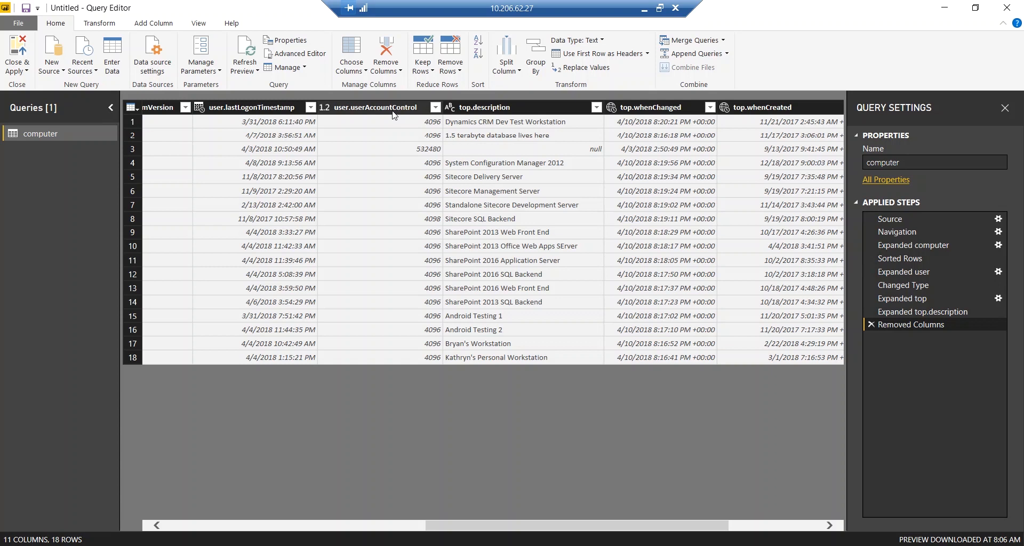
click(376, 107)
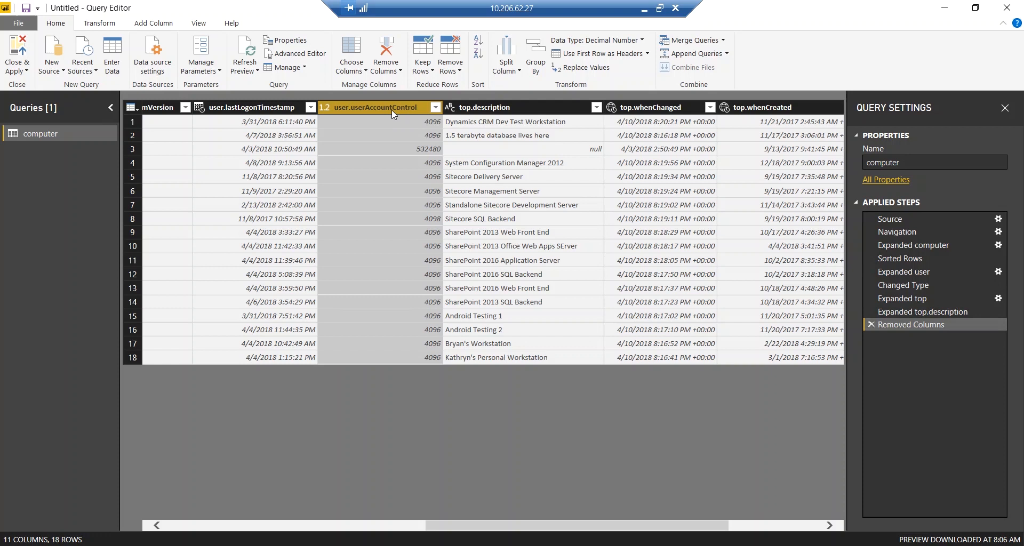
mouse_move(371, 134)
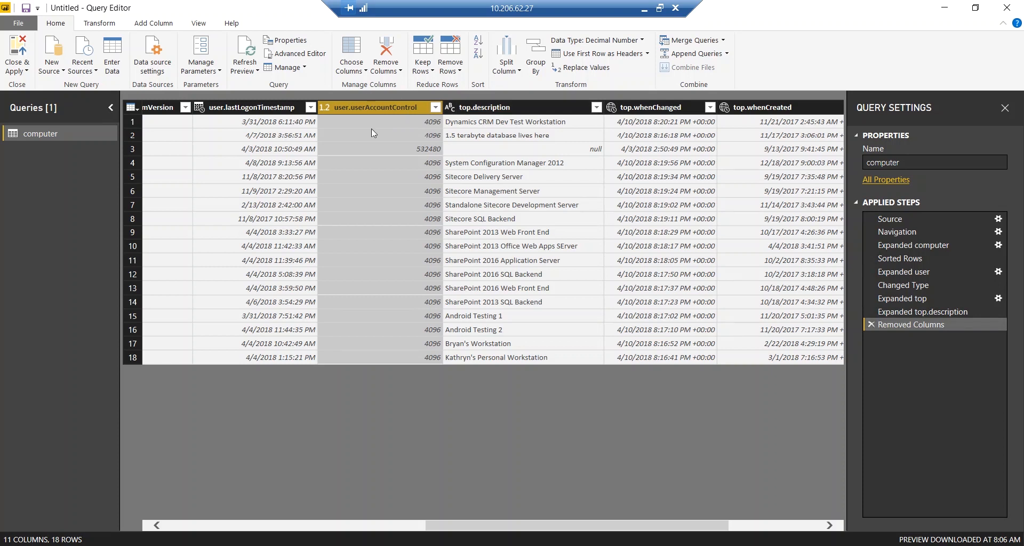
mouse_move(487, 115)
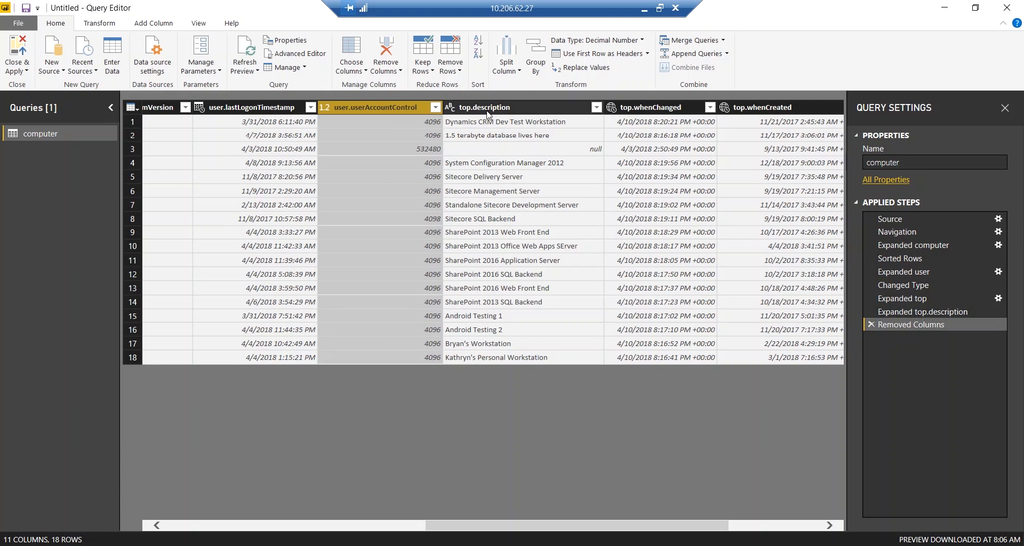
click(519, 107)
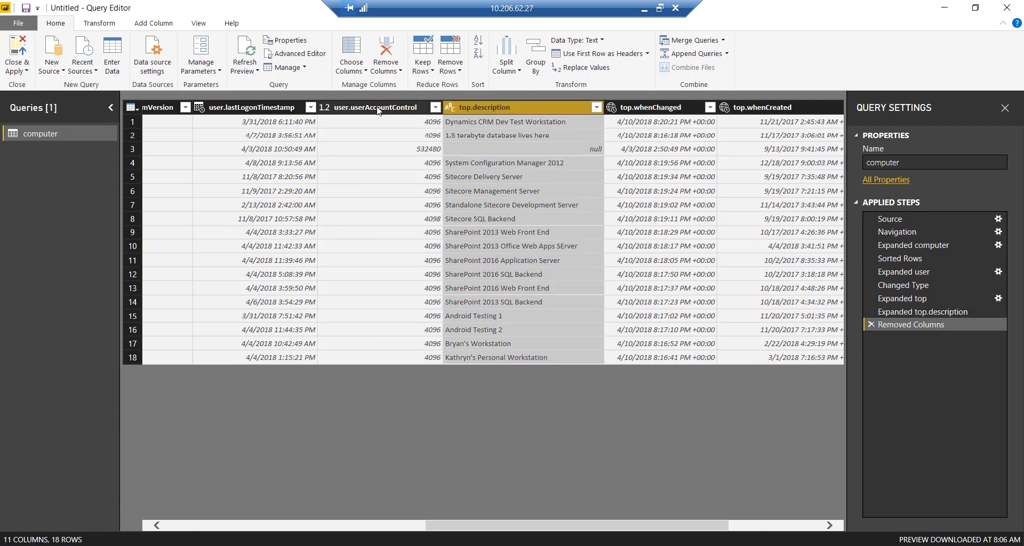
click(373, 108)
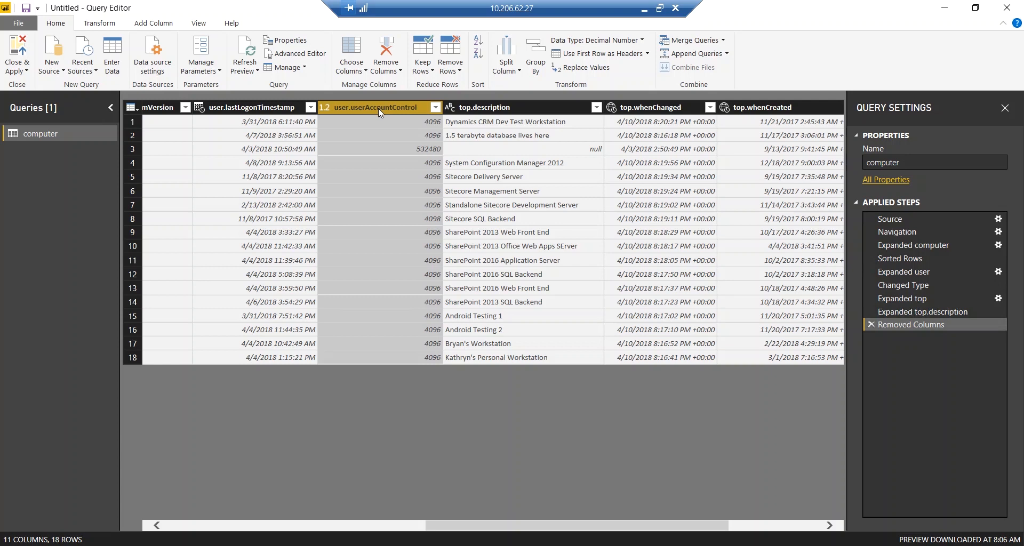
mouse_move(385, 143)
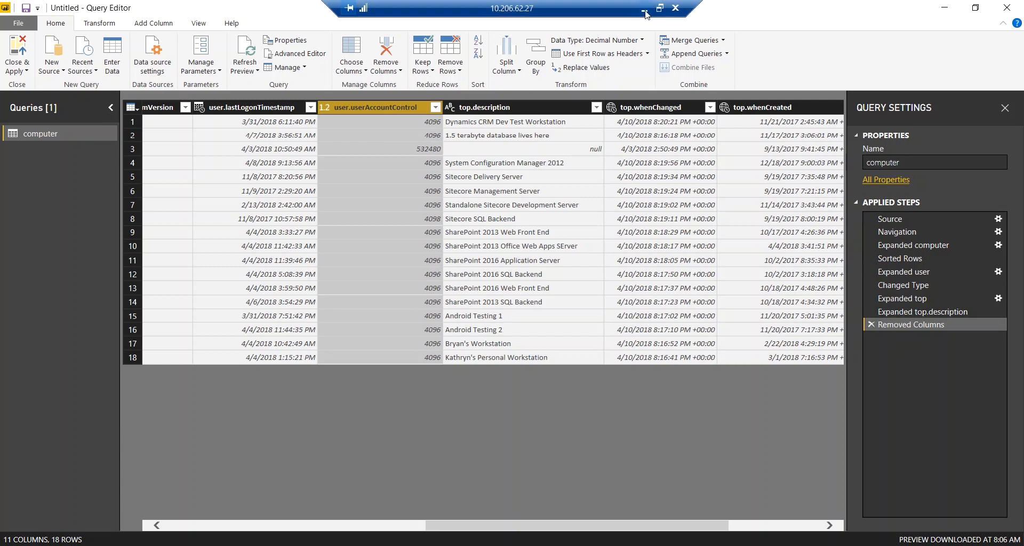
click(375, 107)
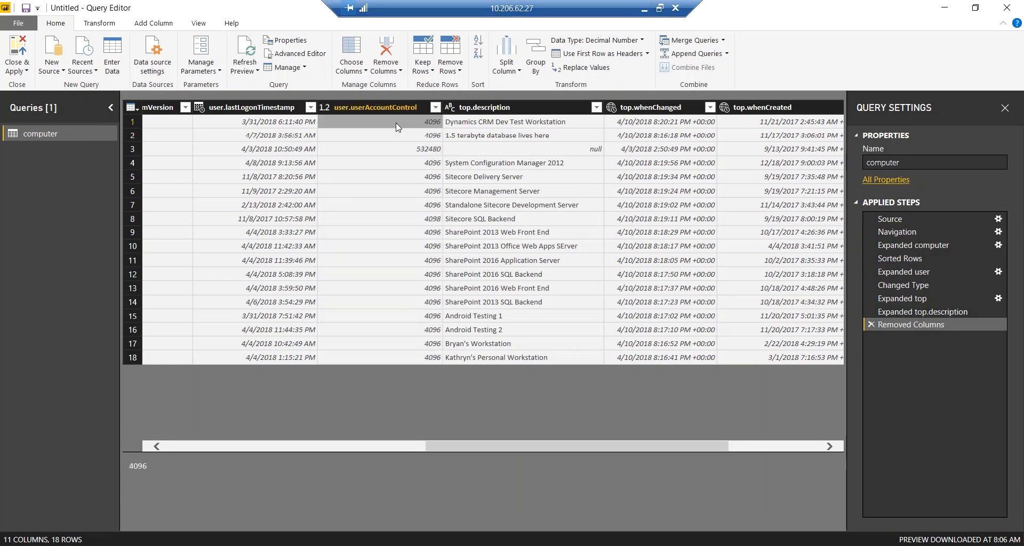
mouse_move(393, 153)
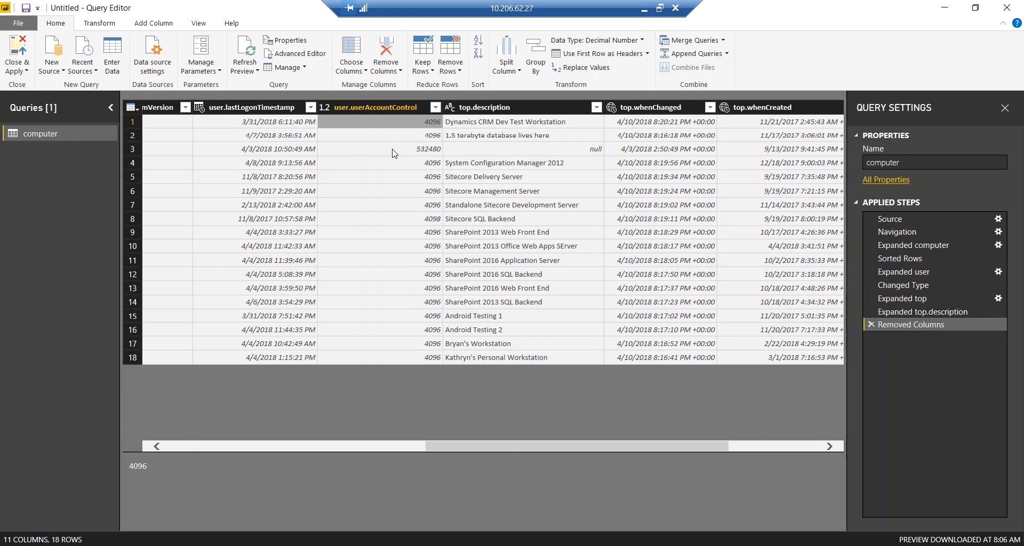
click(392, 148)
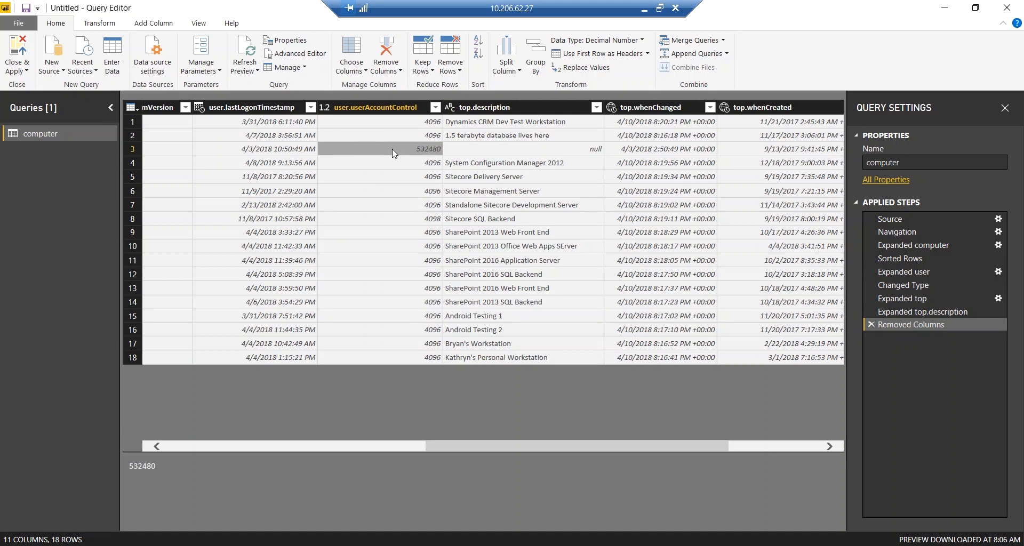
mouse_move(415, 318)
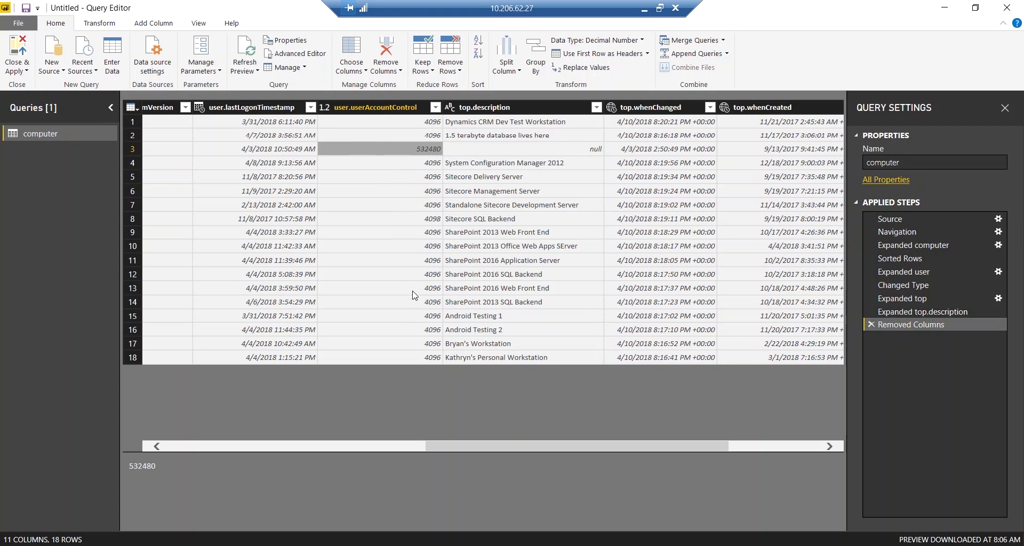
mouse_move(396, 210)
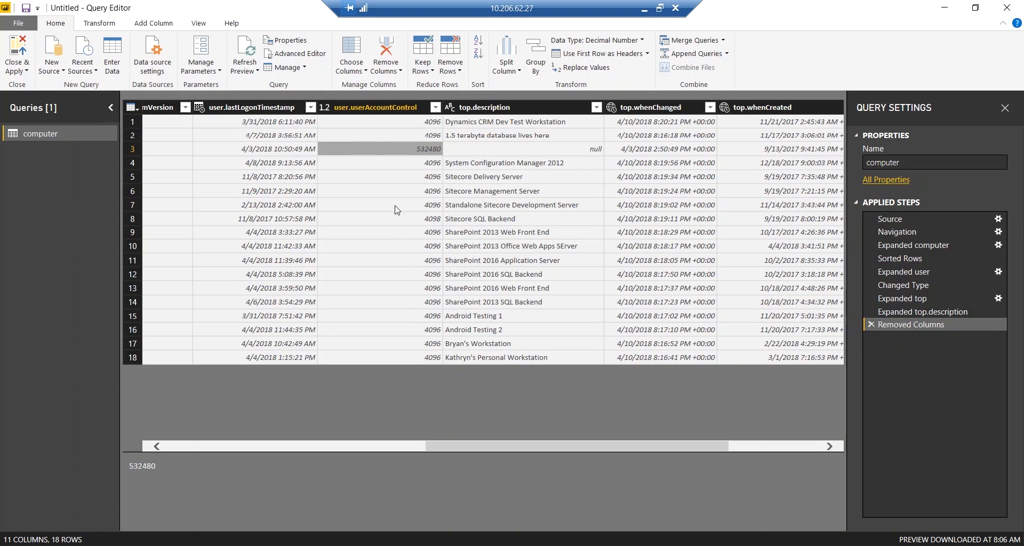
click(431, 219)
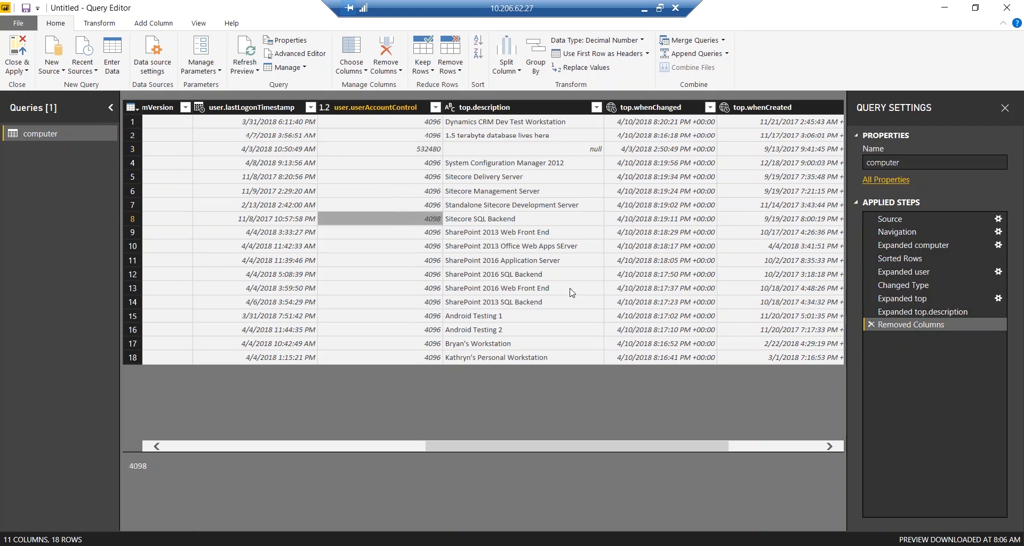
mouse_move(620, 5)
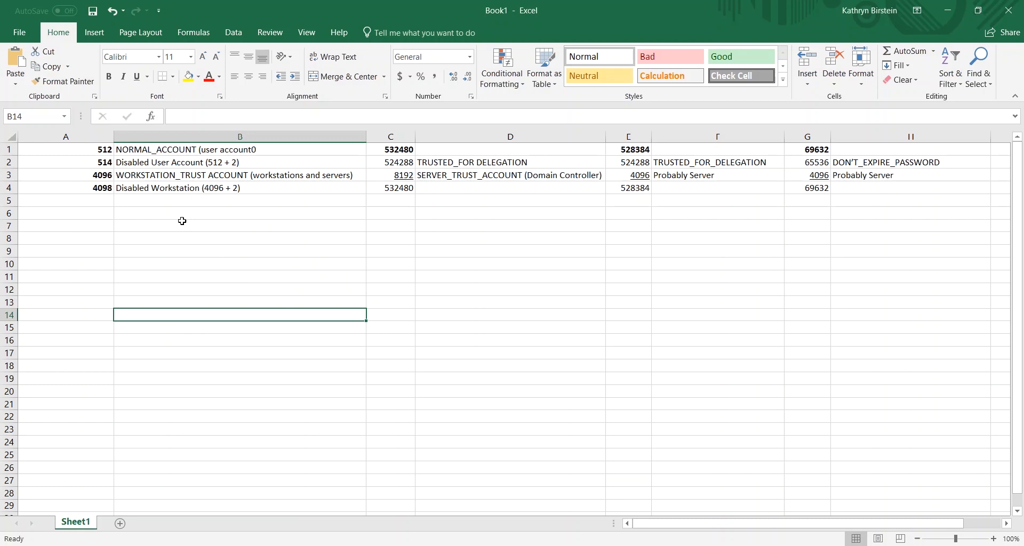
mouse_move(90, 182)
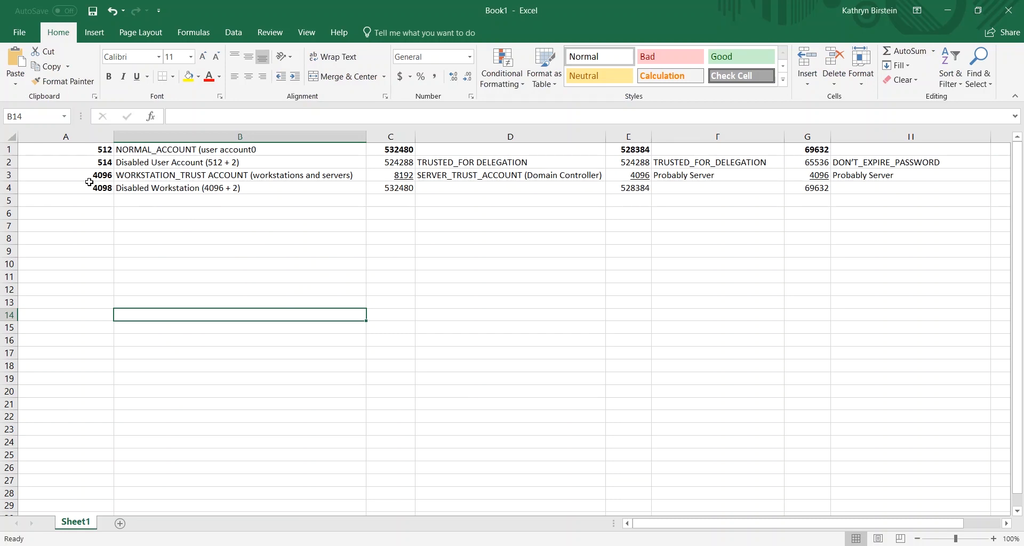
Step: Highlight cell A3, where 4096 decodes as WORKSTATION_TRUST_ACCOUNT, in the Excel sheet
click(66, 175)
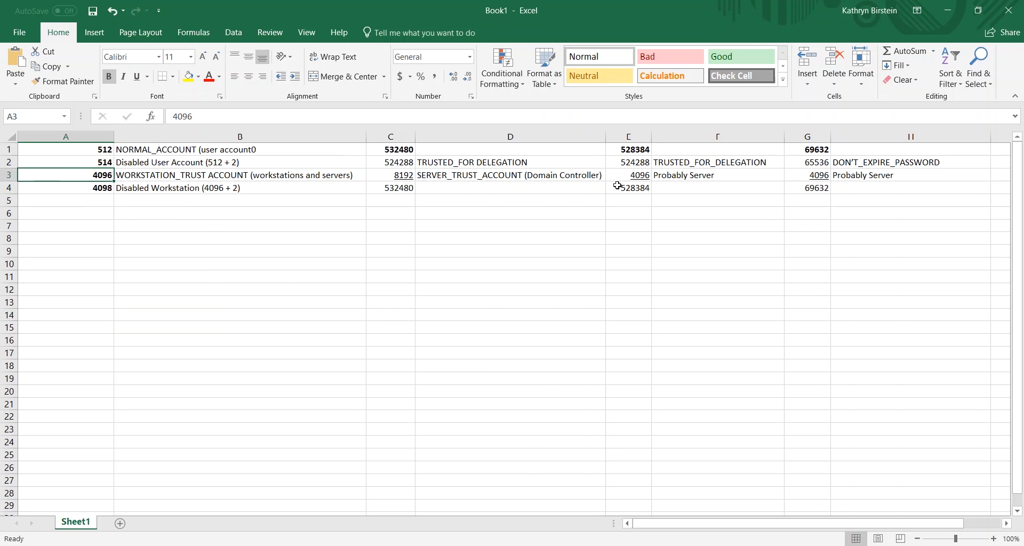
mouse_move(395, 160)
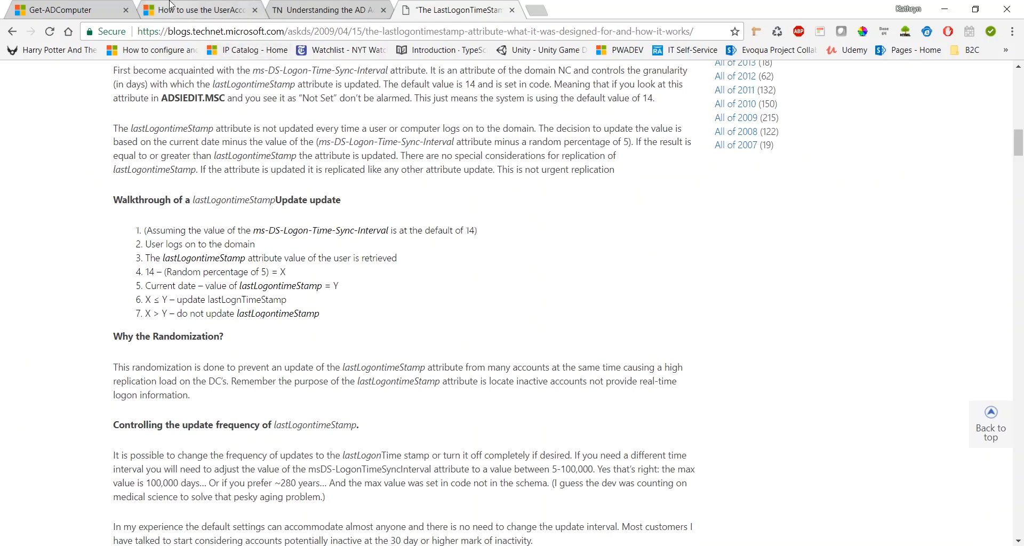
Step: Switch to the UserAccountControl flags article and scroll to the table listing 4096
click(199, 9)
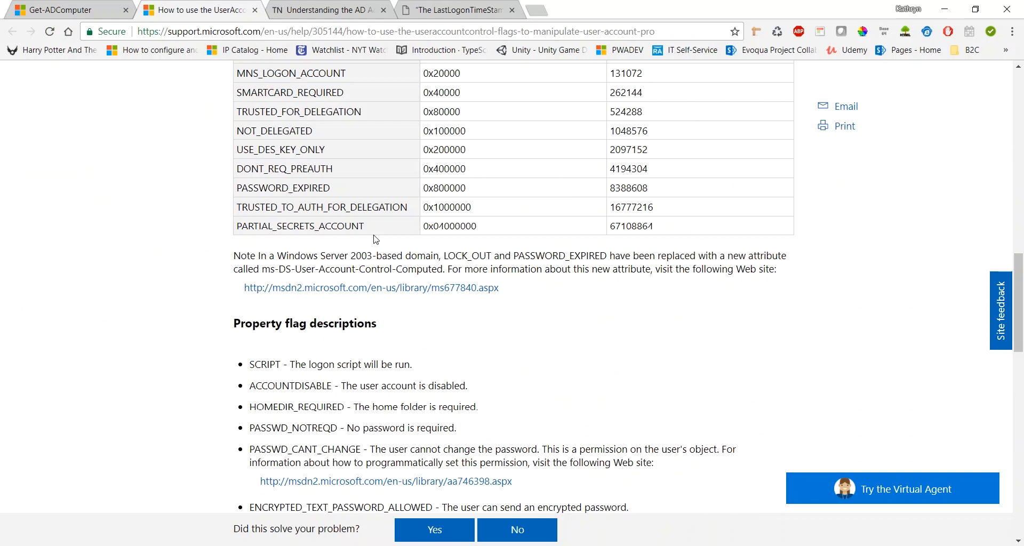
scroll(up, 3)
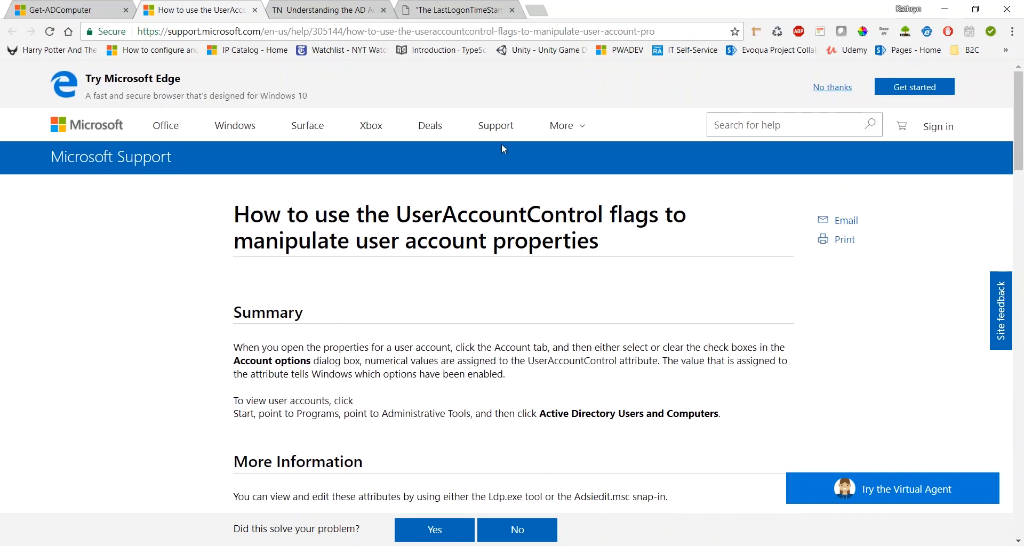
mouse_move(490, 278)
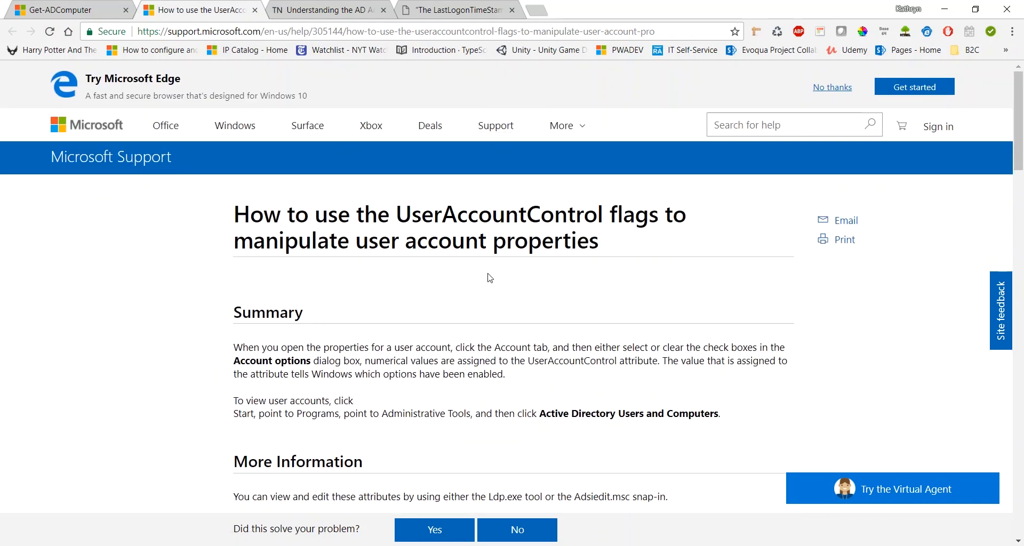
mouse_move(483, 285)
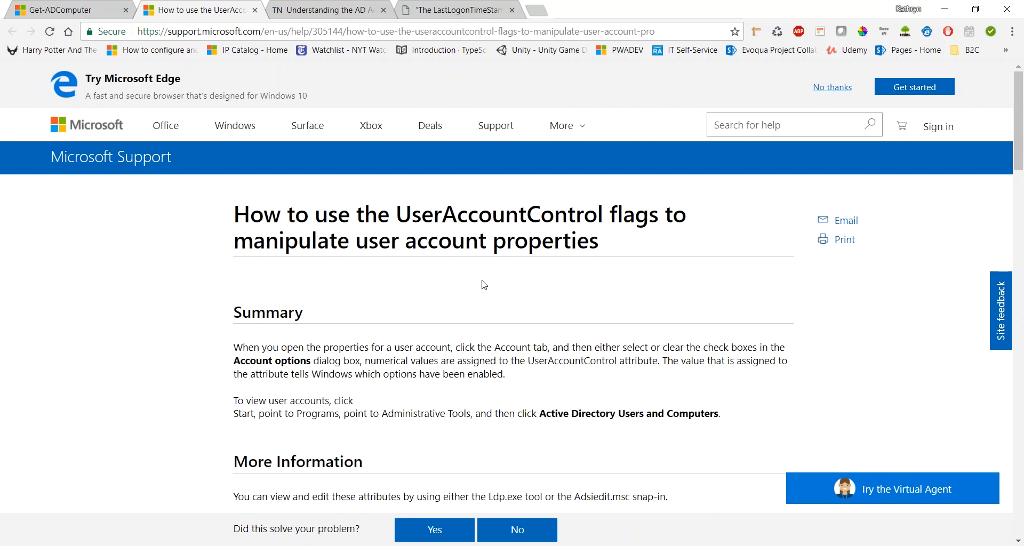
mouse_move(625, 263)
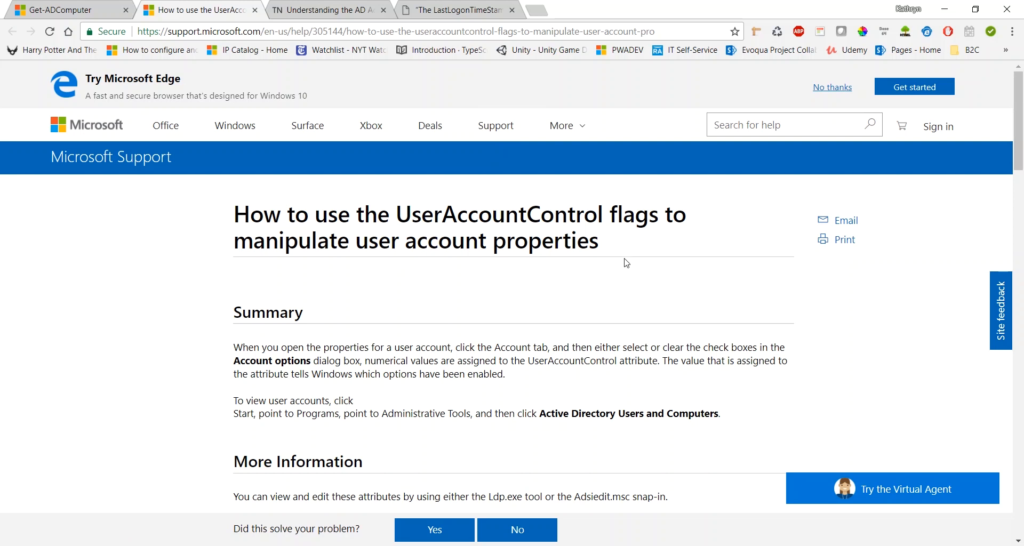
scroll(down, 3)
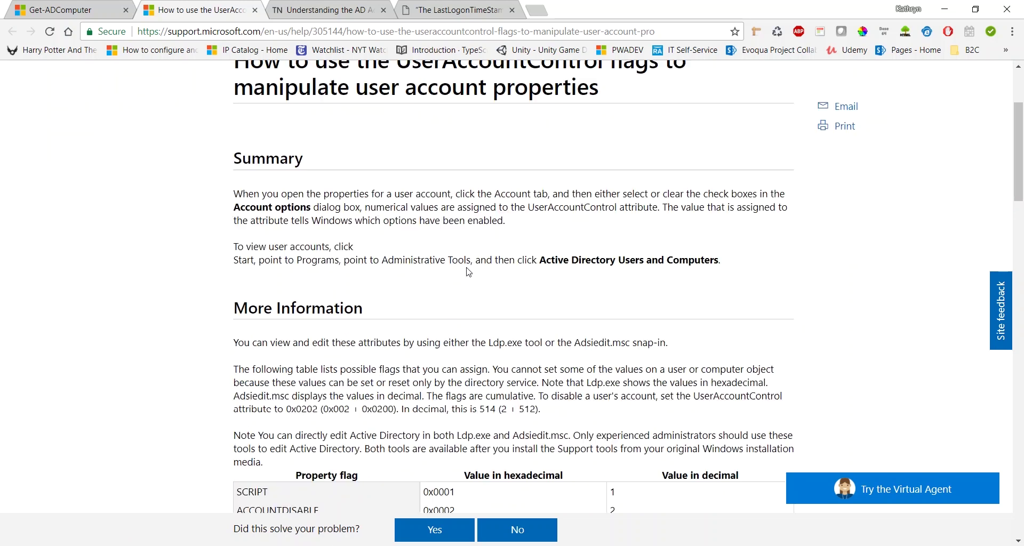
scroll(down, 3)
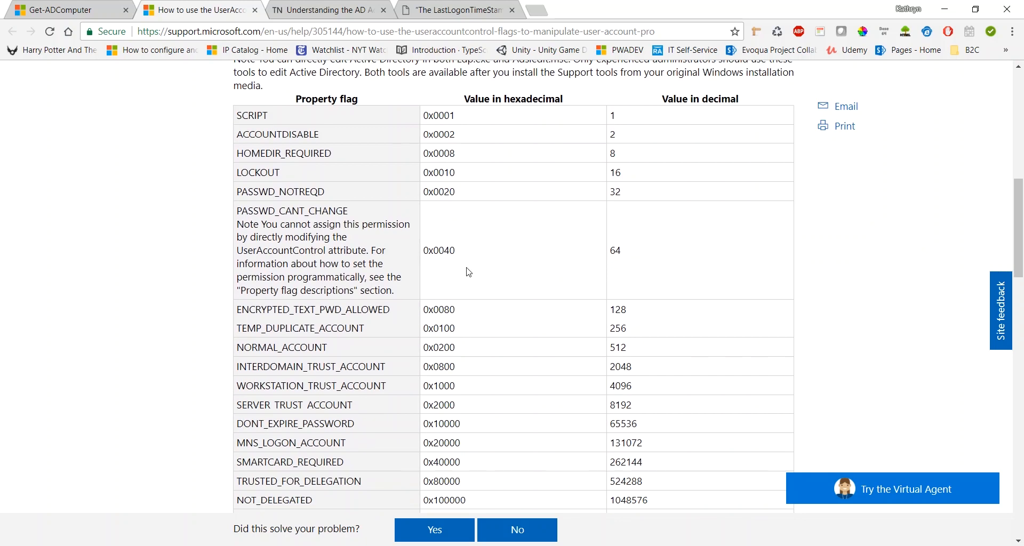
mouse_move(642, 198)
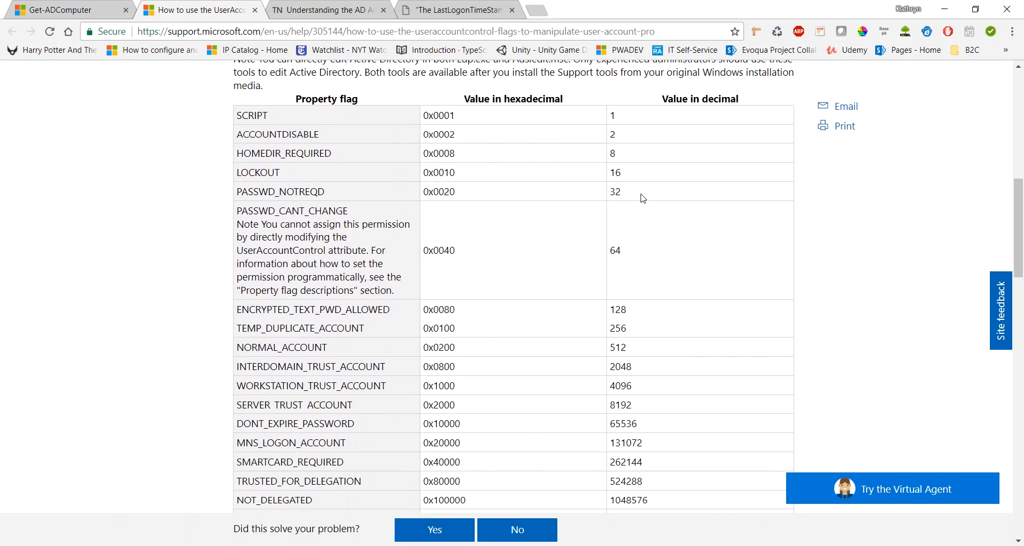
mouse_move(663, 218)
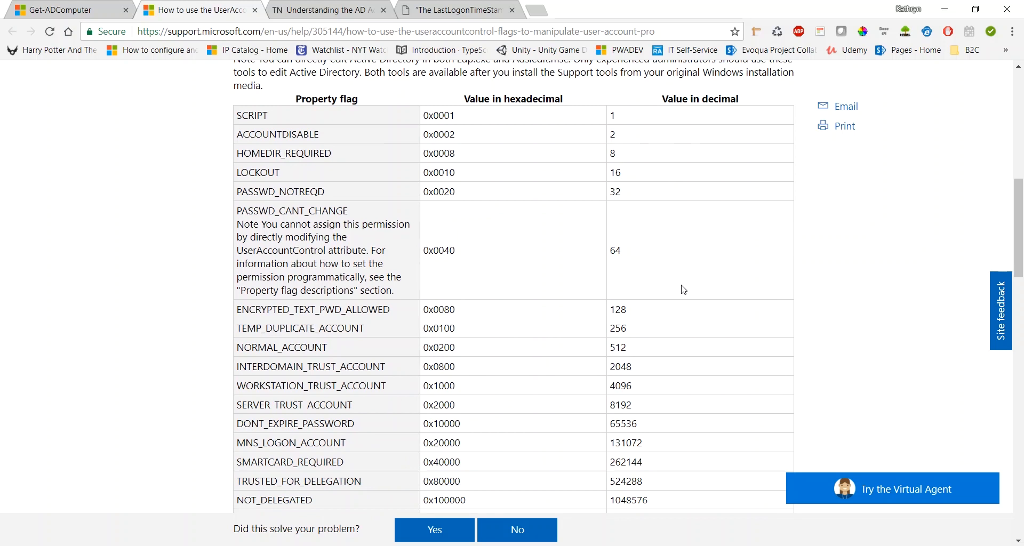
scroll(down, 3)
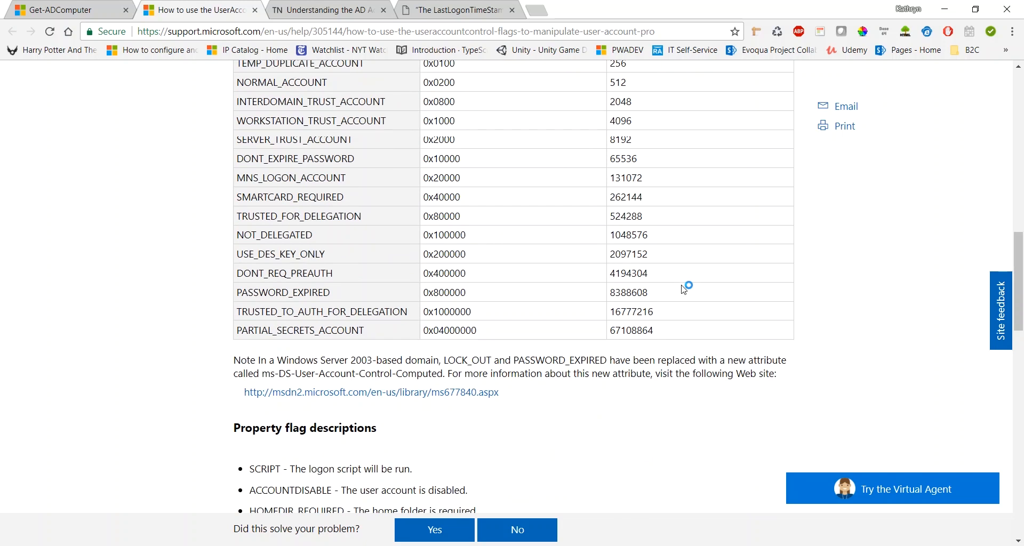
scroll(up, 3)
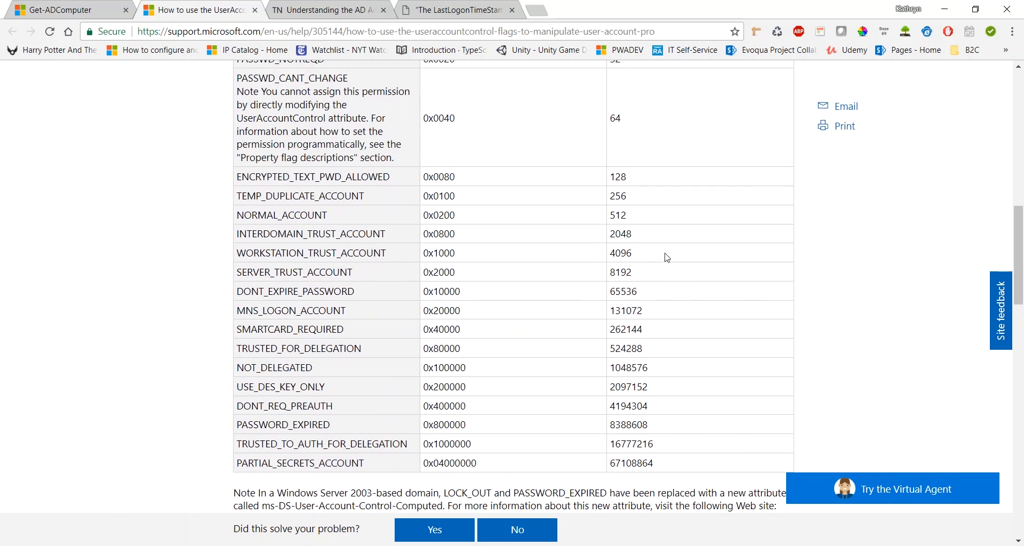
mouse_move(371, 264)
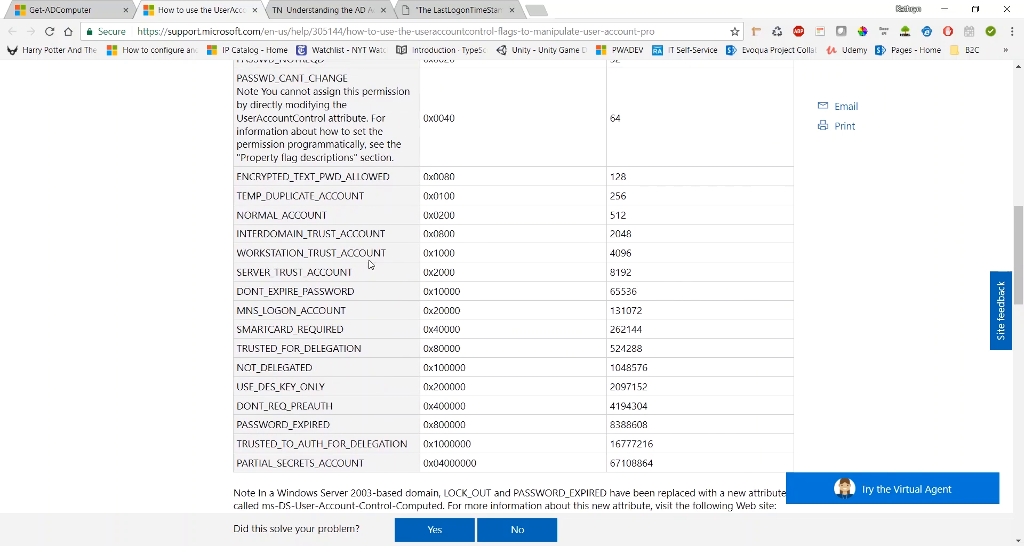
scroll(down, 3)
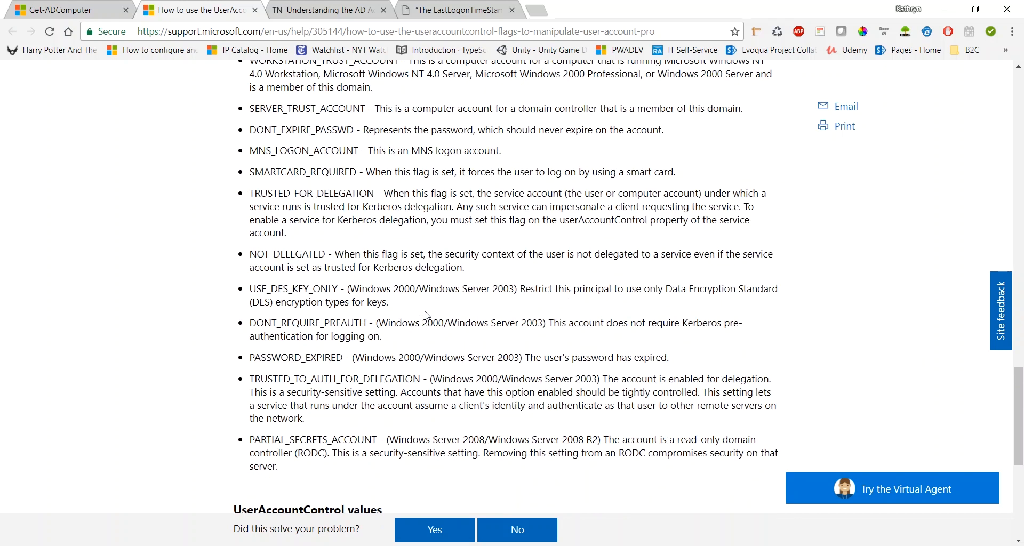
scroll(up, 3)
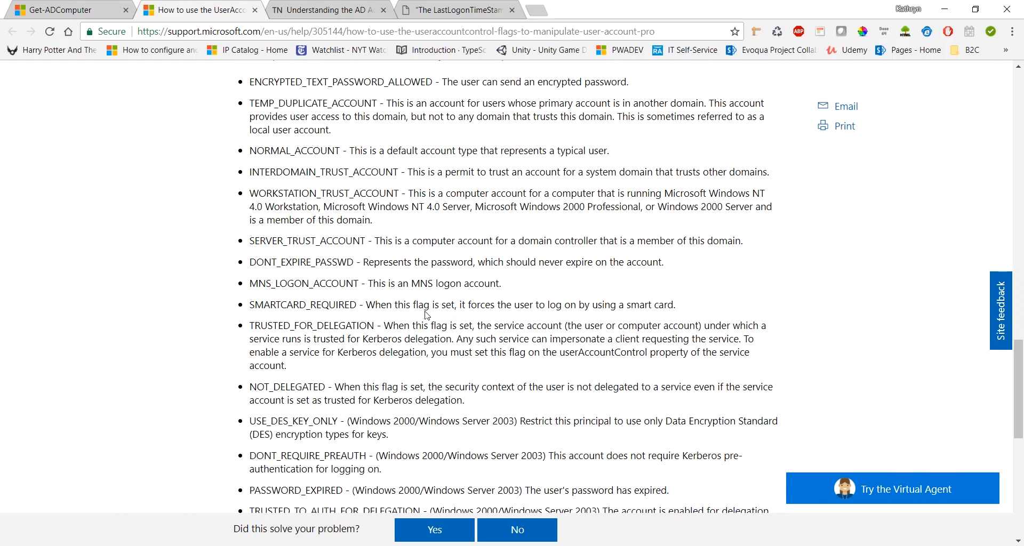
mouse_move(500, 194)
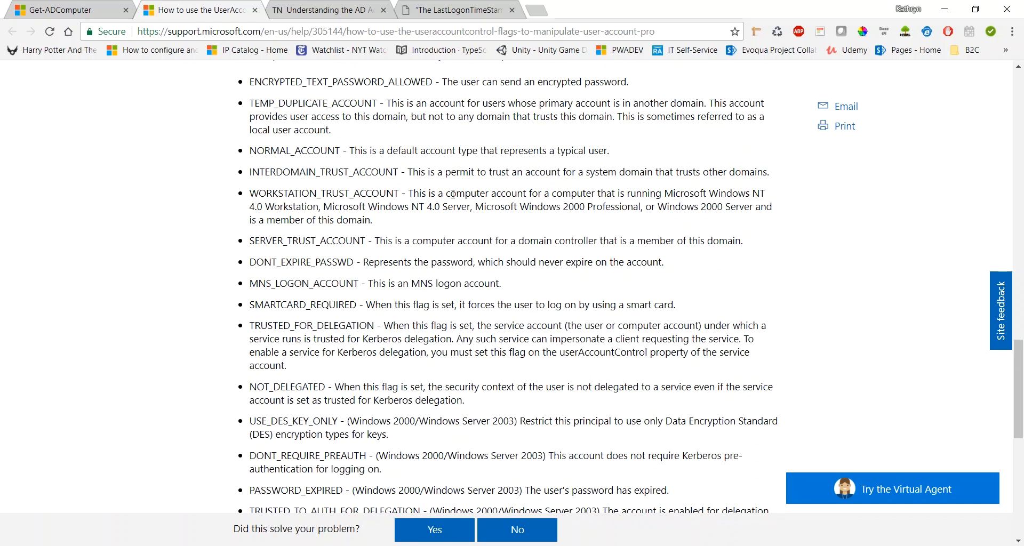
mouse_move(625, 199)
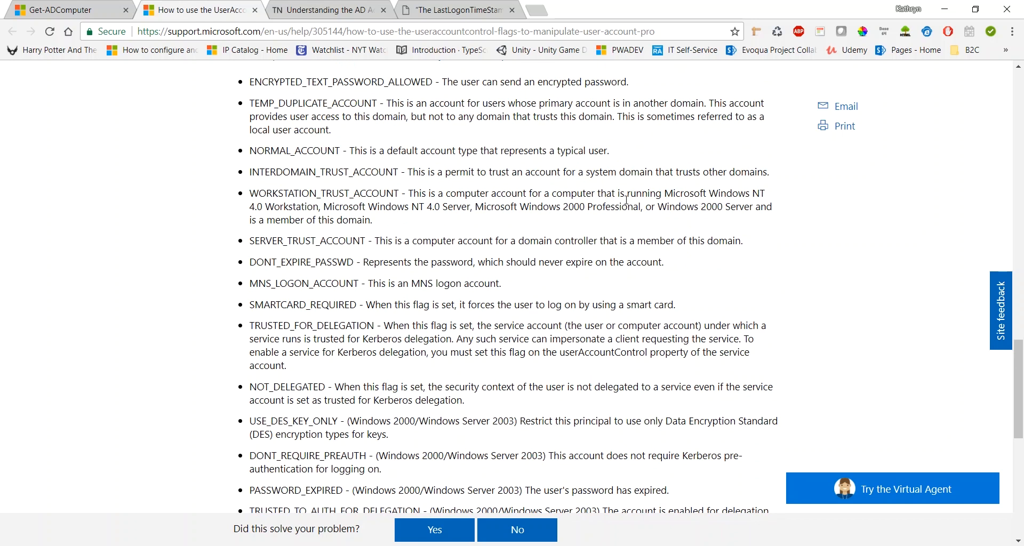
mouse_move(577, 213)
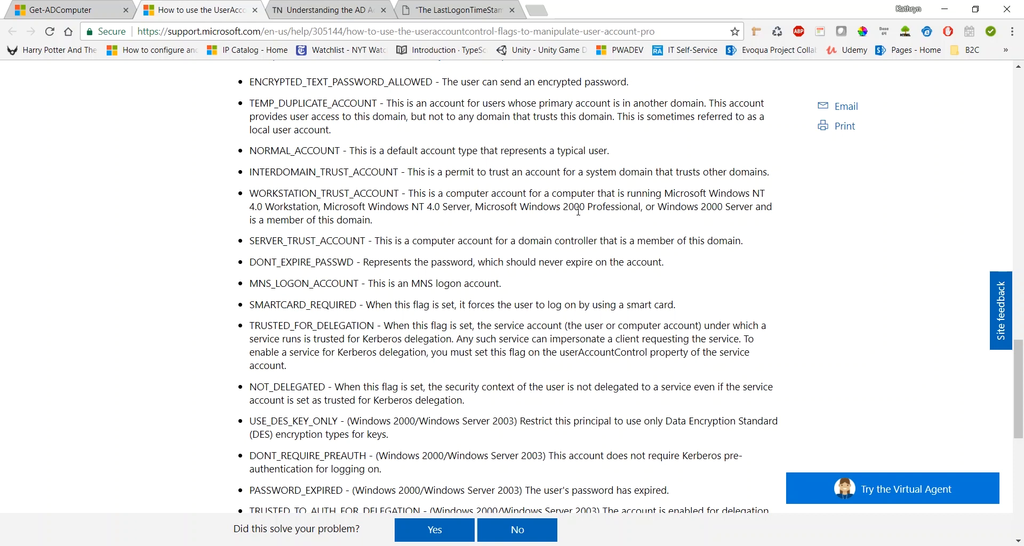
scroll(up, 3)
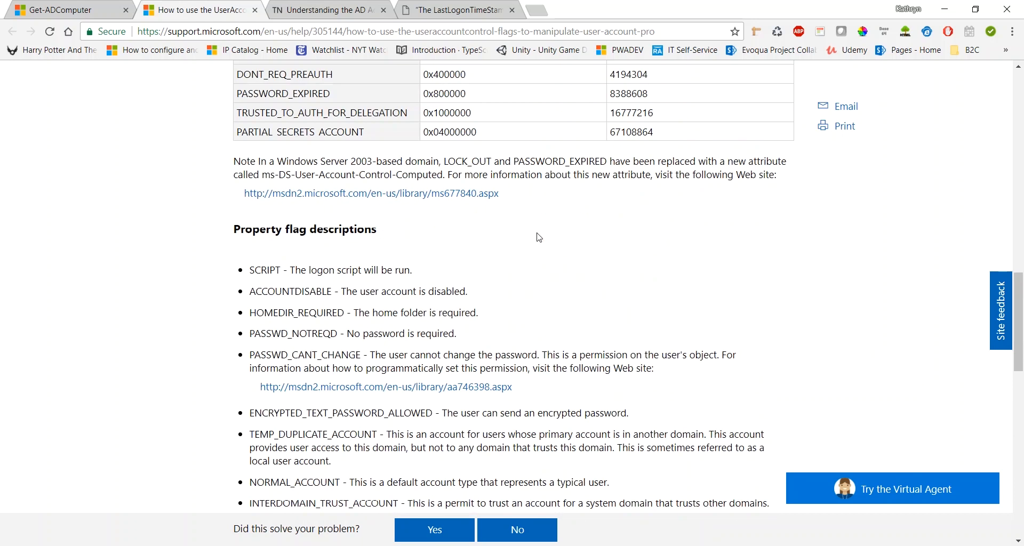
scroll(up, 3)
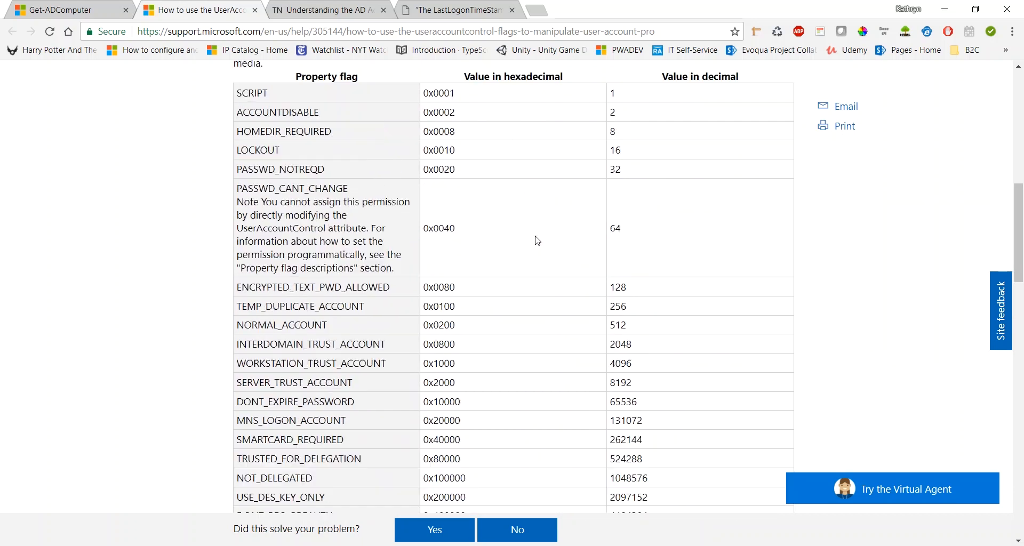
scroll(up, 3)
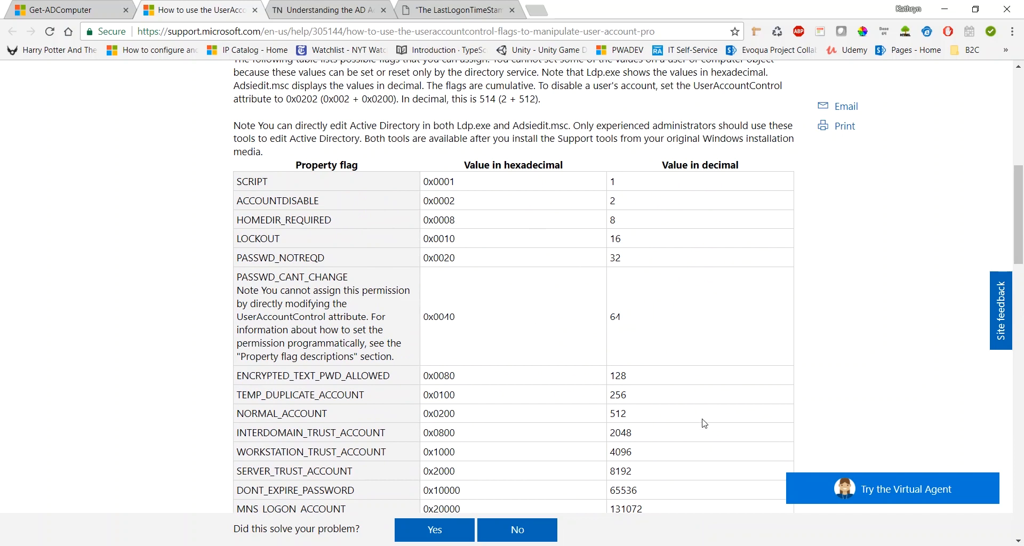
mouse_move(631, 207)
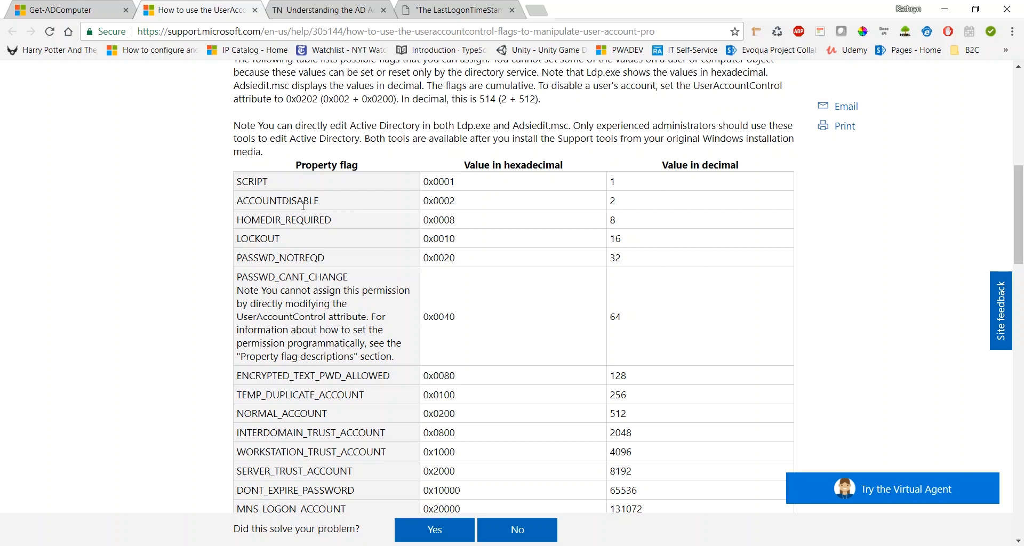
mouse_move(314, 215)
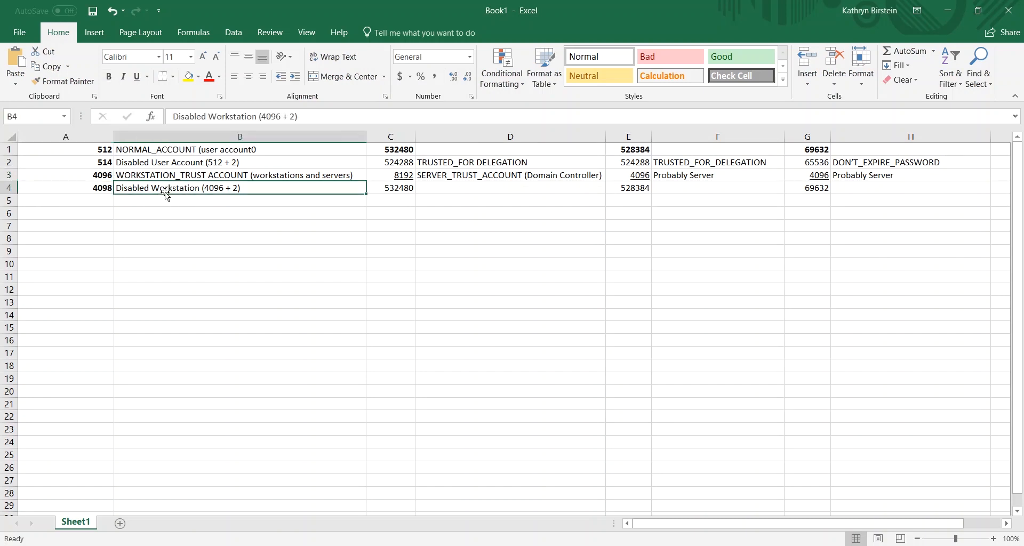
mouse_move(408, 212)
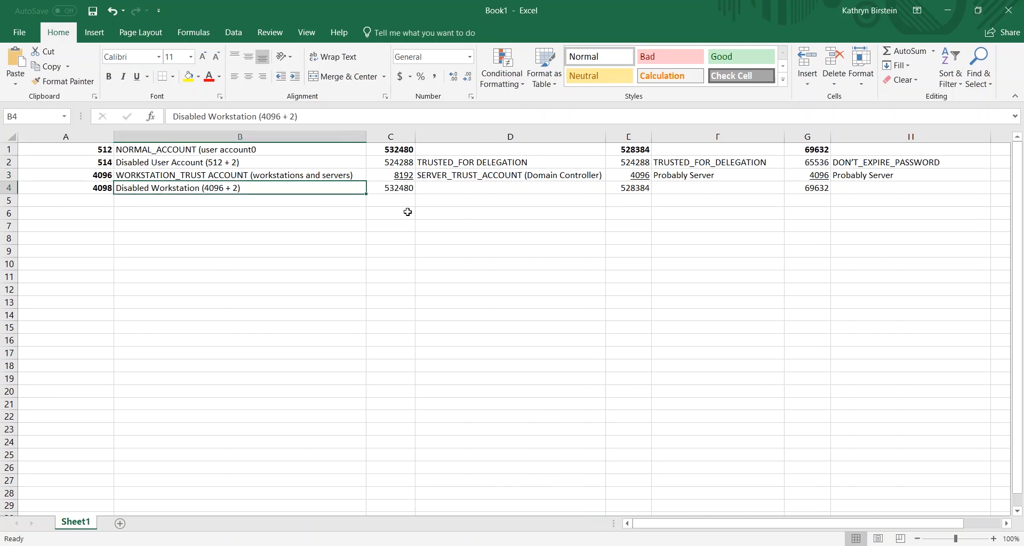
mouse_move(435, 186)
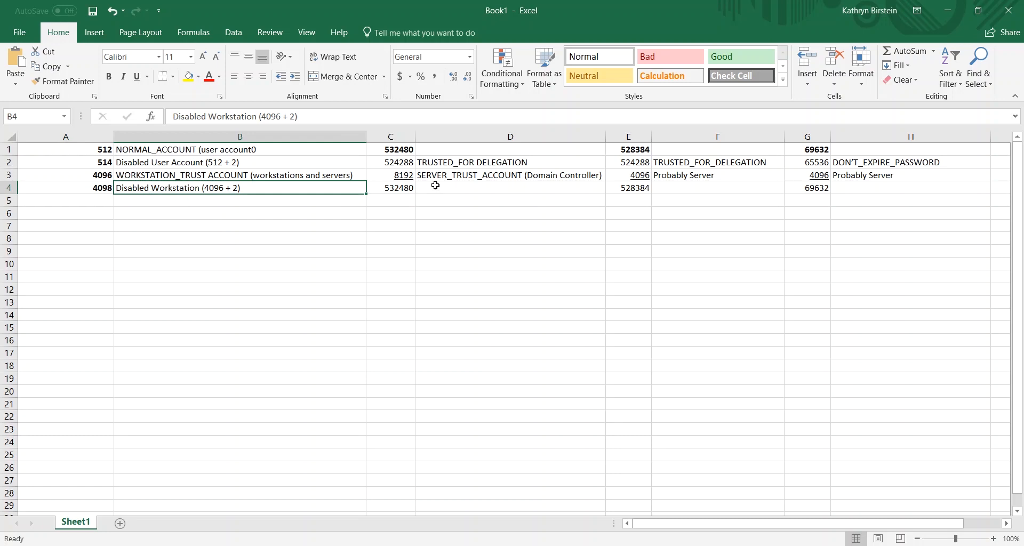
mouse_move(472, 200)
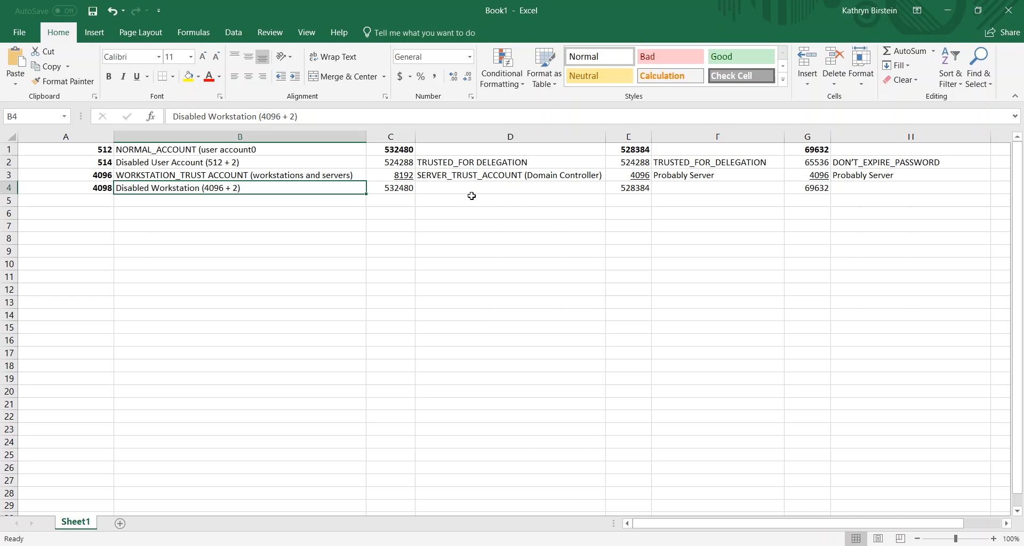
mouse_move(466, 188)
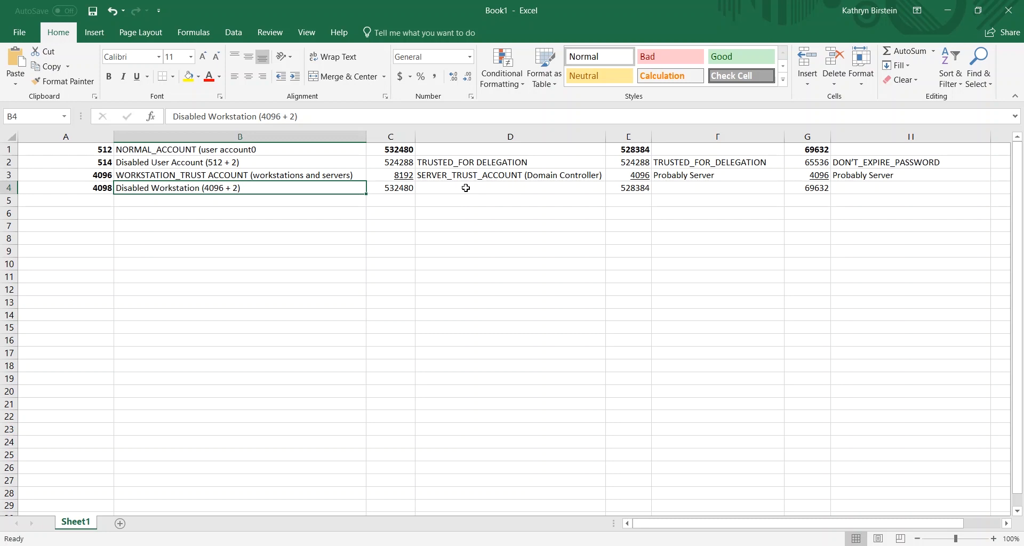
mouse_move(384, 189)
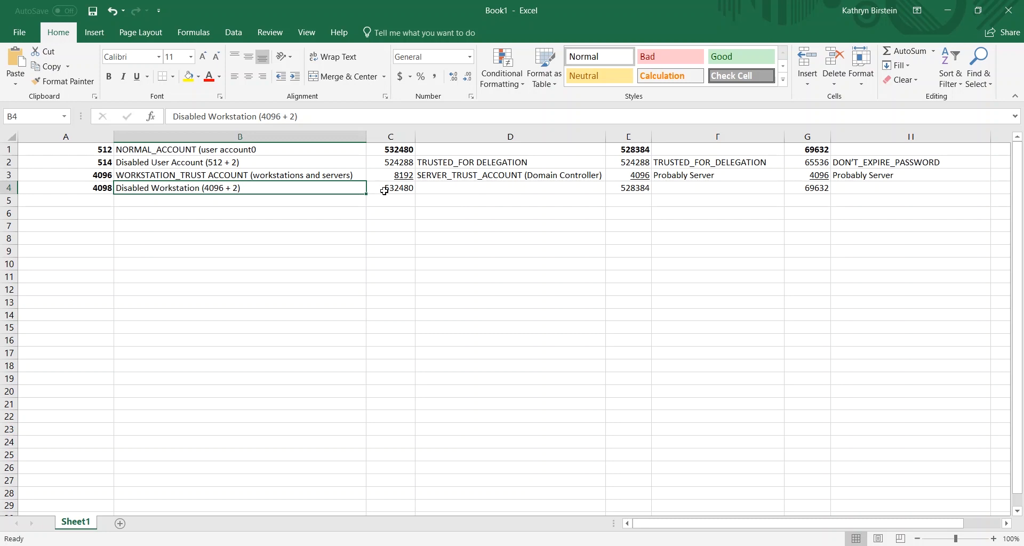
mouse_move(605, 508)
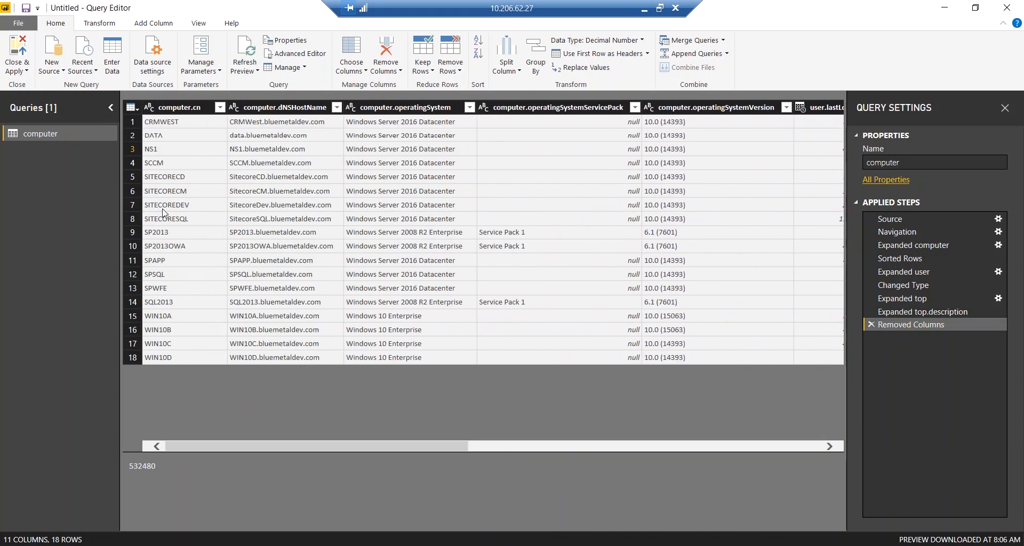
mouse_move(233, 307)
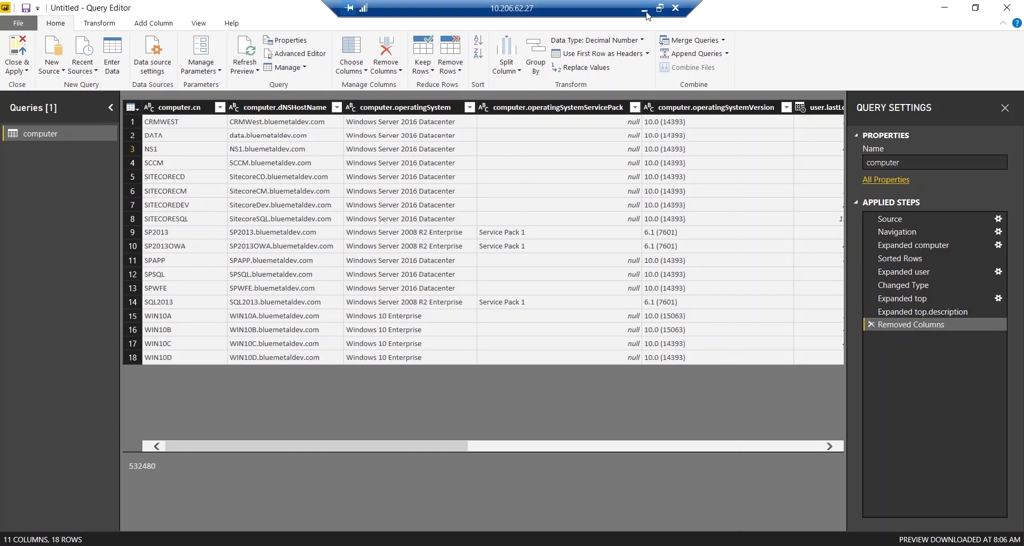
mouse_move(643, 8)
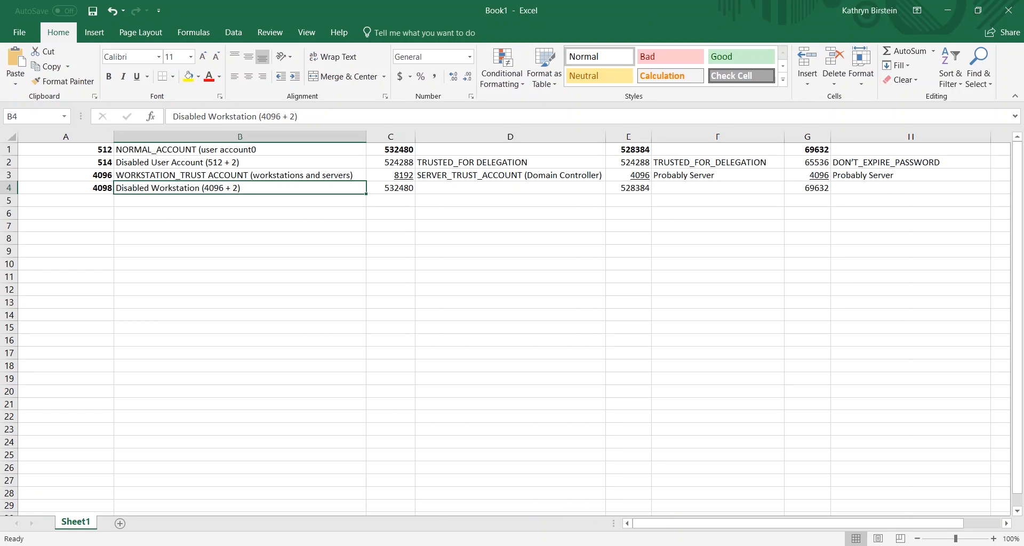
mouse_move(408, 352)
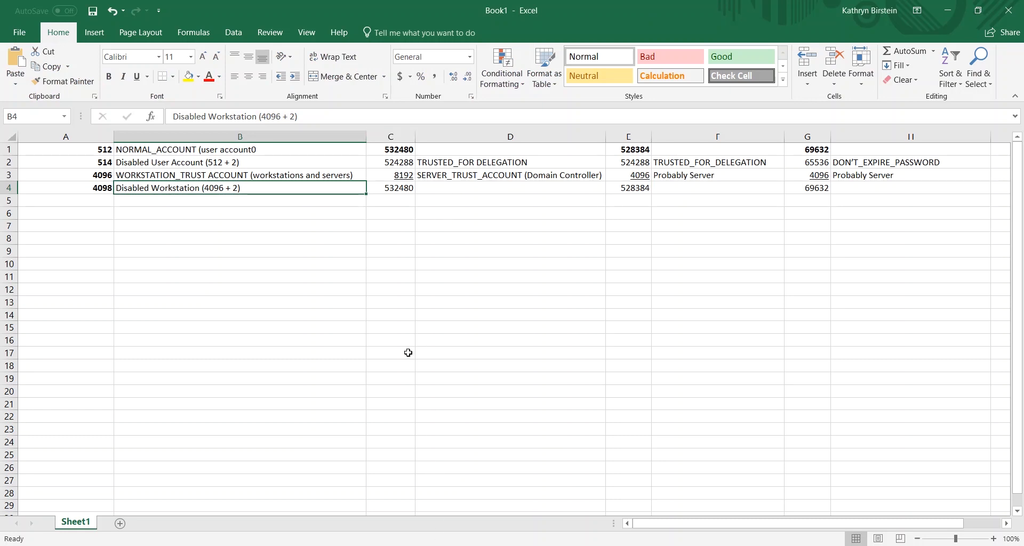
mouse_move(454, 497)
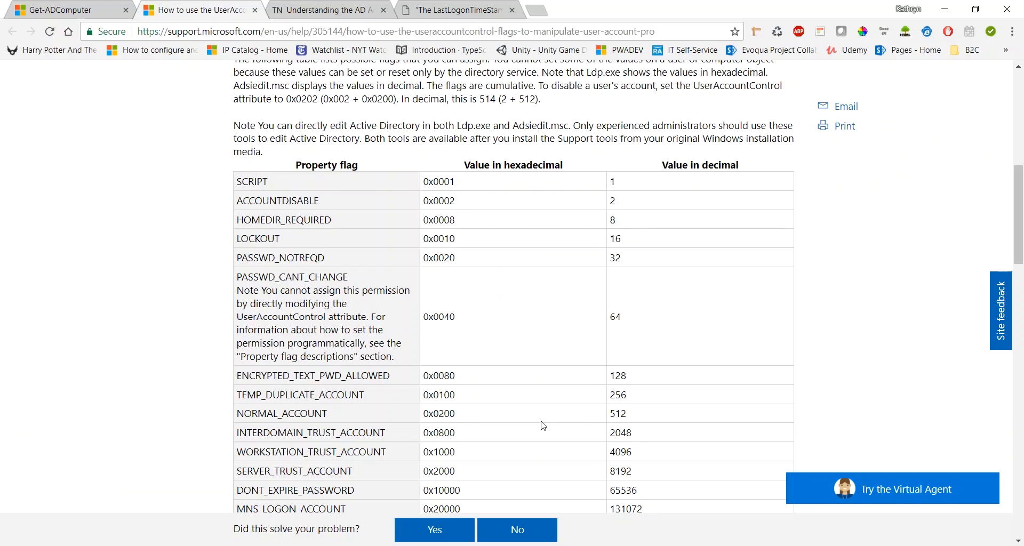
Step: Scroll through the article's flag descriptions, such as TRUSTED_FOR_DELEGATION and its decimal value
scroll(down, 3)
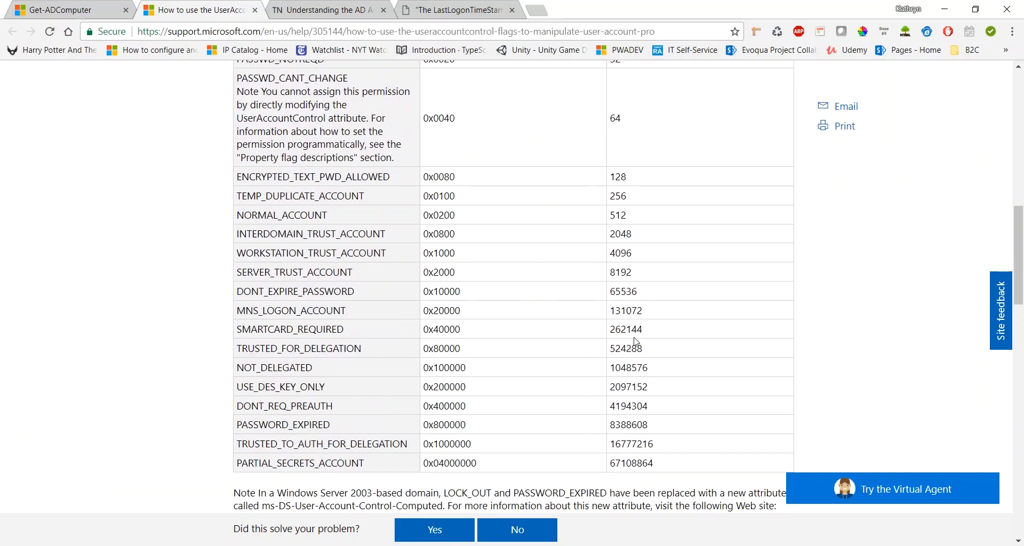
mouse_move(648, 272)
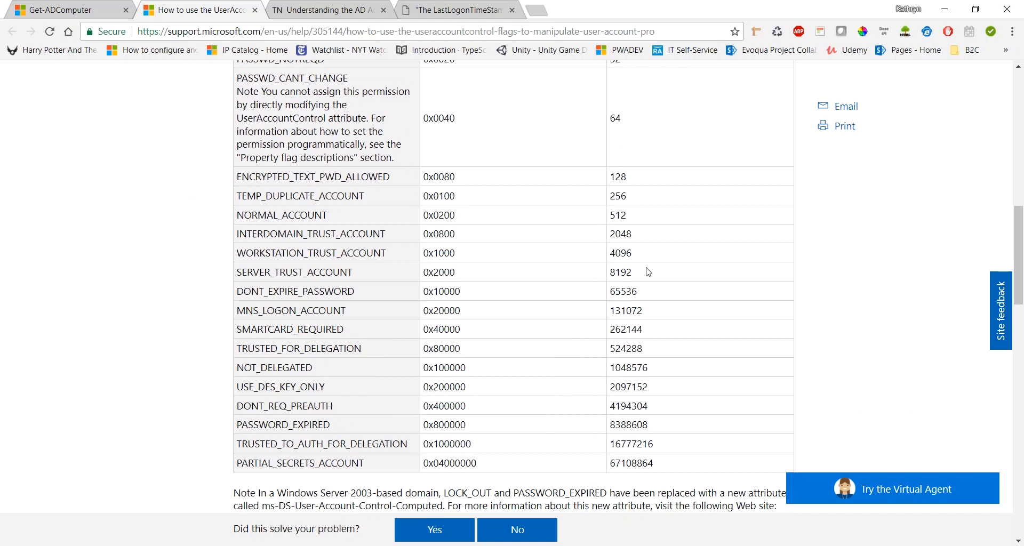
mouse_move(634, 352)
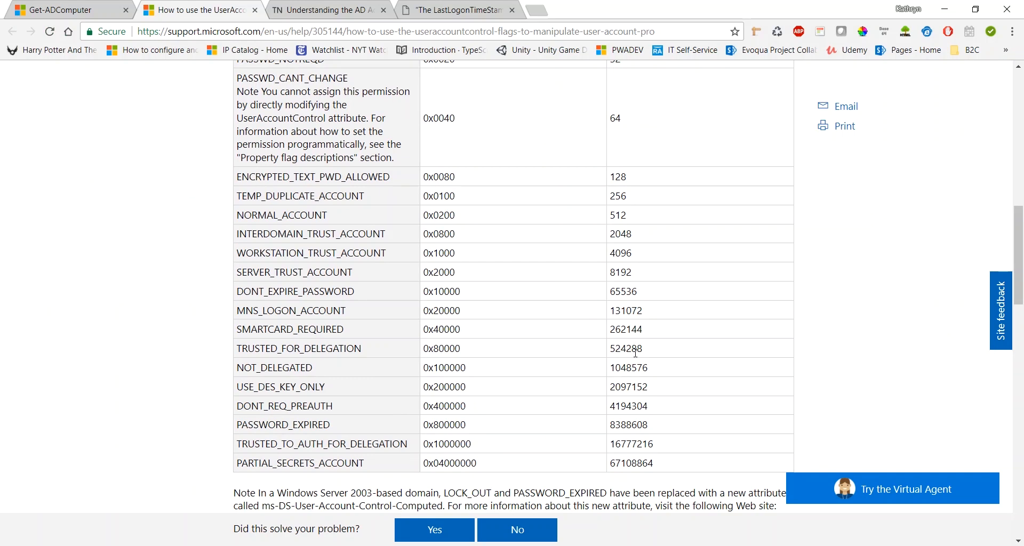
scroll(down, 3)
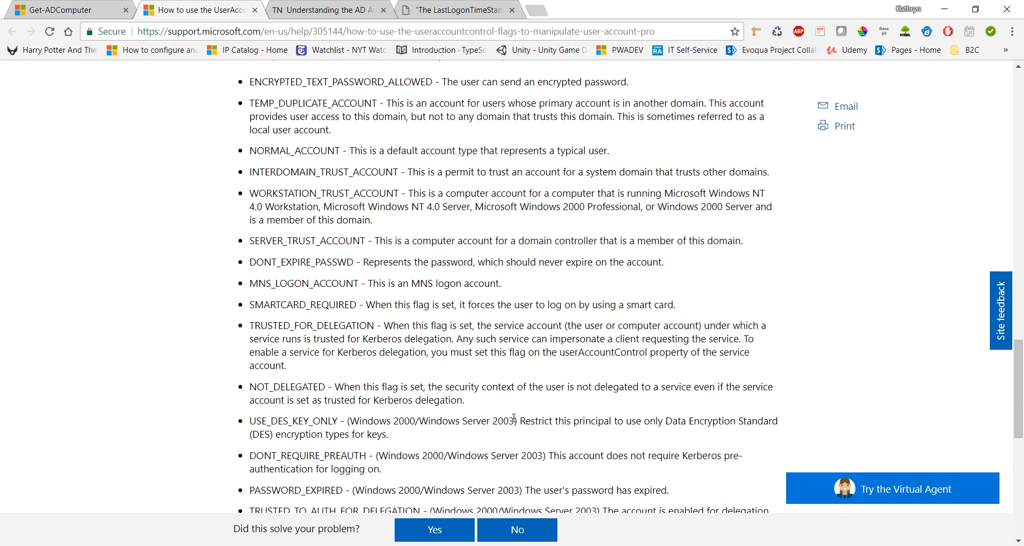
scroll(down, 3)
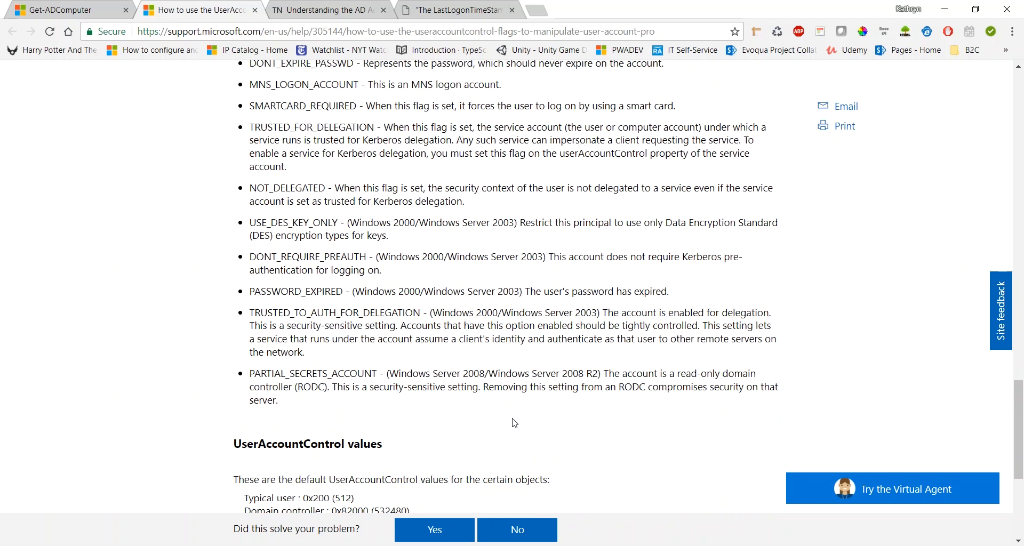
mouse_move(431, 272)
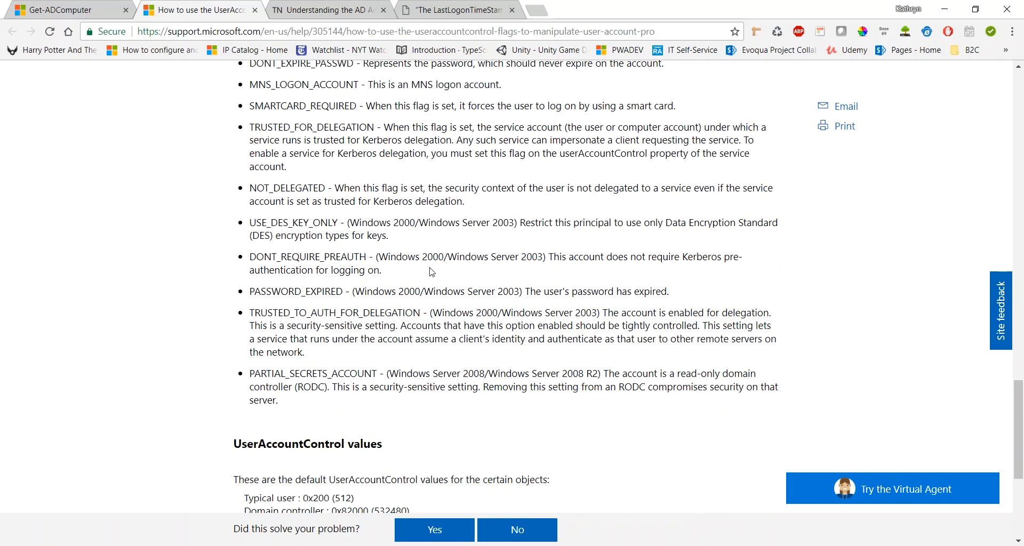
mouse_move(666, 131)
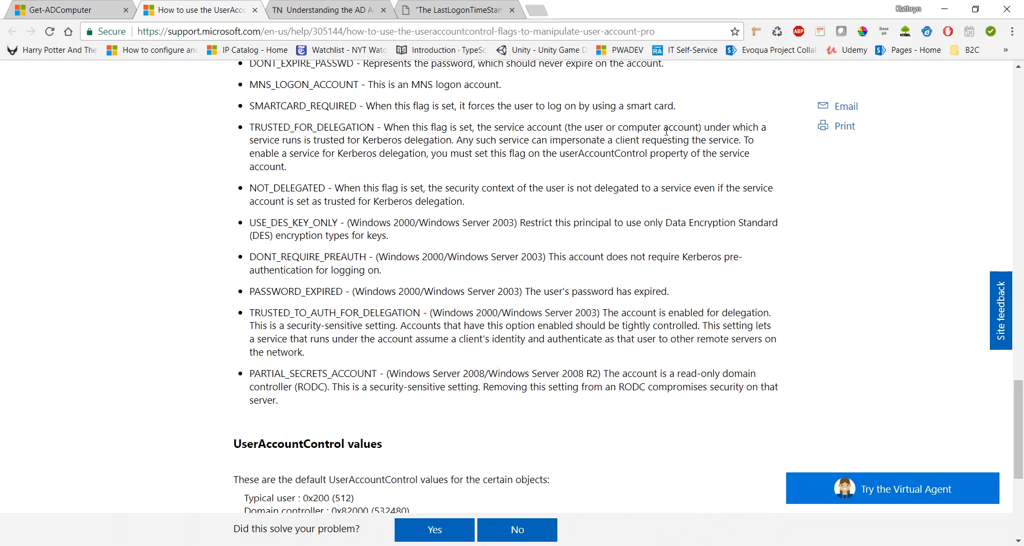
mouse_move(308, 132)
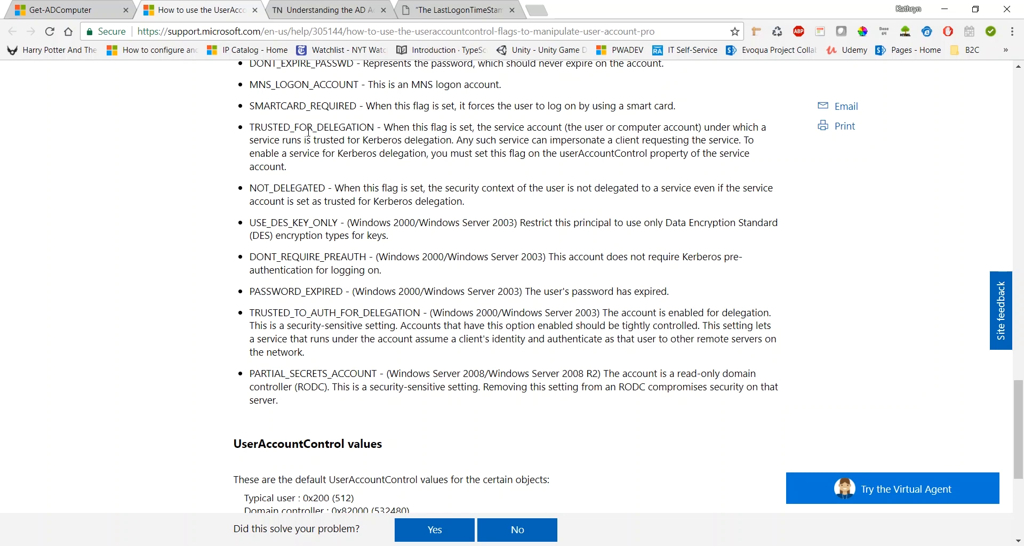
mouse_move(447, 149)
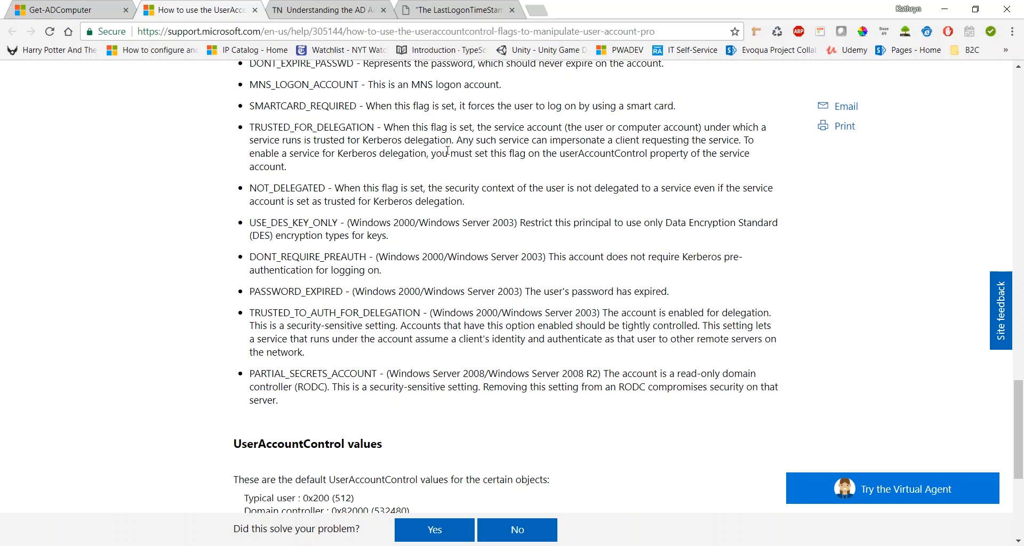
mouse_move(447, 151)
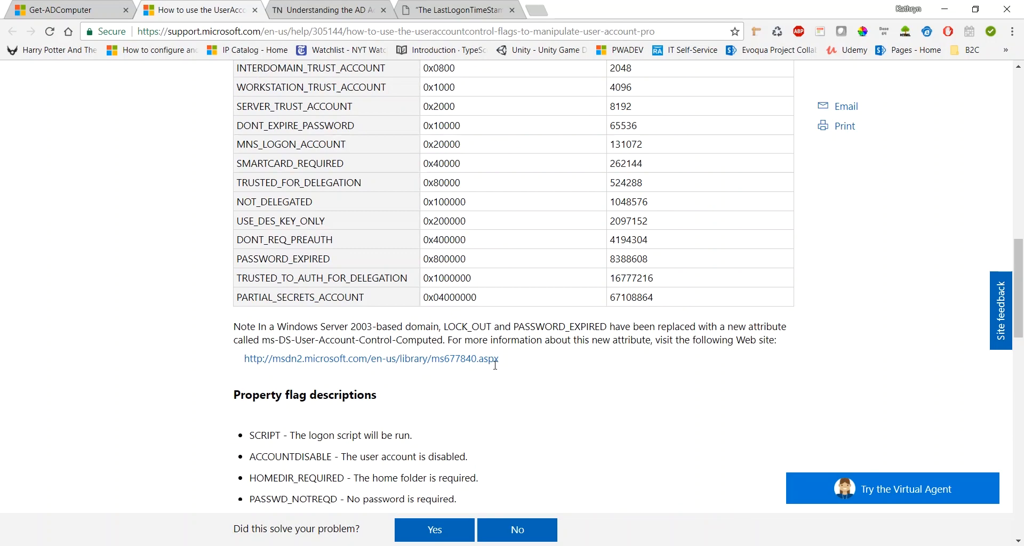
scroll(up, 3)
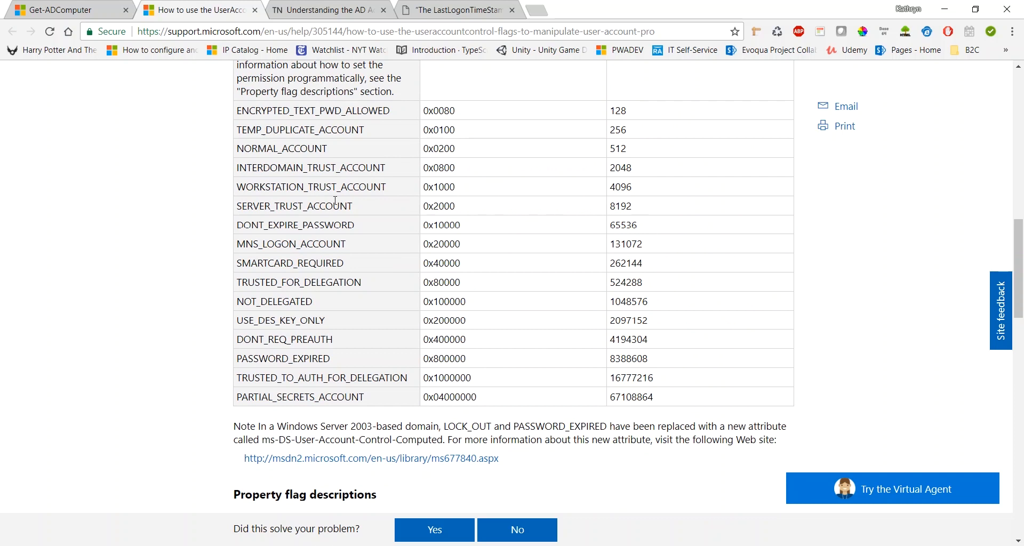
scroll(down, 3)
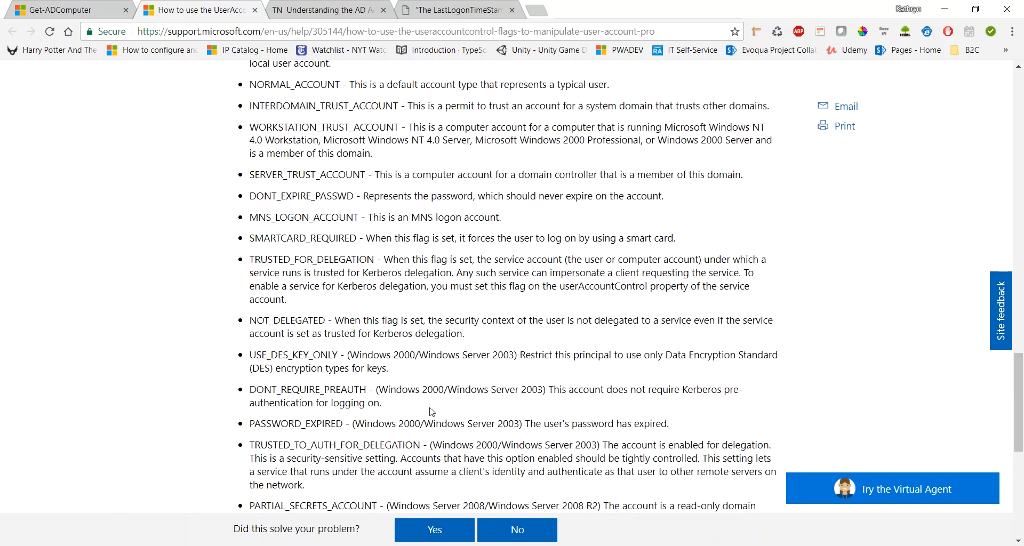
scroll(up, 3)
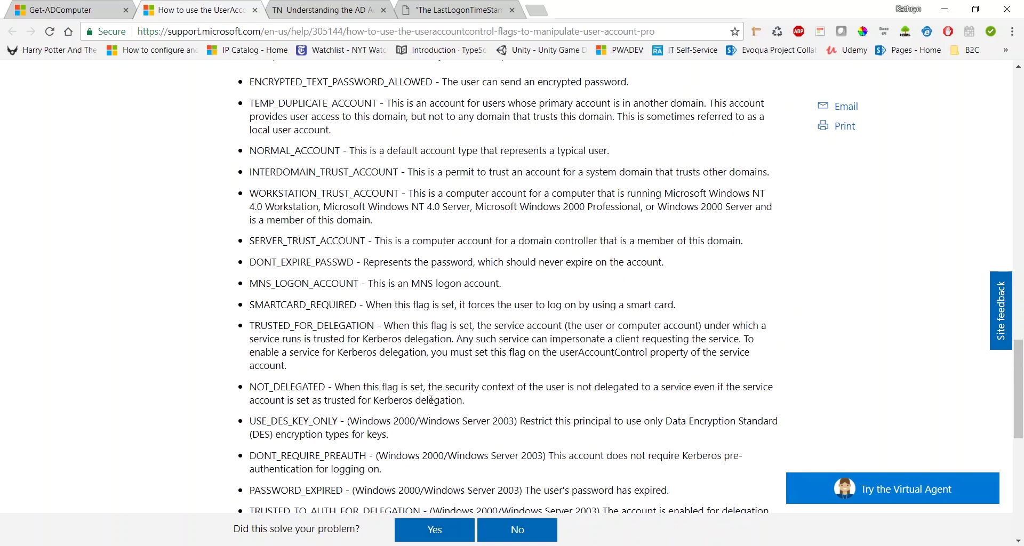
mouse_move(571, 252)
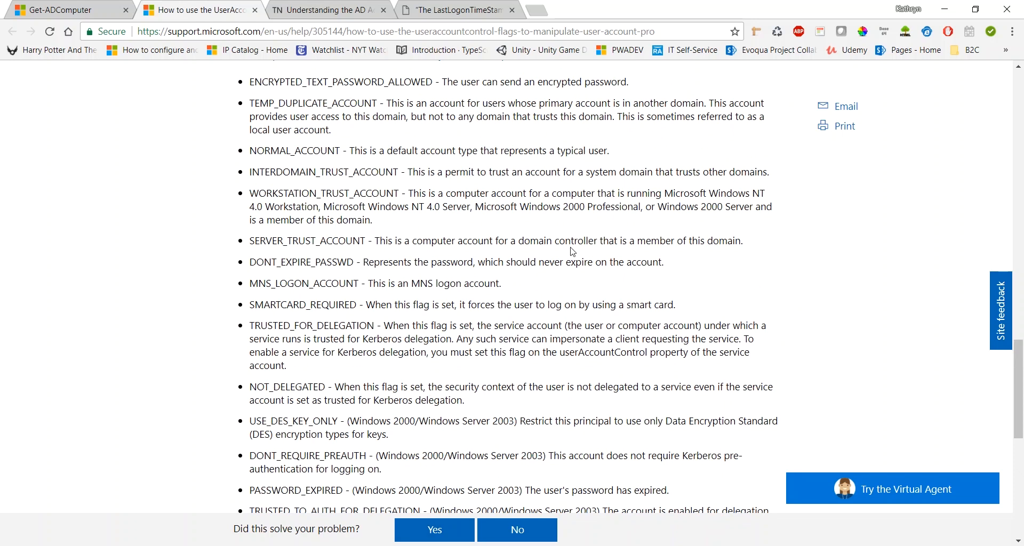
mouse_move(602, 253)
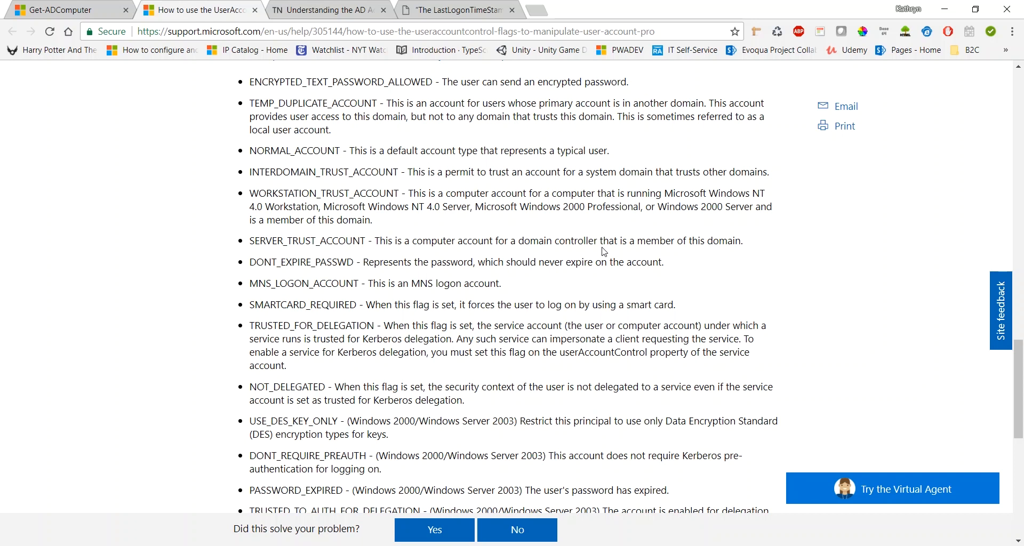
mouse_move(603, 248)
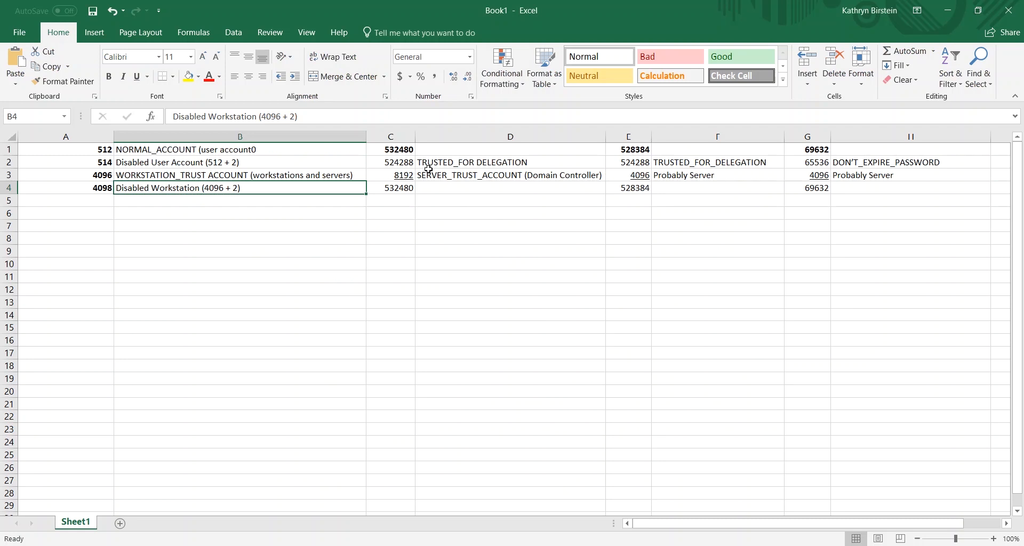
mouse_move(437, 164)
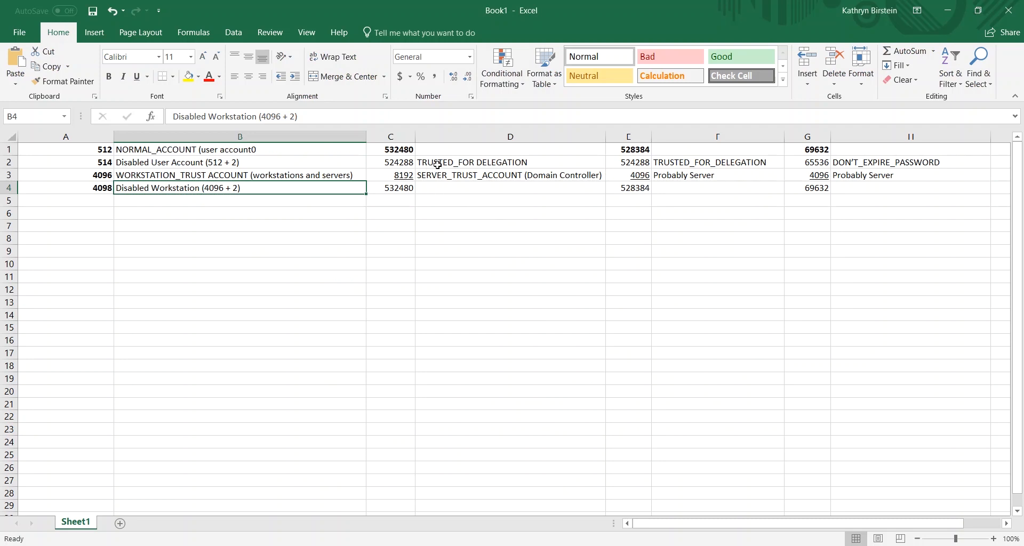
mouse_move(478, 212)
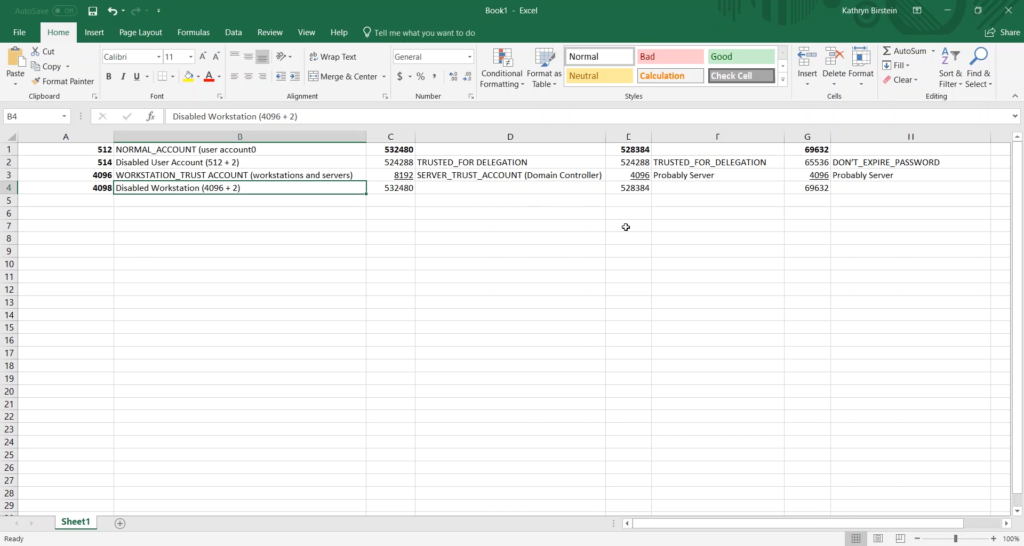
mouse_move(681, 221)
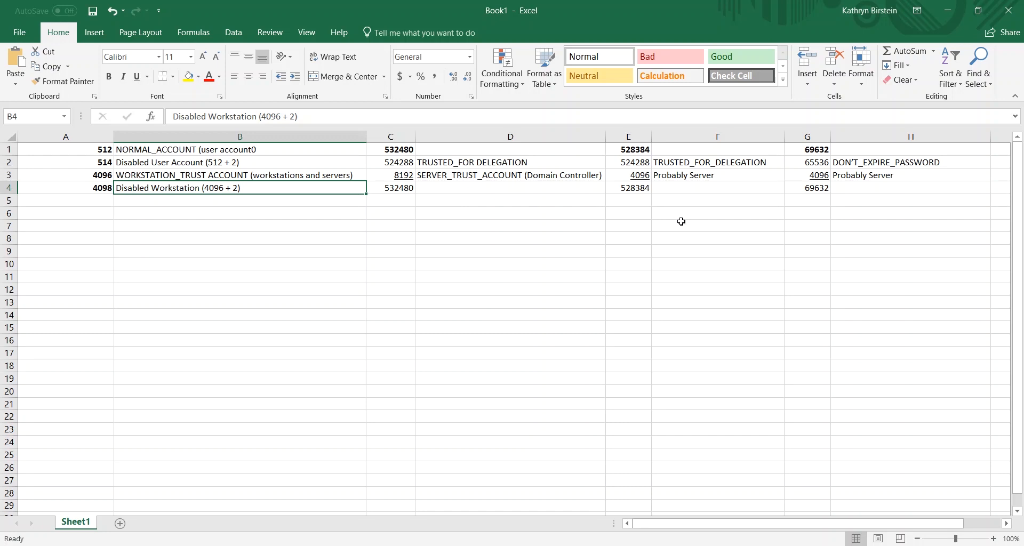
mouse_move(628, 151)
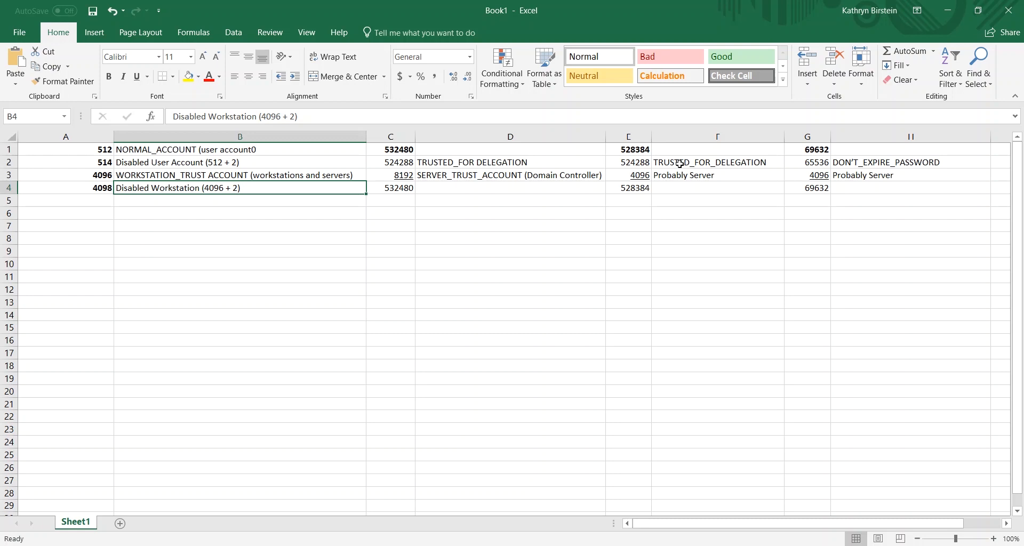
Step: Review the TRUSTED_FOR_DELEGATION, DON'T_EXPIRE_PASSWORD (65536) and Probably Server (4096) notes in Excel
click(716, 163)
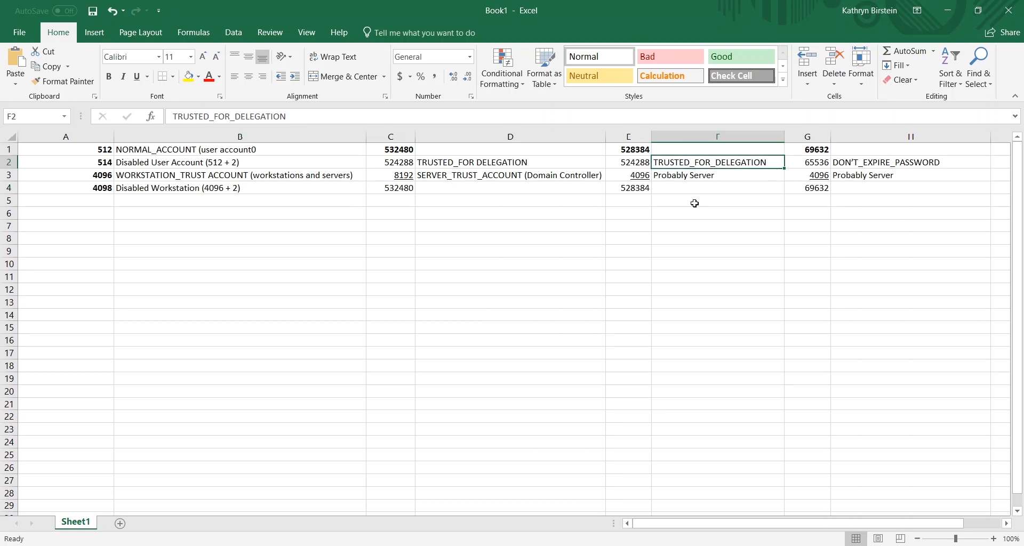
mouse_move(656, 192)
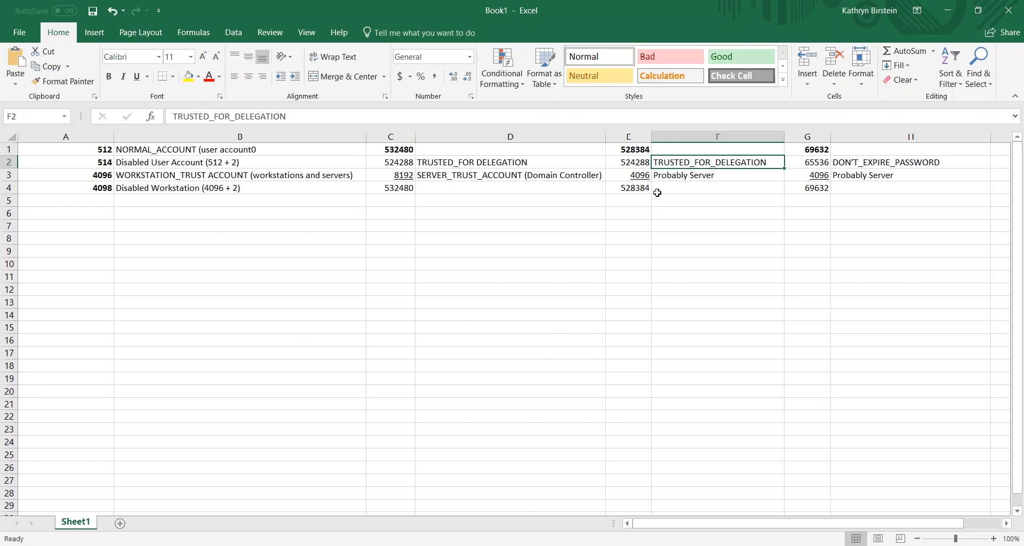
mouse_move(846, 158)
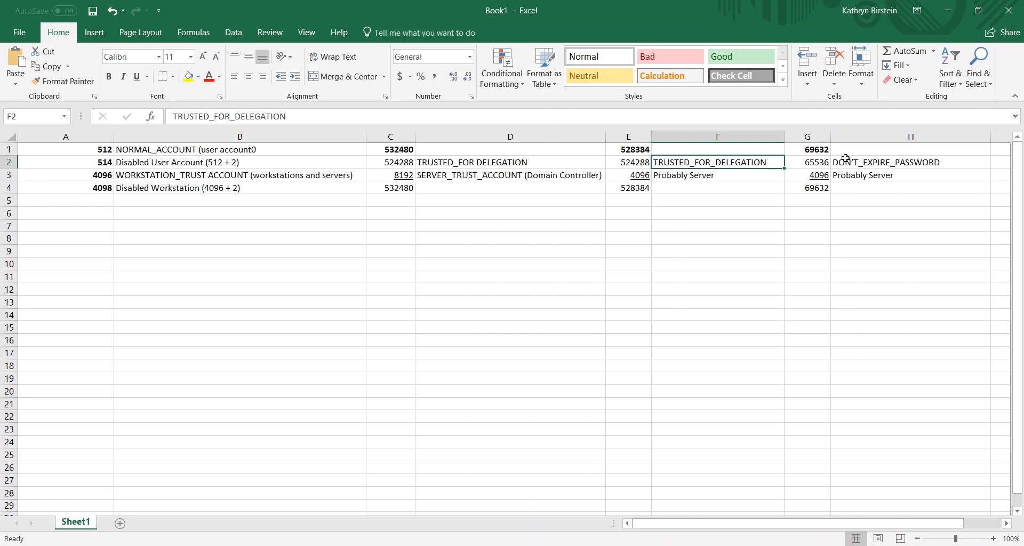
mouse_move(847, 164)
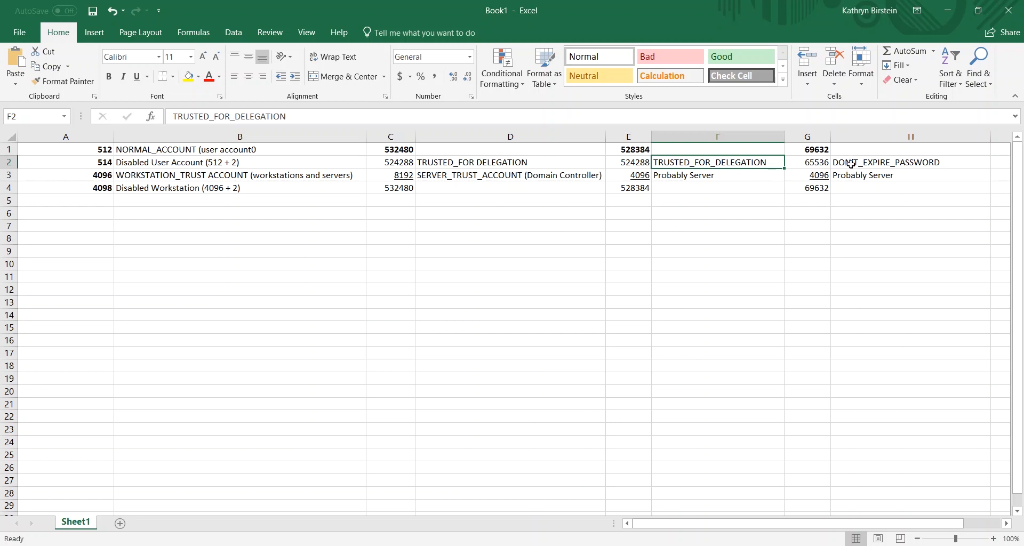
click(910, 162)
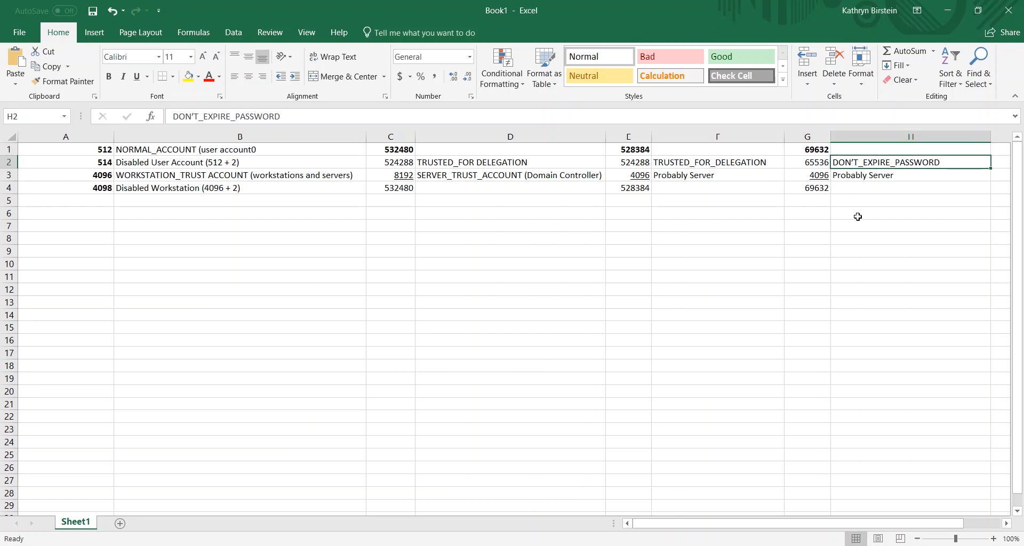
click(910, 175)
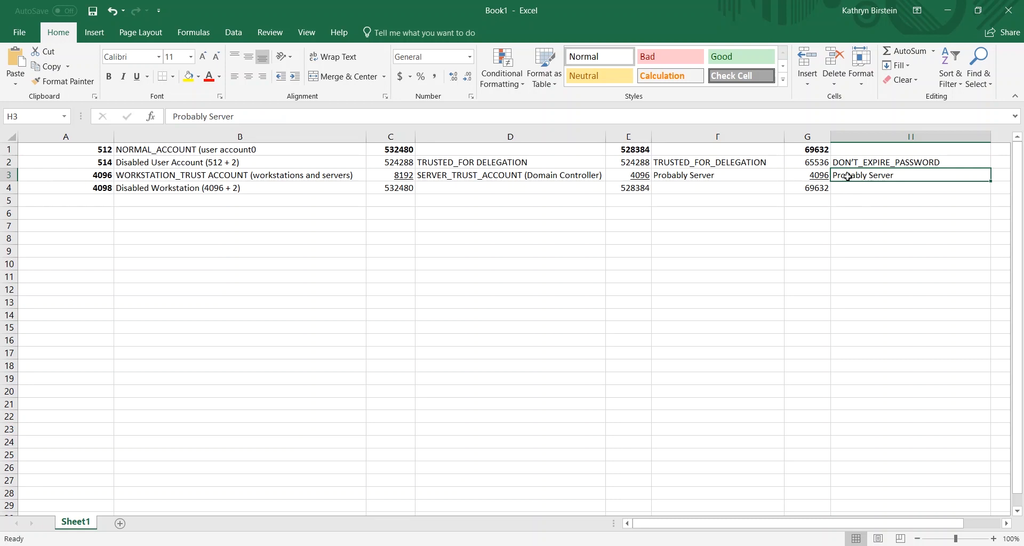
mouse_move(859, 190)
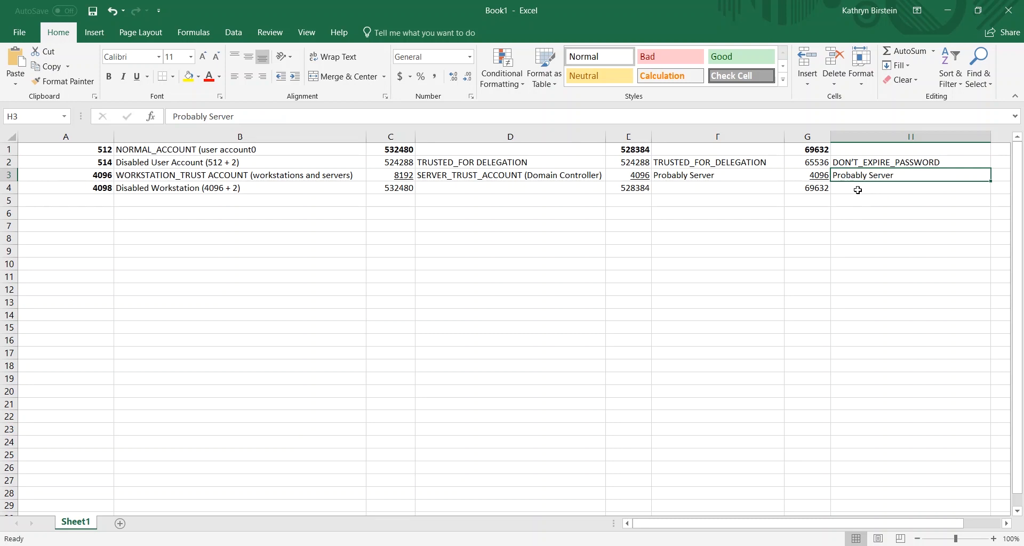
mouse_move(846, 175)
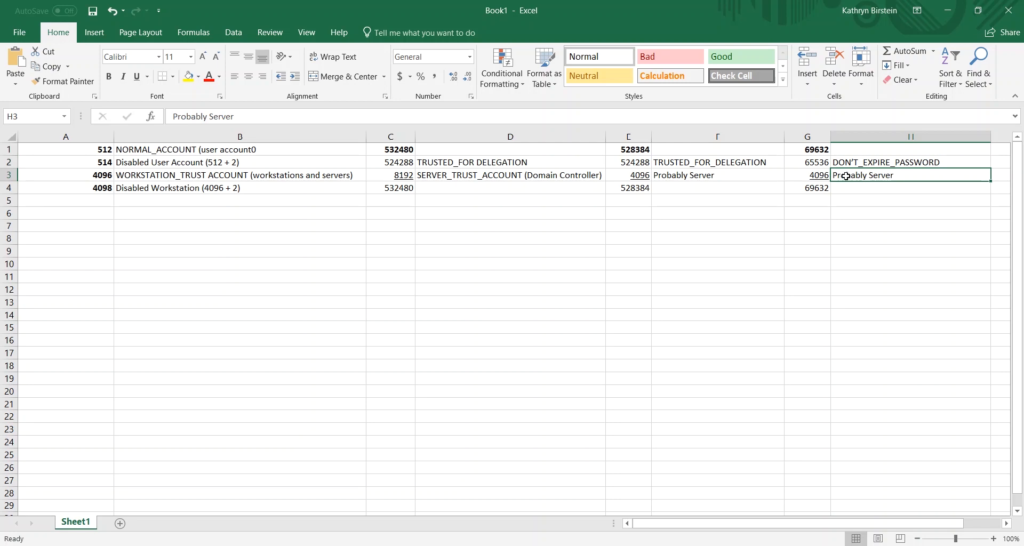
mouse_move(590, 356)
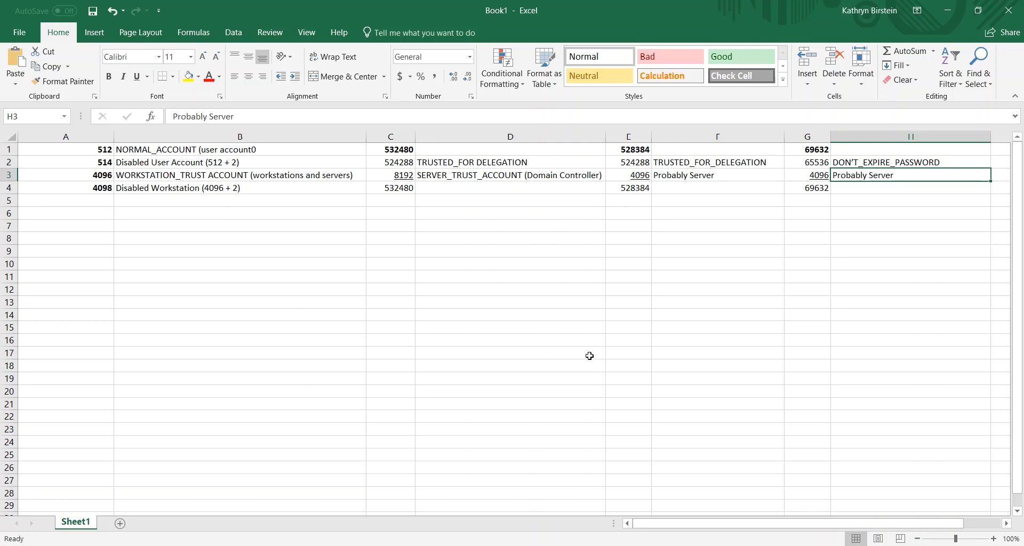
mouse_move(604, 482)
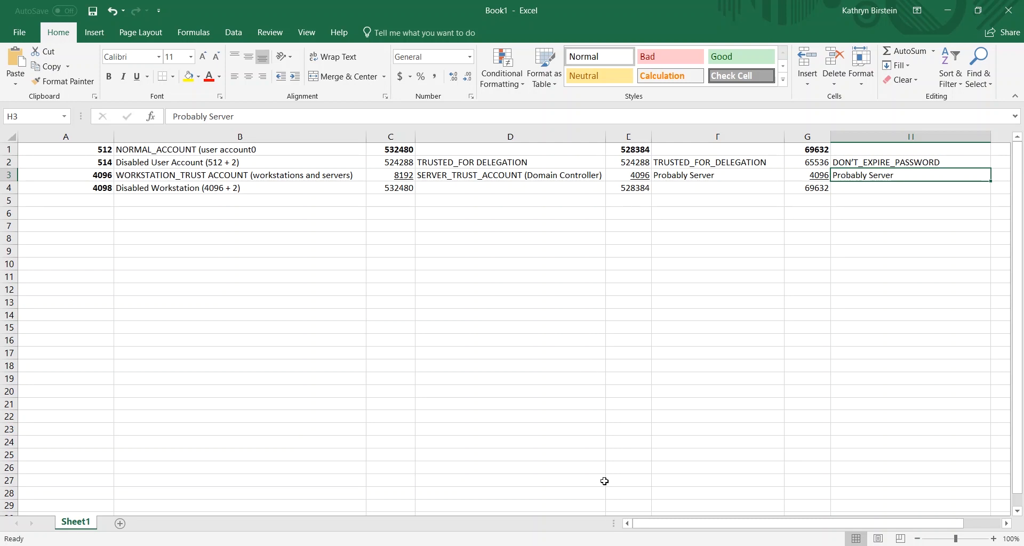
mouse_move(567, 521)
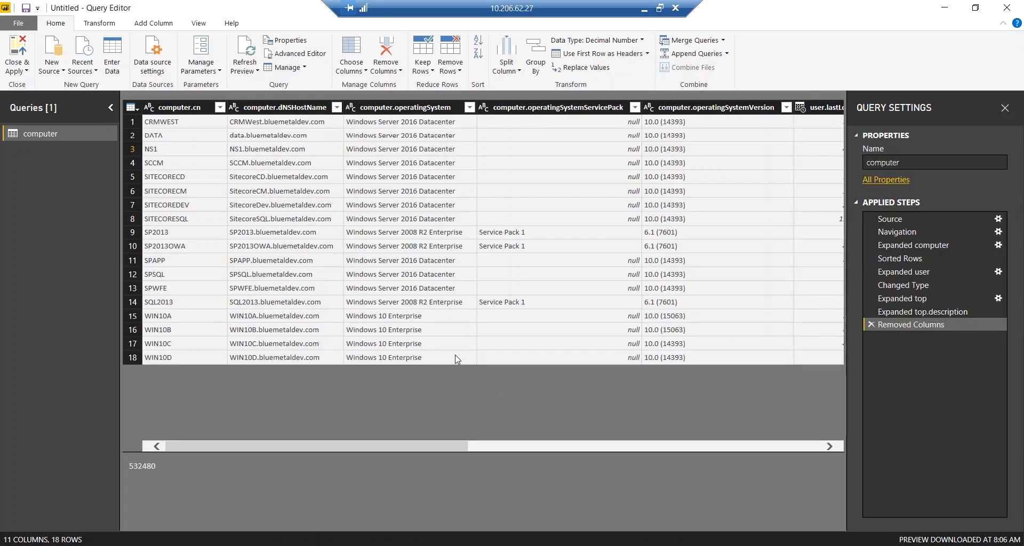
mouse_move(226, 452)
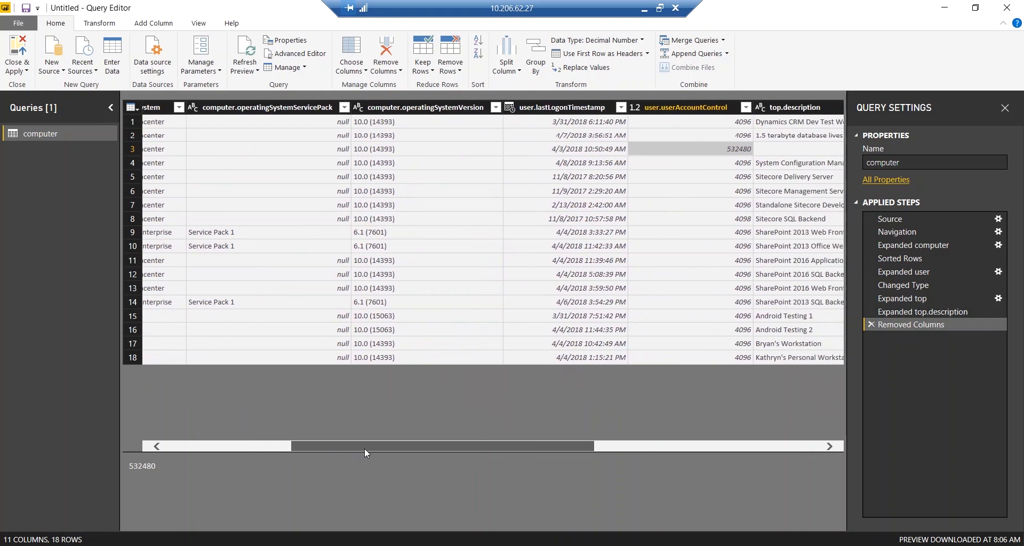
Step: Scroll the Query Editor preview right and select the user.lastLogonTimestamp column
drag(366, 446, 423, 446)
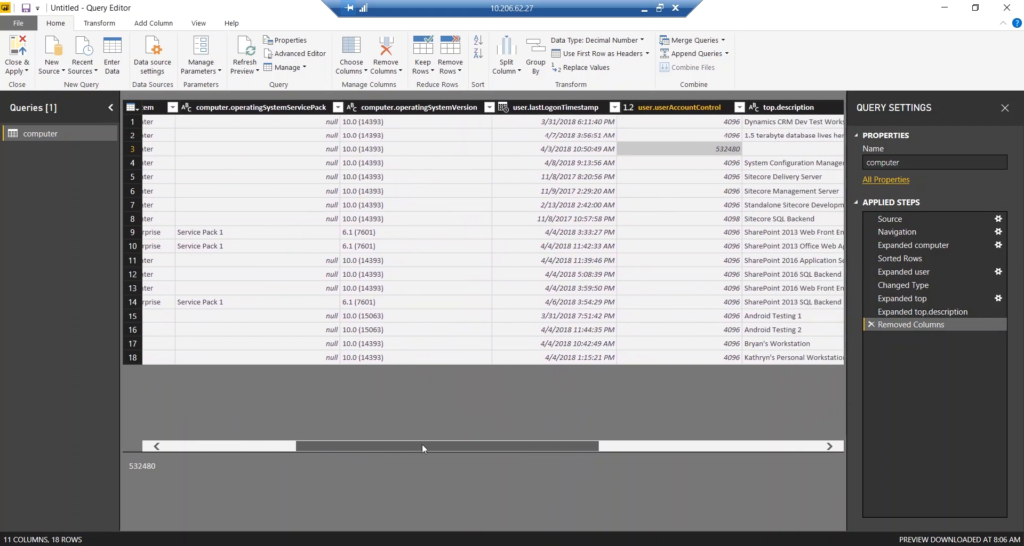
drag(423, 445, 477, 446)
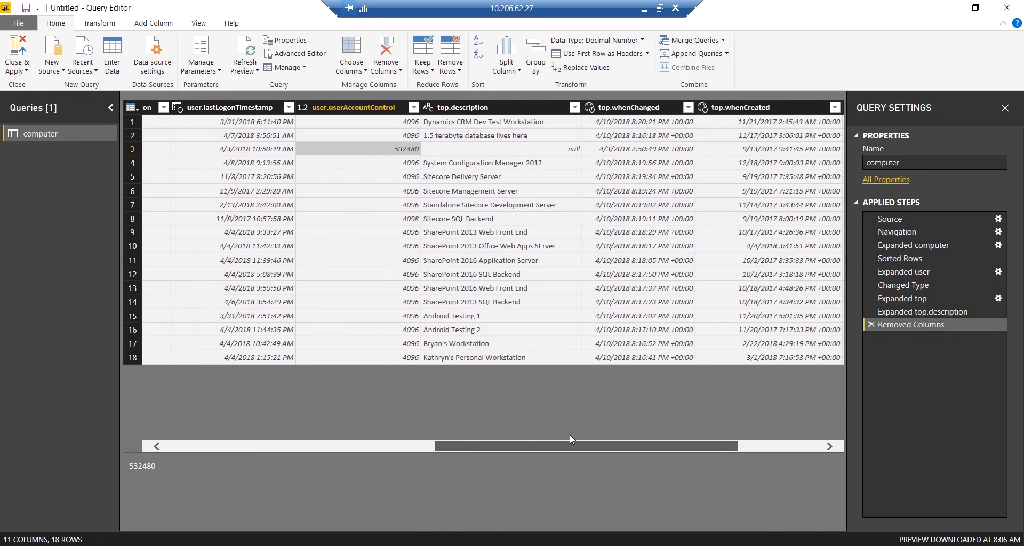
scroll(right, 3)
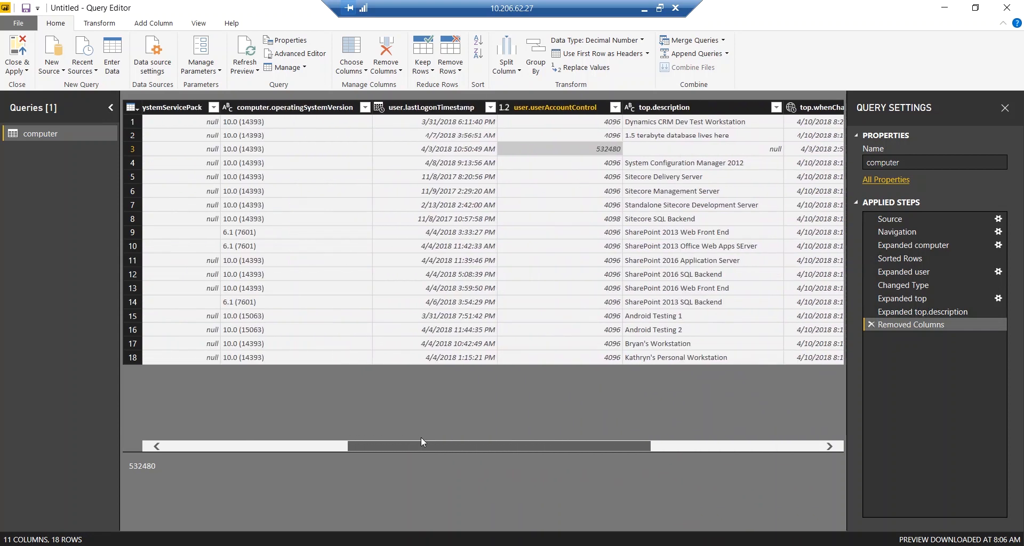
mouse_move(428, 108)
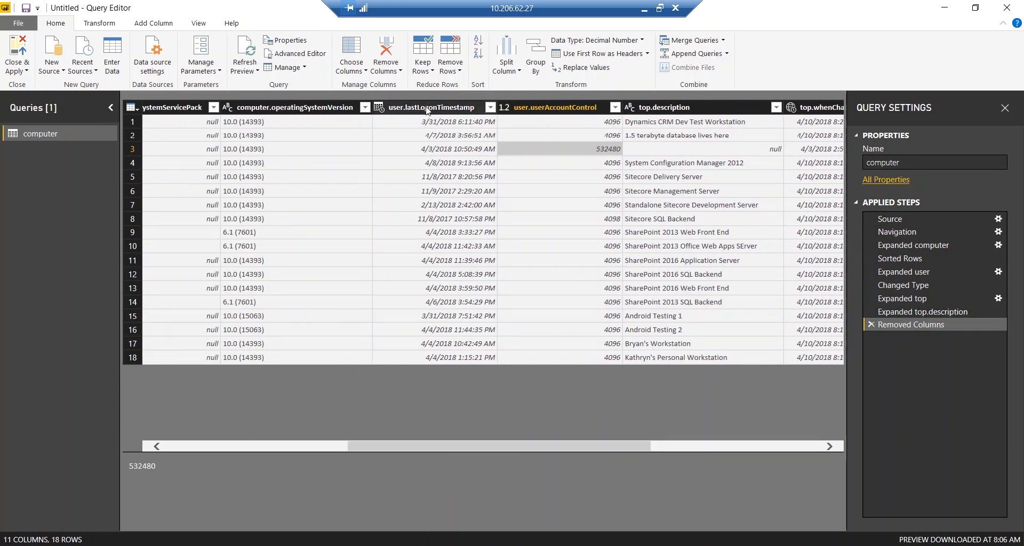
click(429, 107)
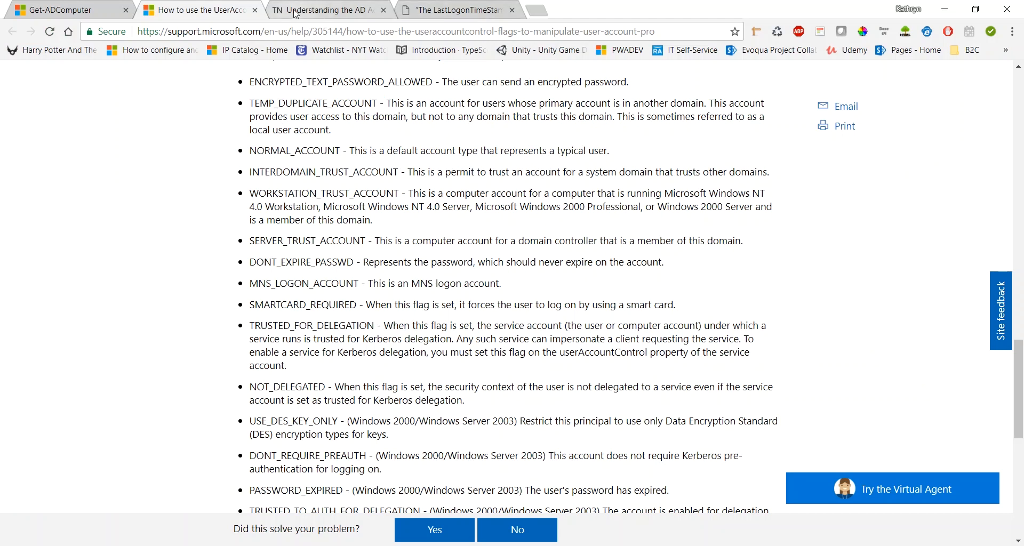
Step: Read the TechNet article title, highlighting the LastLogonTimeStamp and LastLogonDate attribute names
click(457, 9)
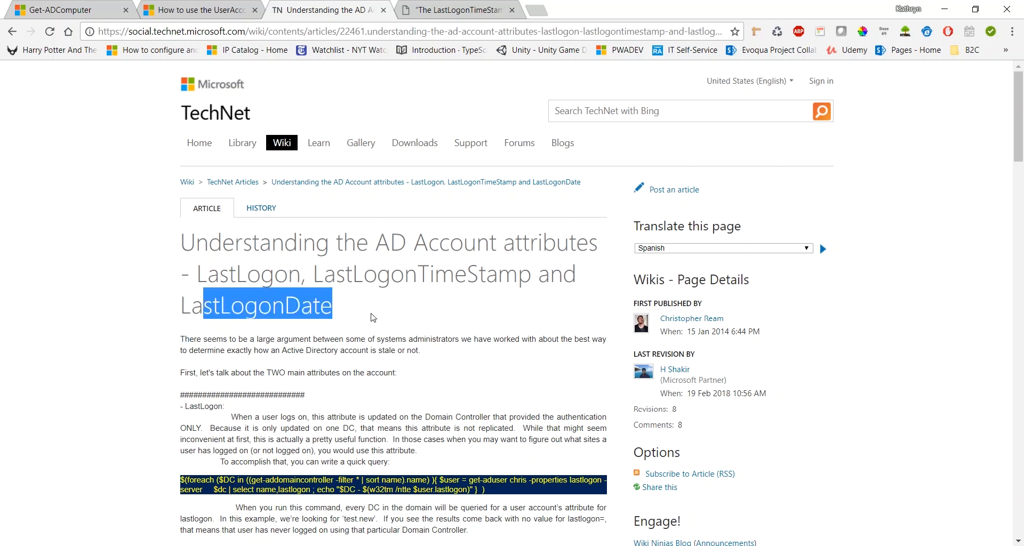
click(373, 317)
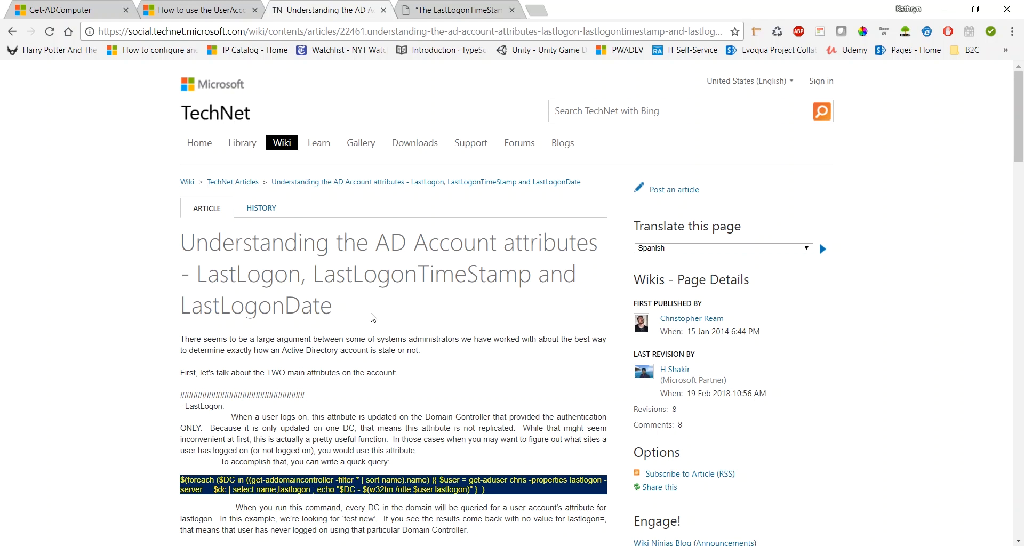
mouse_move(358, 309)
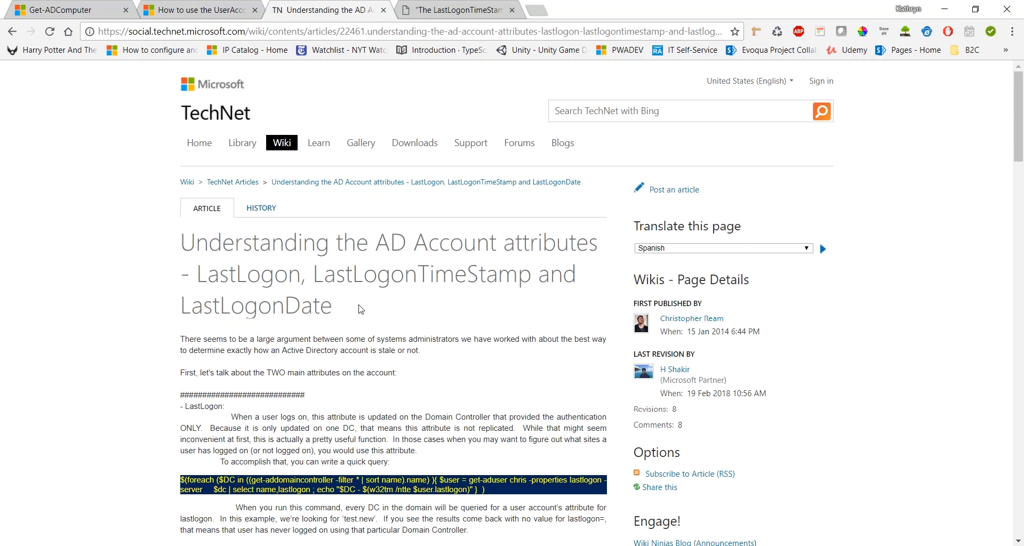
double_click(256, 305)
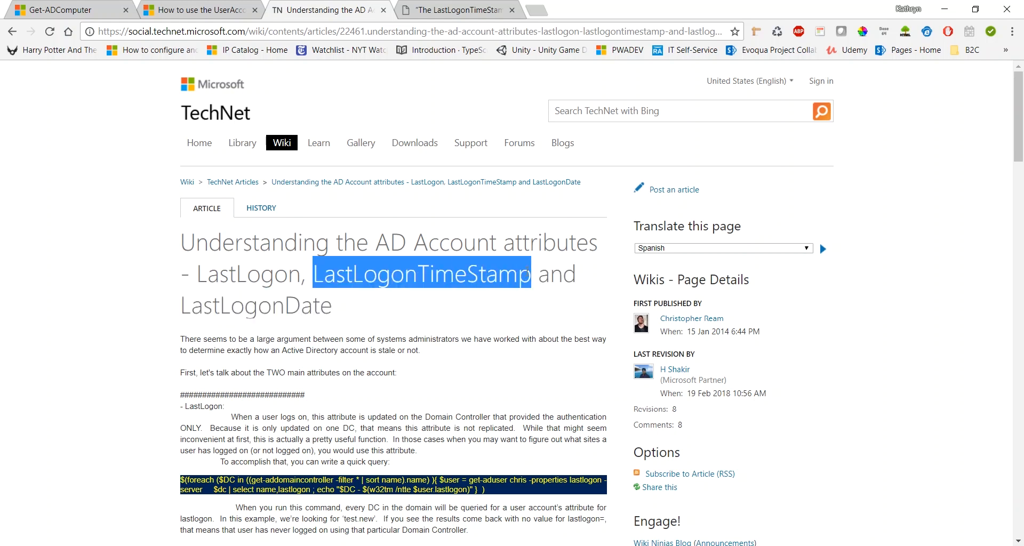
double_click(256, 304)
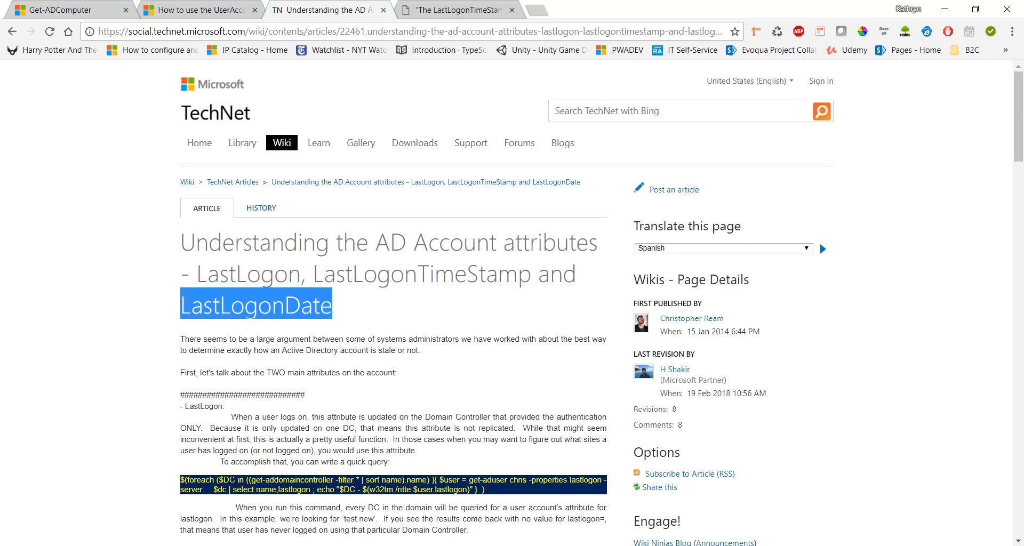
click(323, 286)
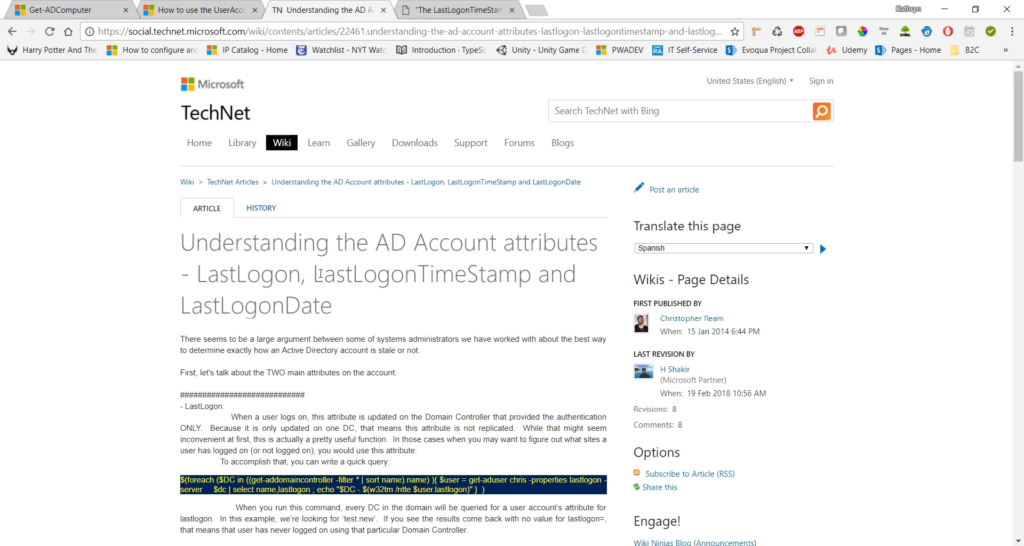
double_click(428, 273)
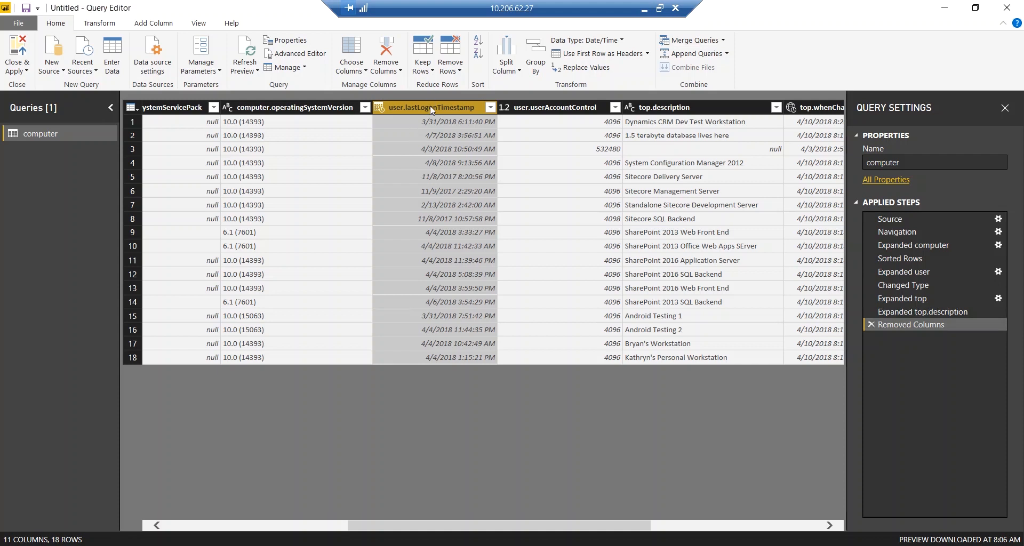
mouse_move(571, 99)
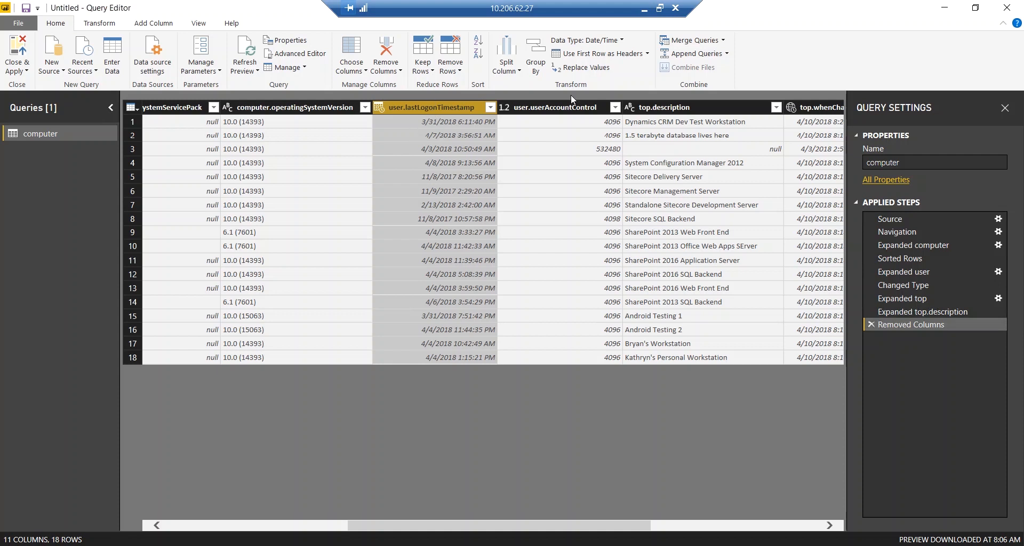
mouse_move(586, 40)
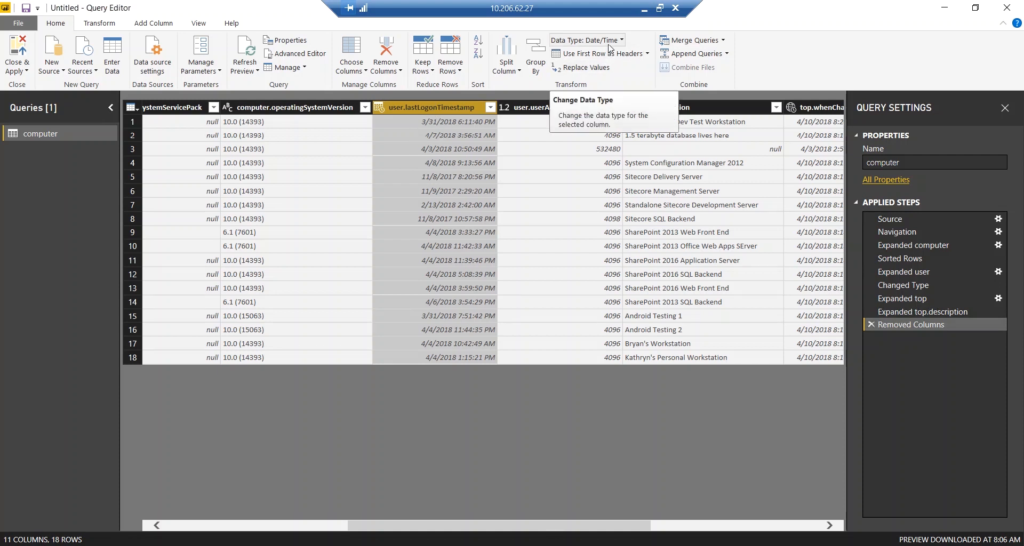
mouse_move(643, 8)
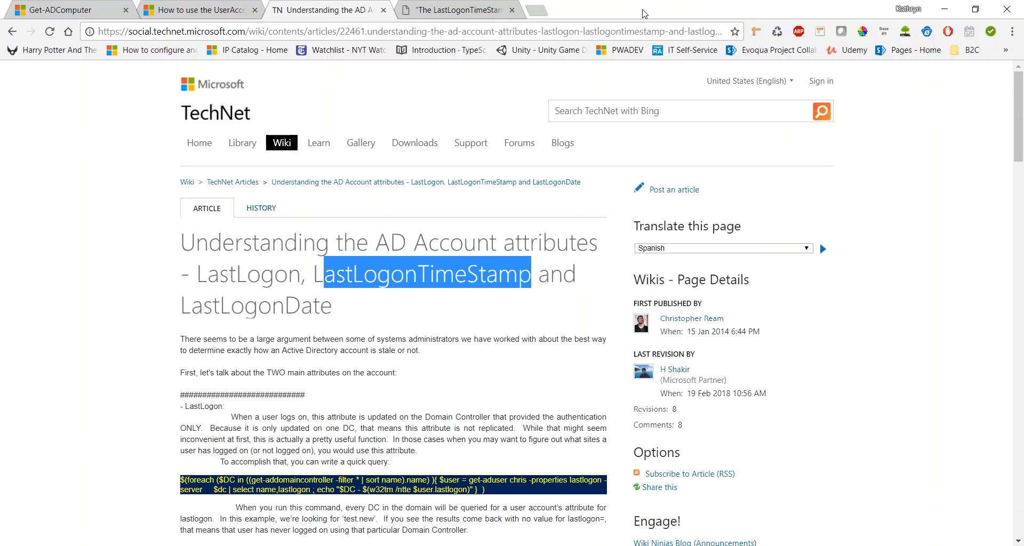
mouse_move(223, 268)
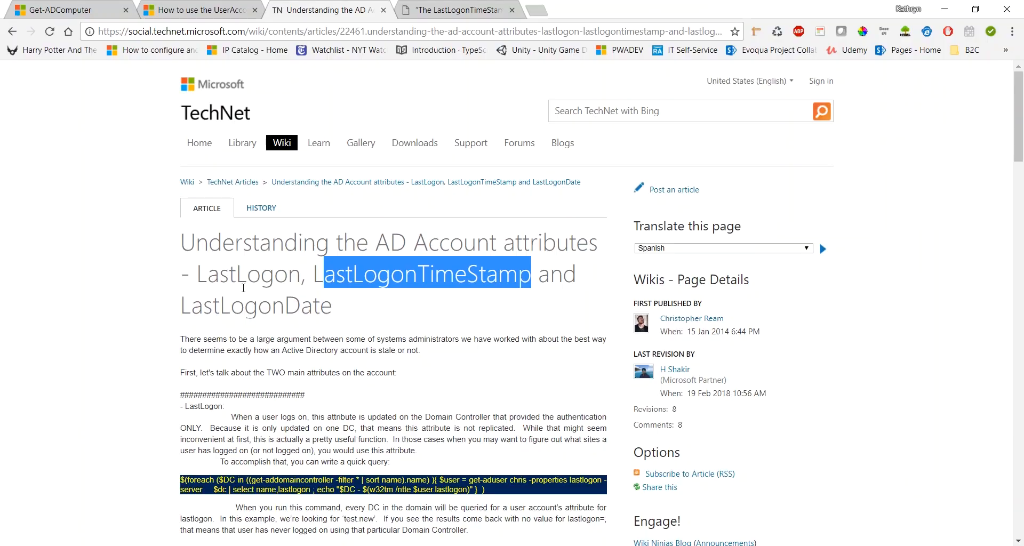
click(241, 288)
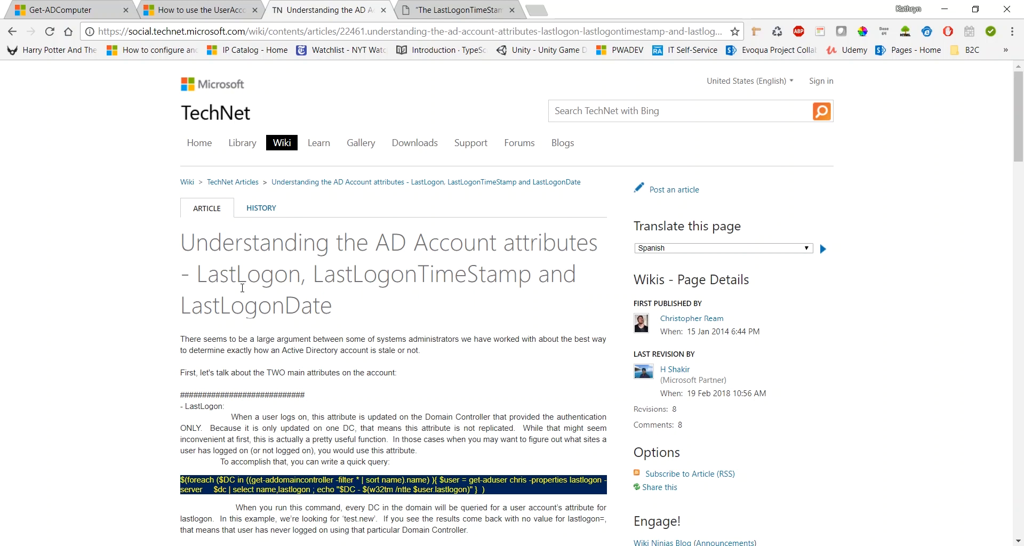
mouse_move(437, 394)
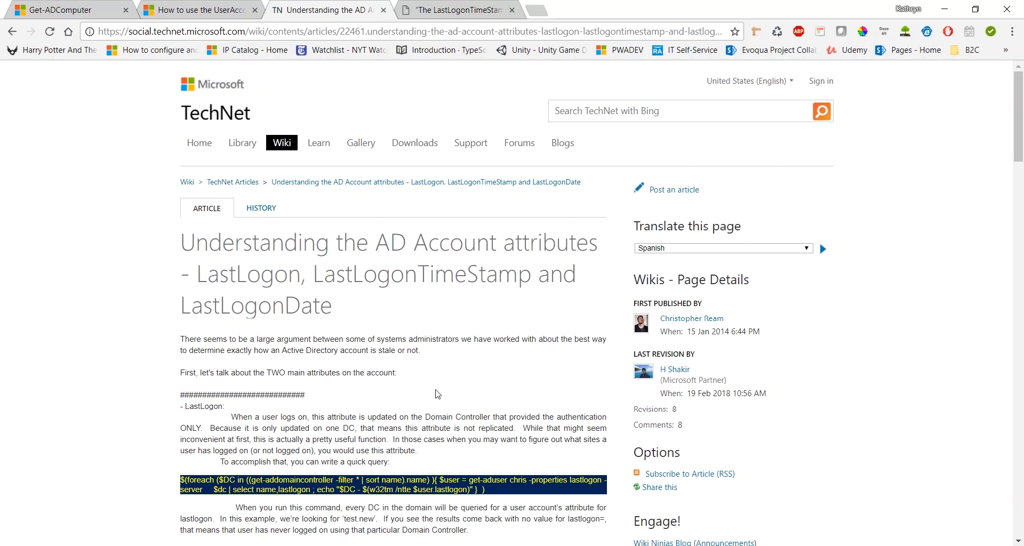
mouse_move(531, 498)
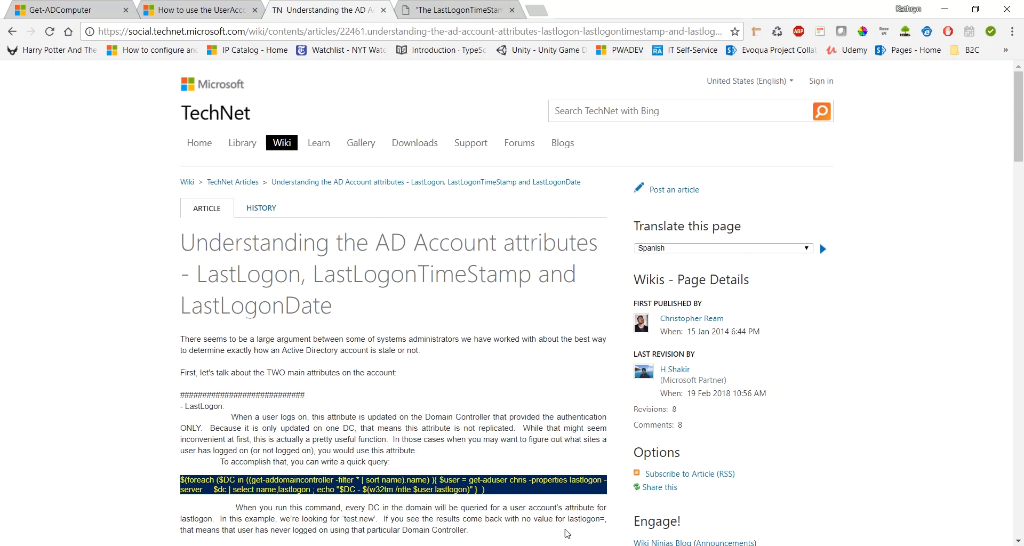
mouse_move(205, 275)
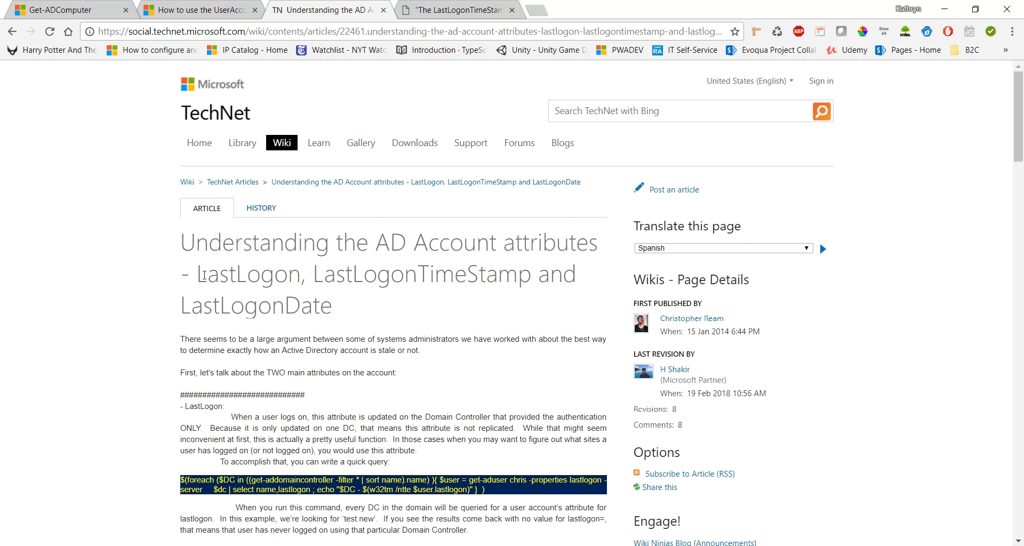
double_click(247, 274)
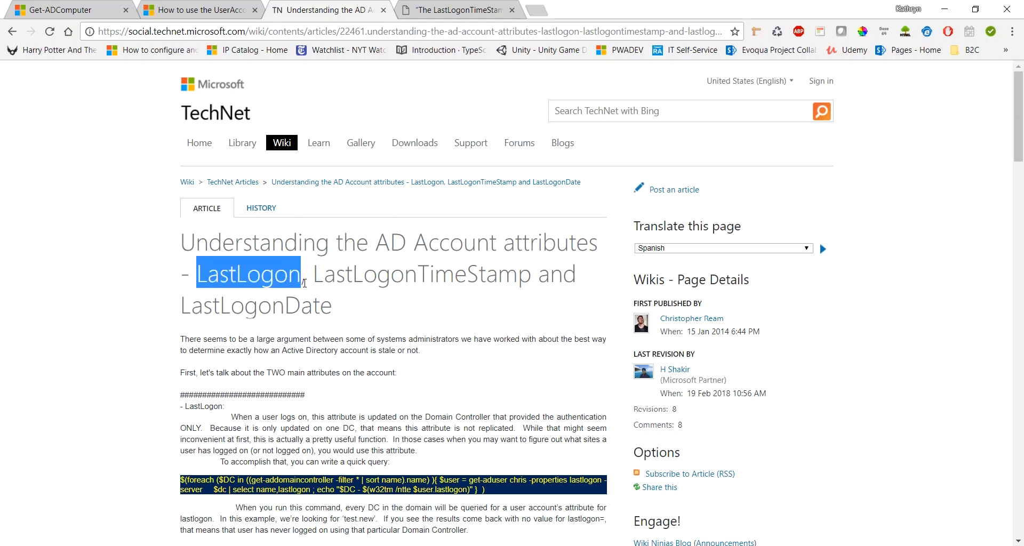
mouse_move(389, 307)
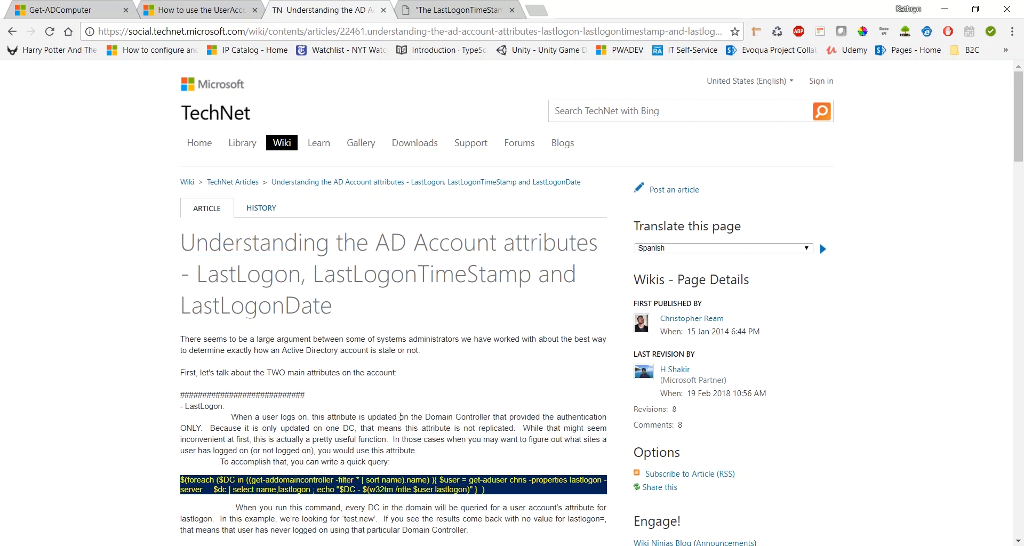
mouse_move(429, 302)
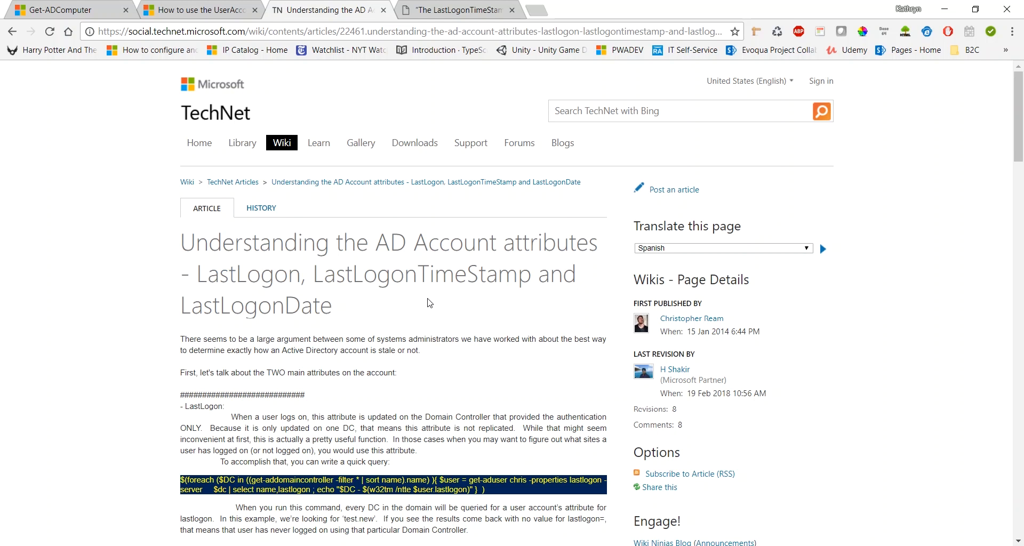
click(457, 9)
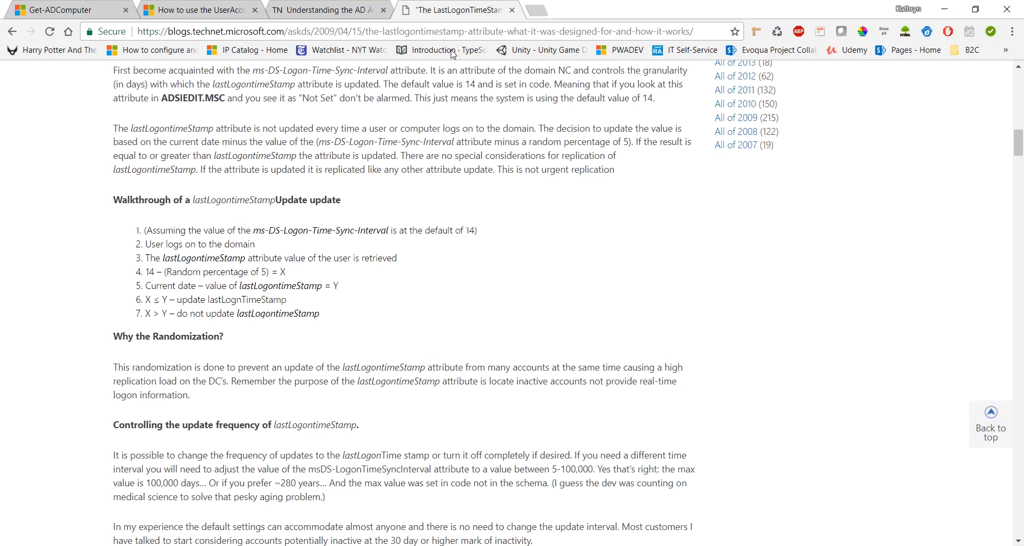
mouse_move(444, 323)
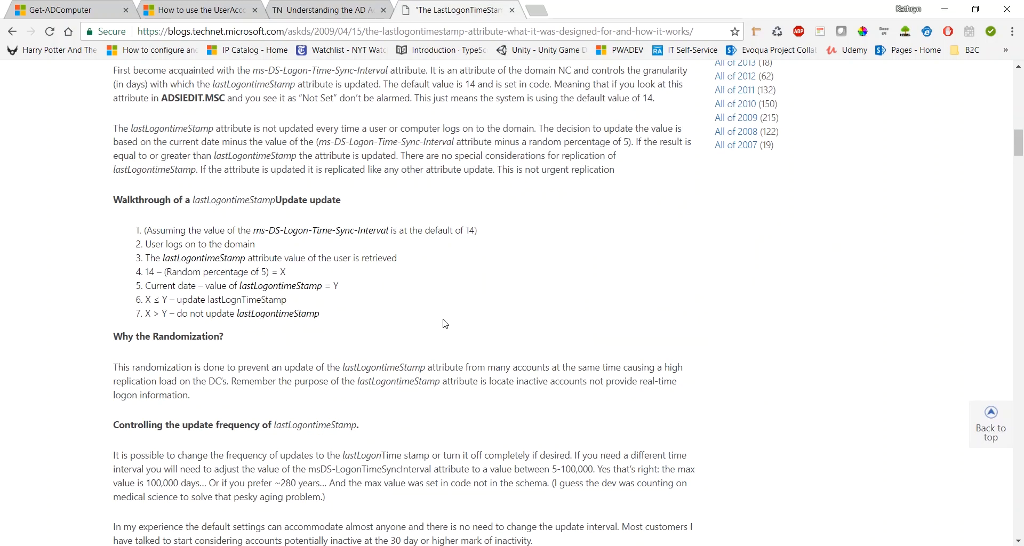
mouse_move(433, 331)
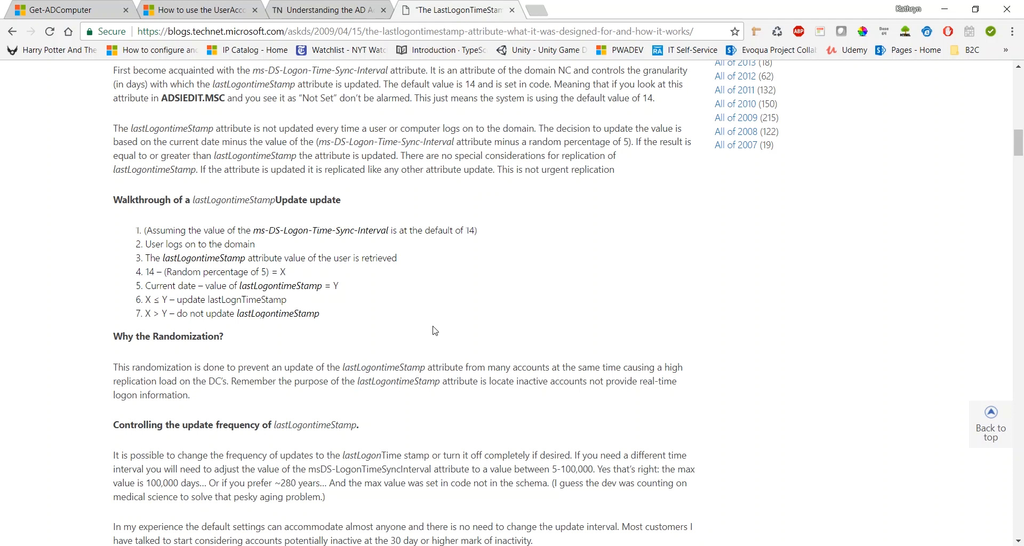
mouse_move(406, 335)
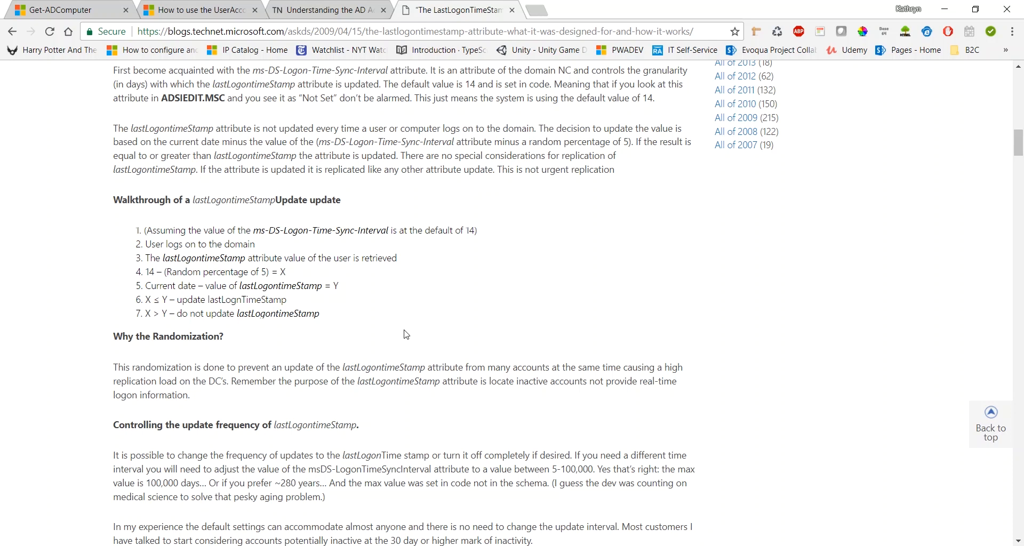
mouse_move(357, 320)
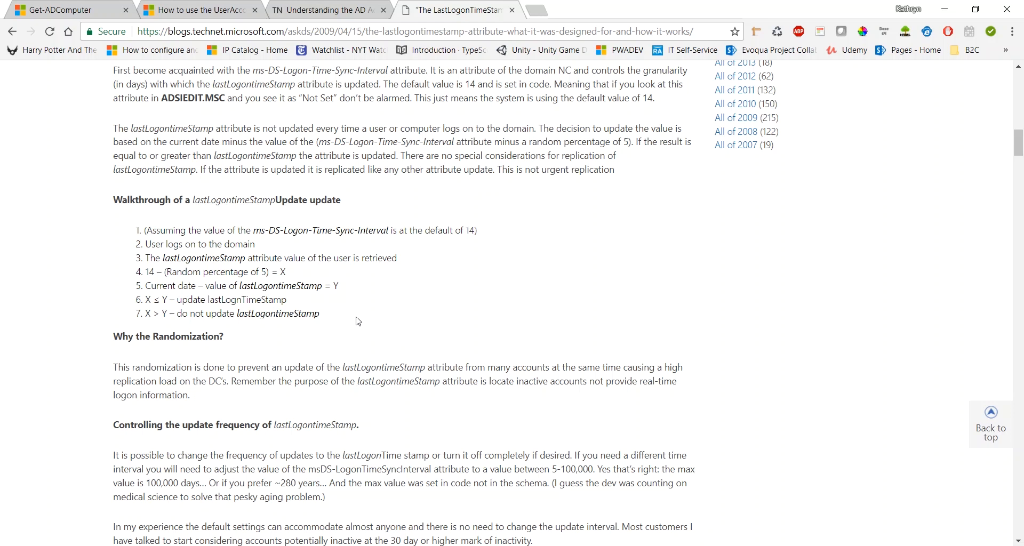
mouse_move(347, 325)
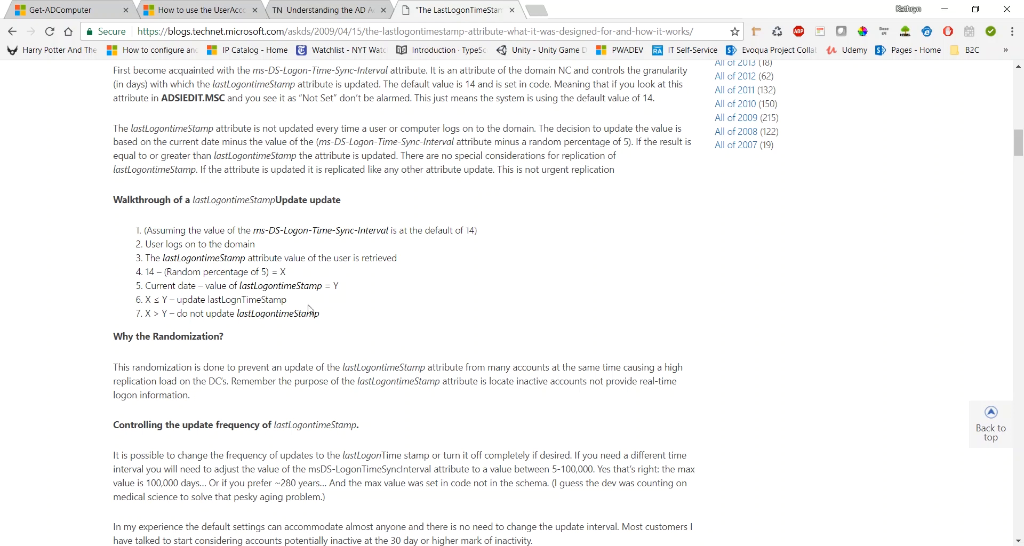
drag(144, 230, 320, 313)
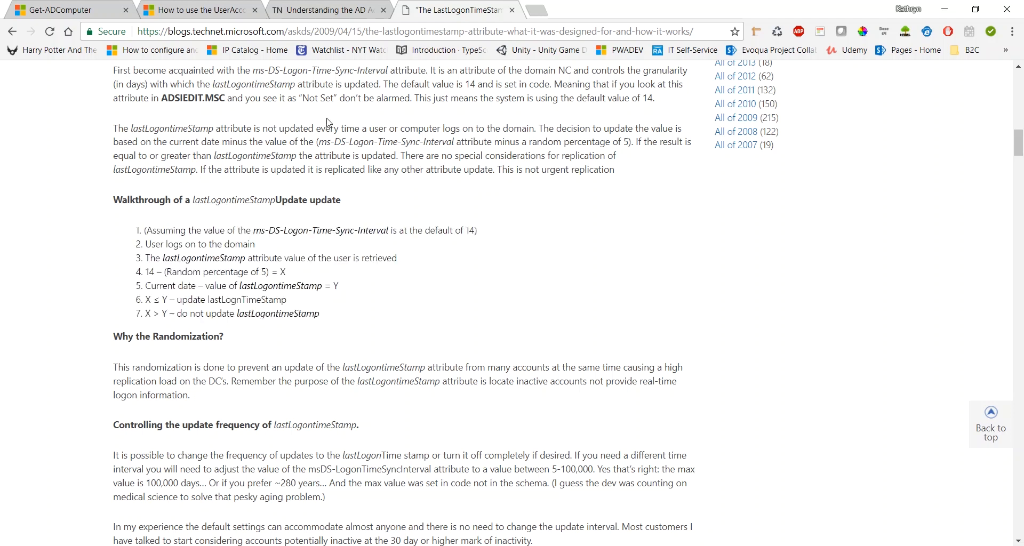
mouse_move(261, 158)
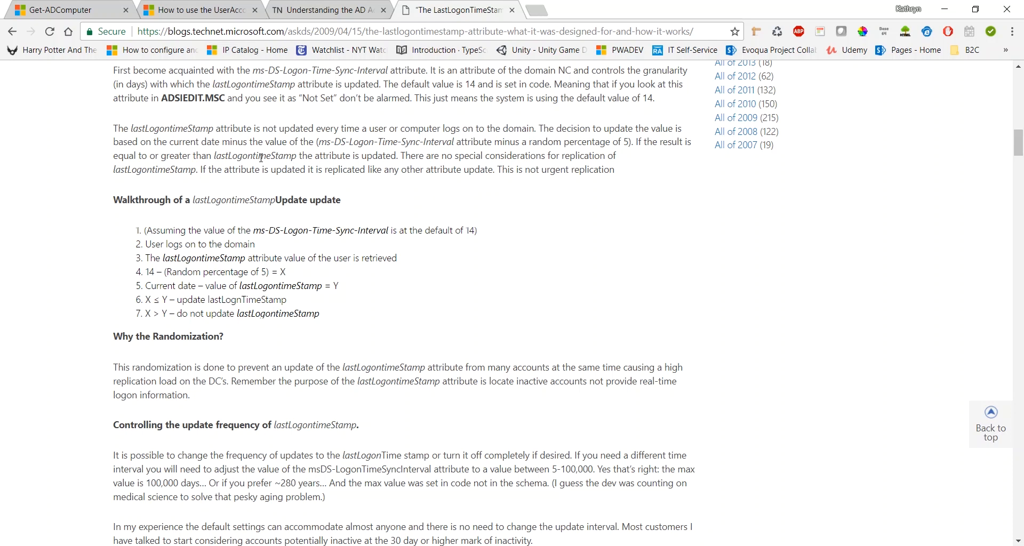
mouse_move(236, 227)
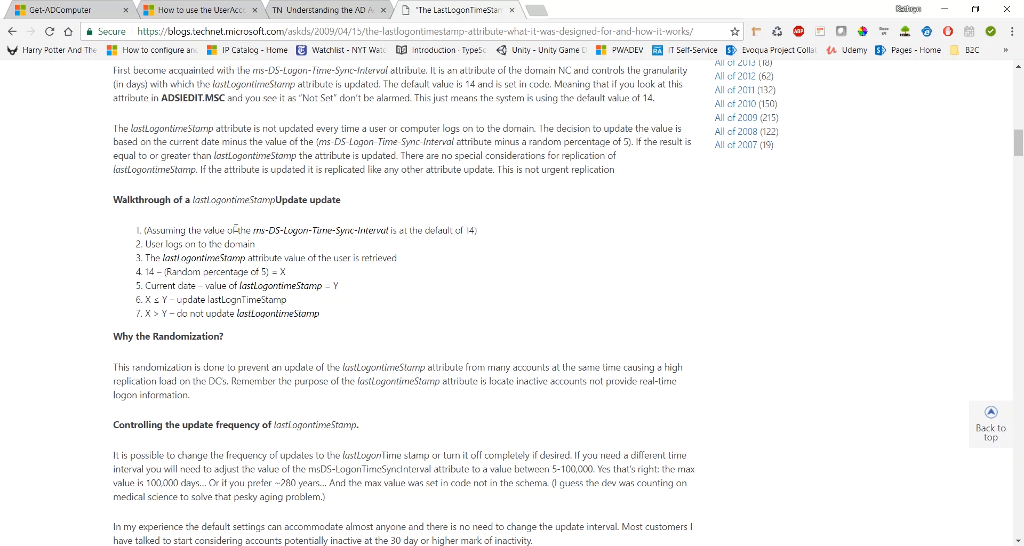
double_click(257, 230)
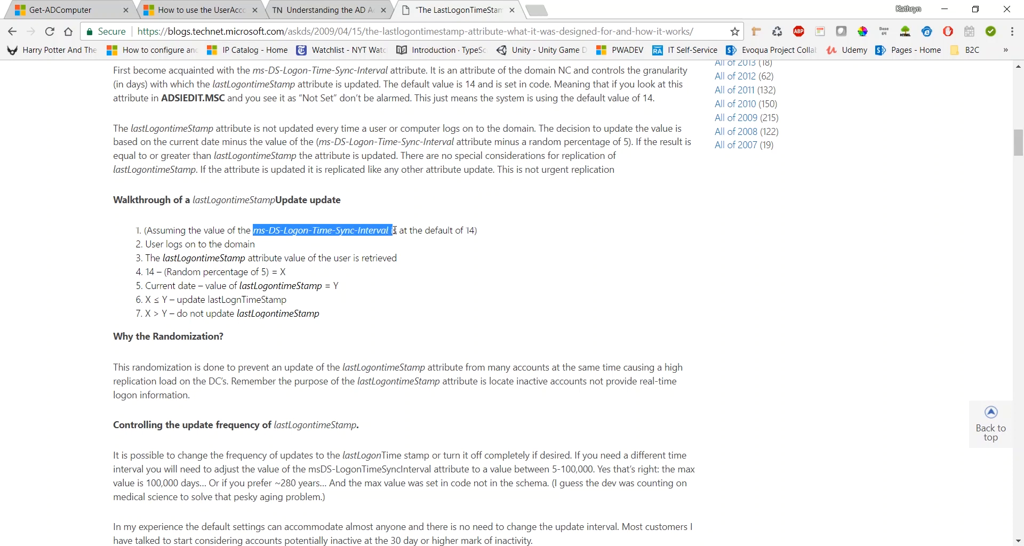
click(316, 245)
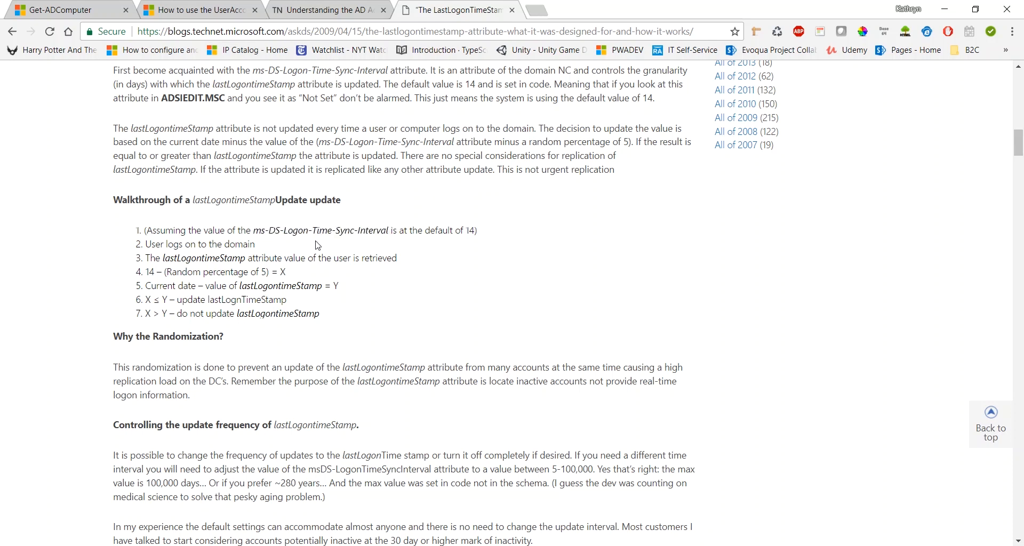
mouse_move(372, 234)
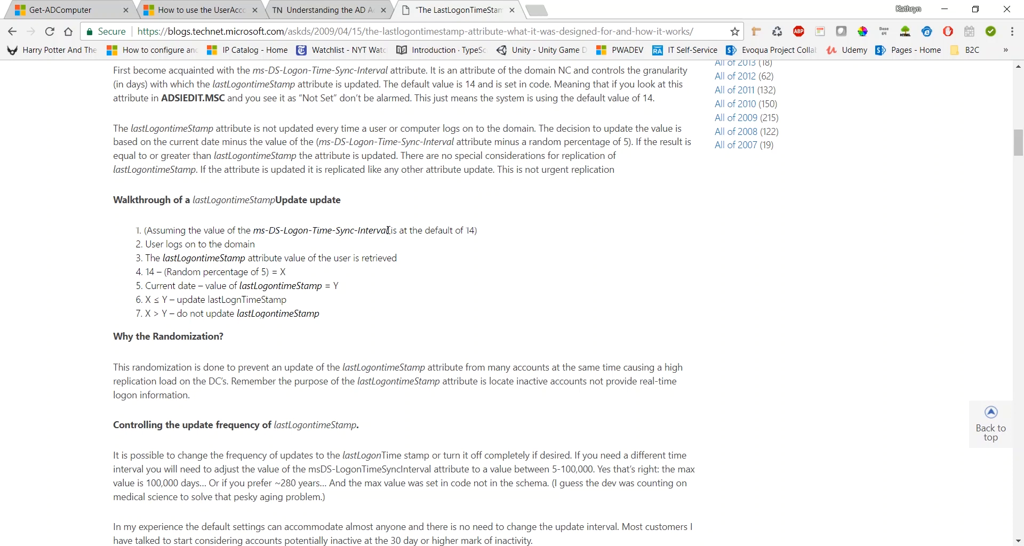
mouse_move(466, 234)
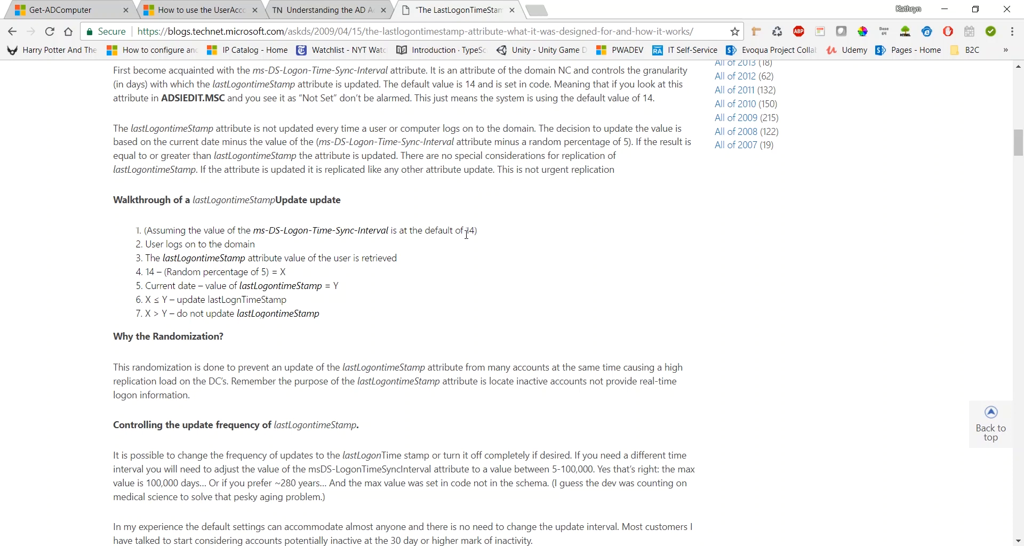
mouse_move(292, 253)
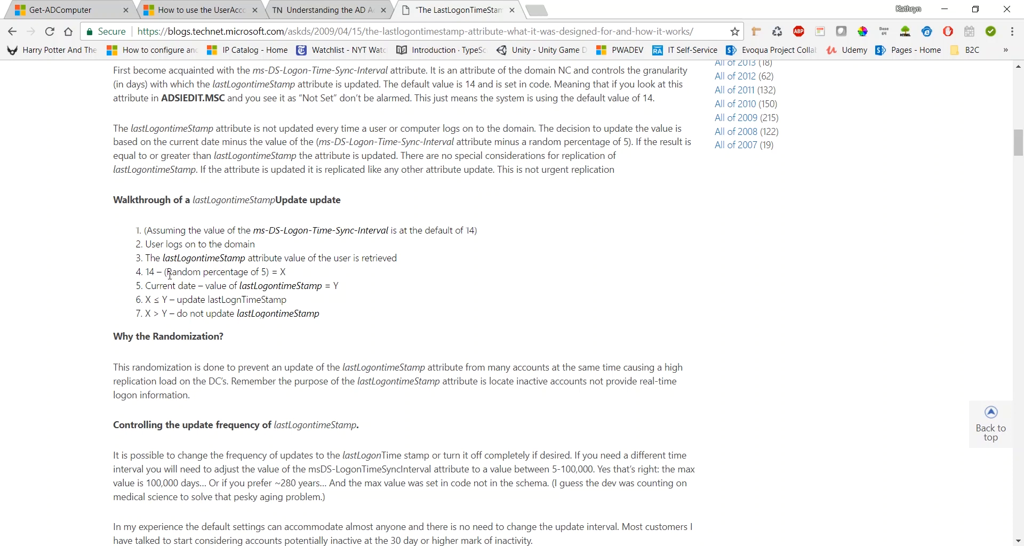
mouse_move(386, 307)
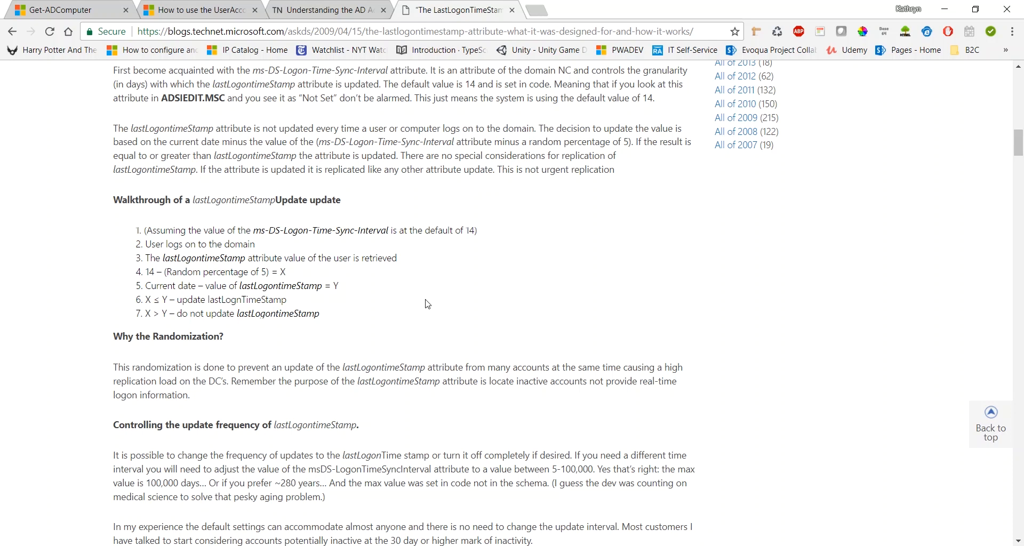
mouse_move(410, 252)
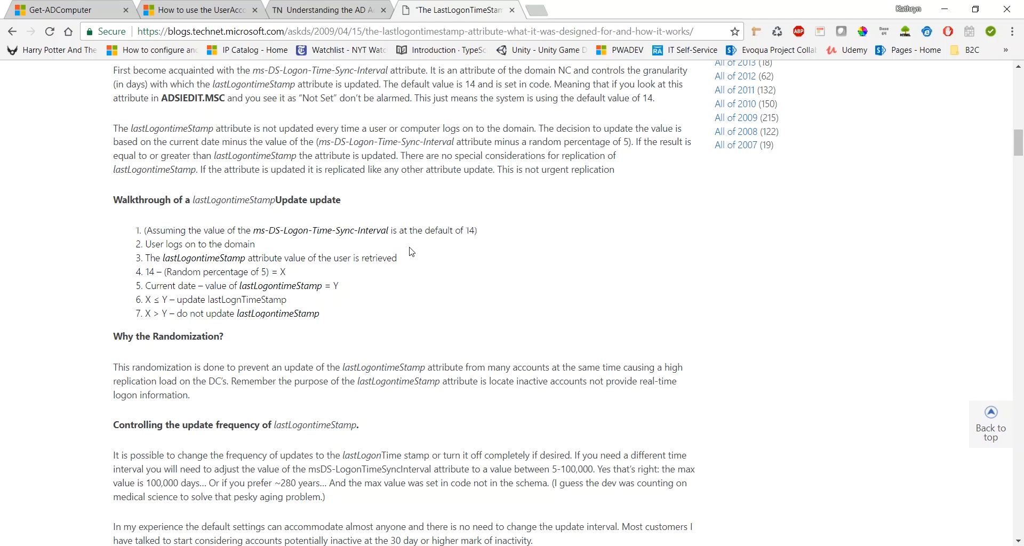
mouse_move(416, 293)
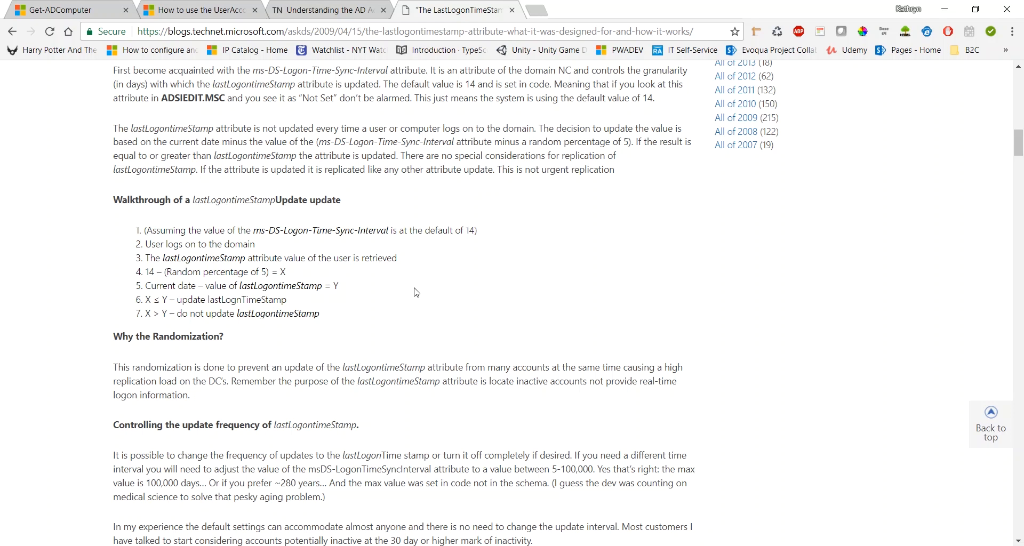
mouse_move(538, 453)
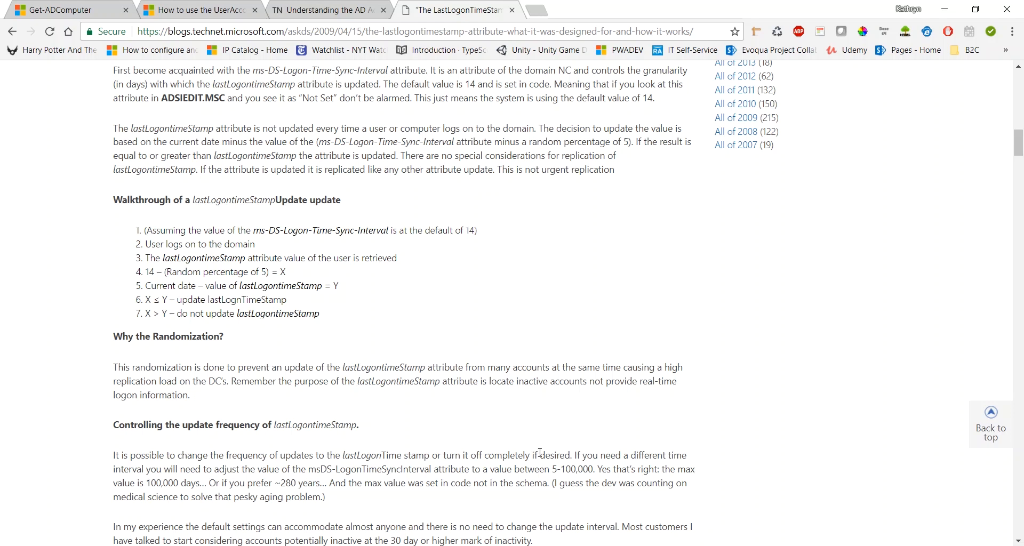
Step: Scroll the lastLogonTimeStamp blog post back to its Intended Use section
scroll(down, 3)
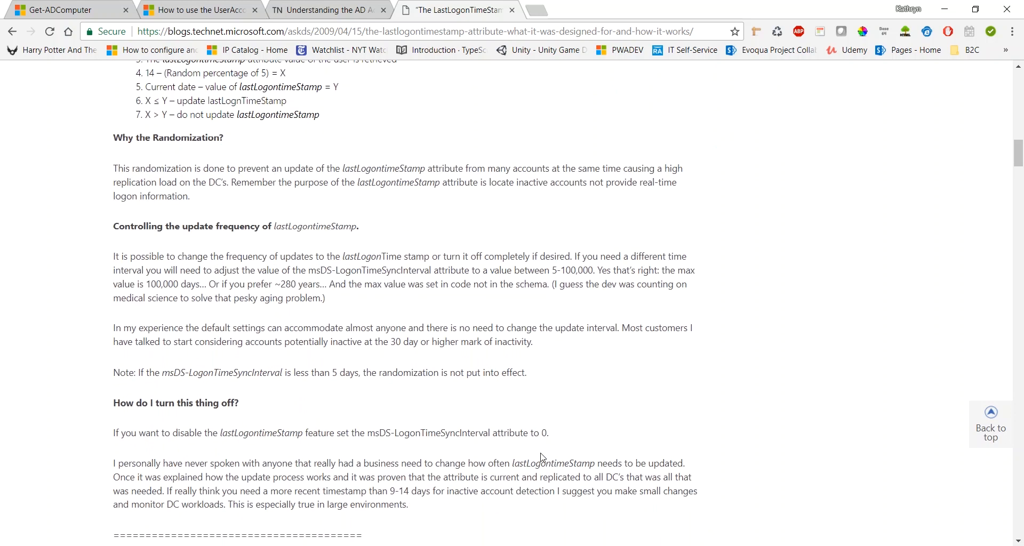
scroll(up, 3)
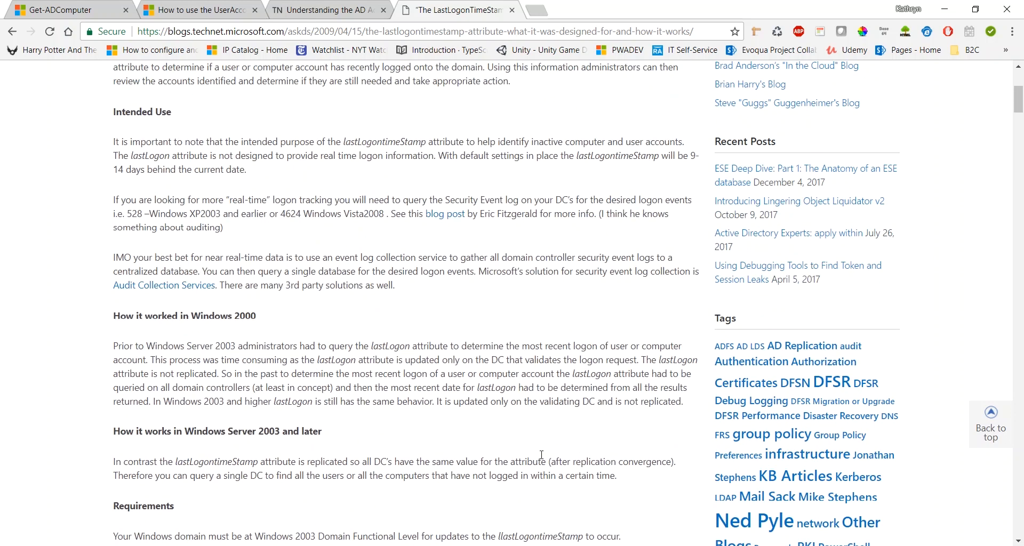
scroll(up, 3)
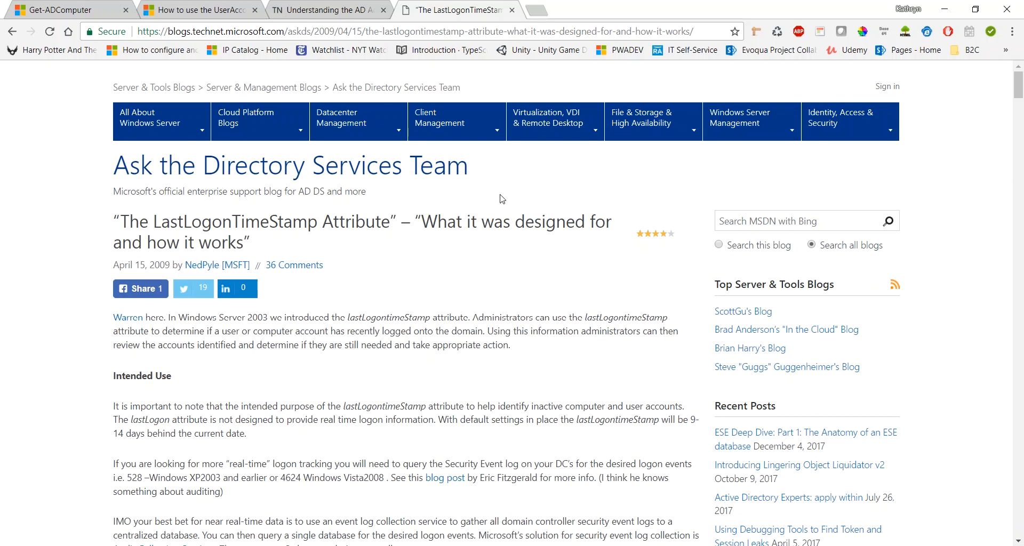
mouse_move(524, 227)
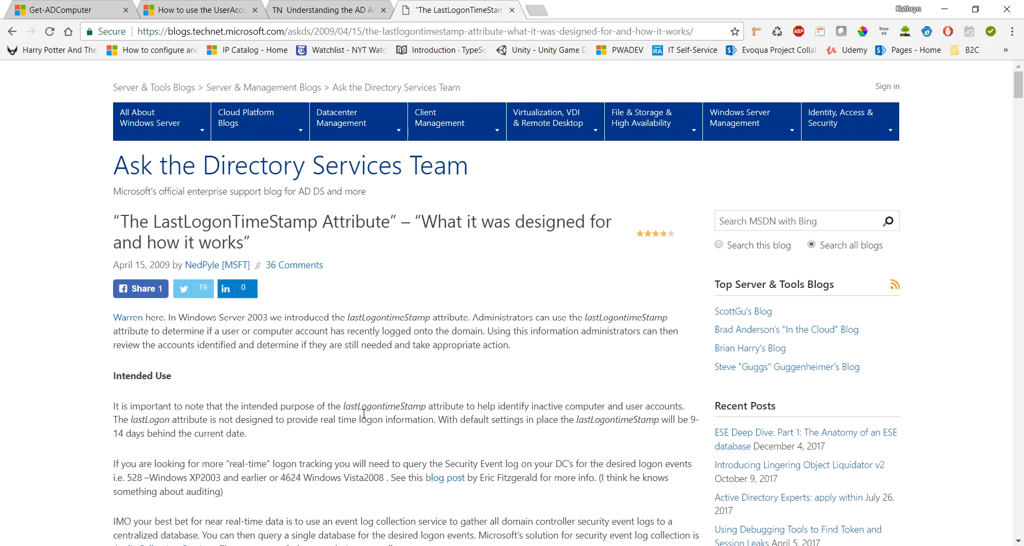
scroll(down, 3)
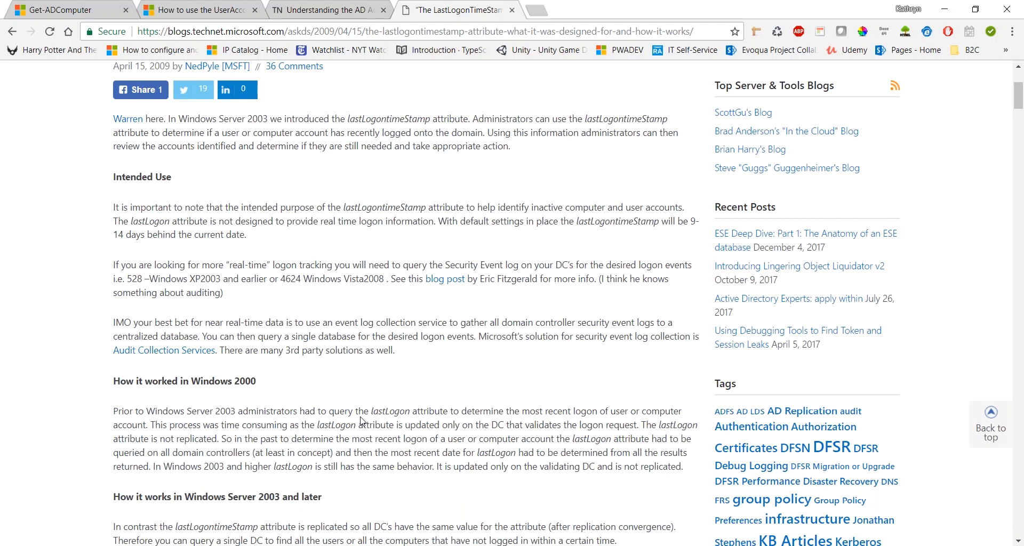
mouse_move(369, 390)
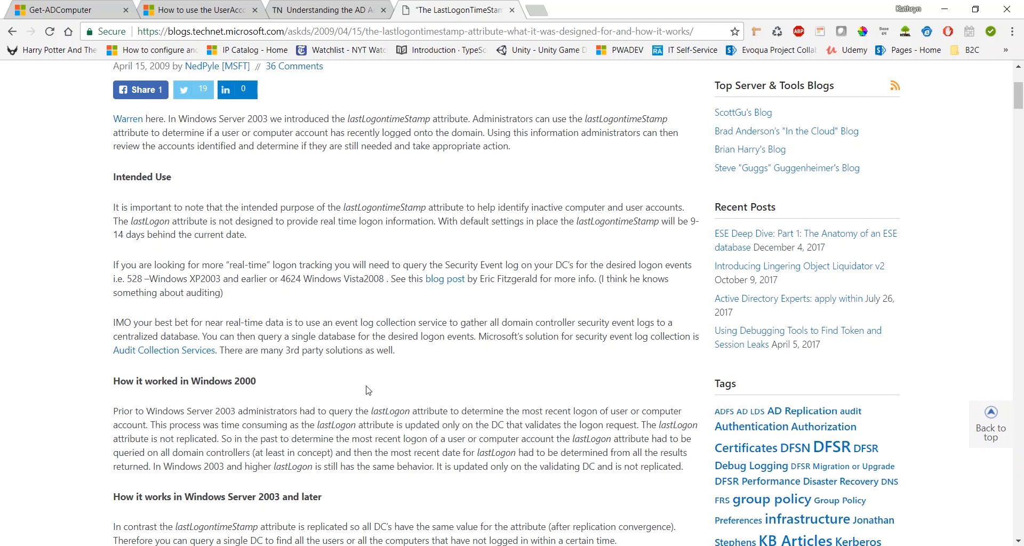
mouse_move(576, 541)
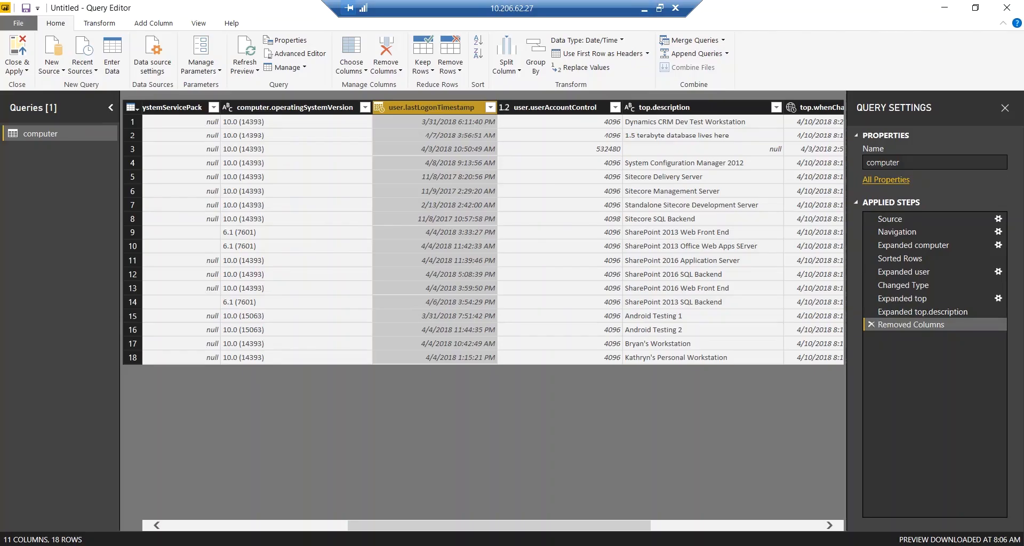
Step: Select row 12's lastLogonTimestamp cell to show 2018-04-04T17:08:39.2480539 in the preview pane
click(457, 274)
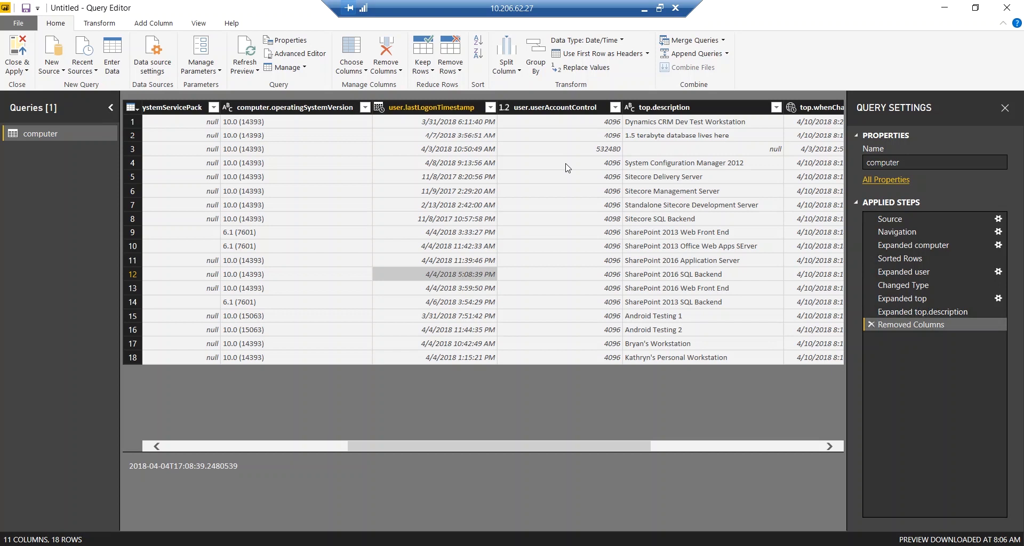
mouse_move(523, 180)
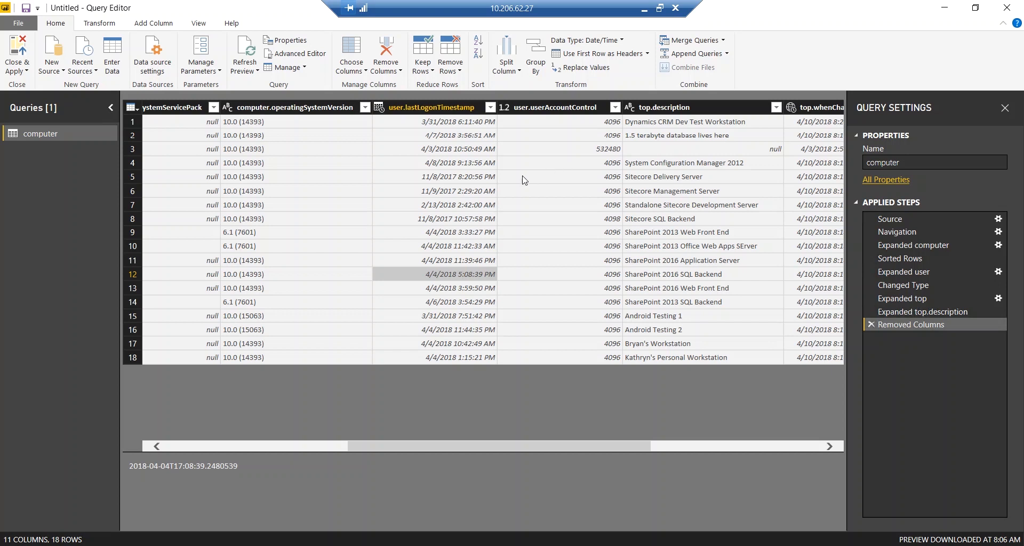
mouse_move(504, 179)
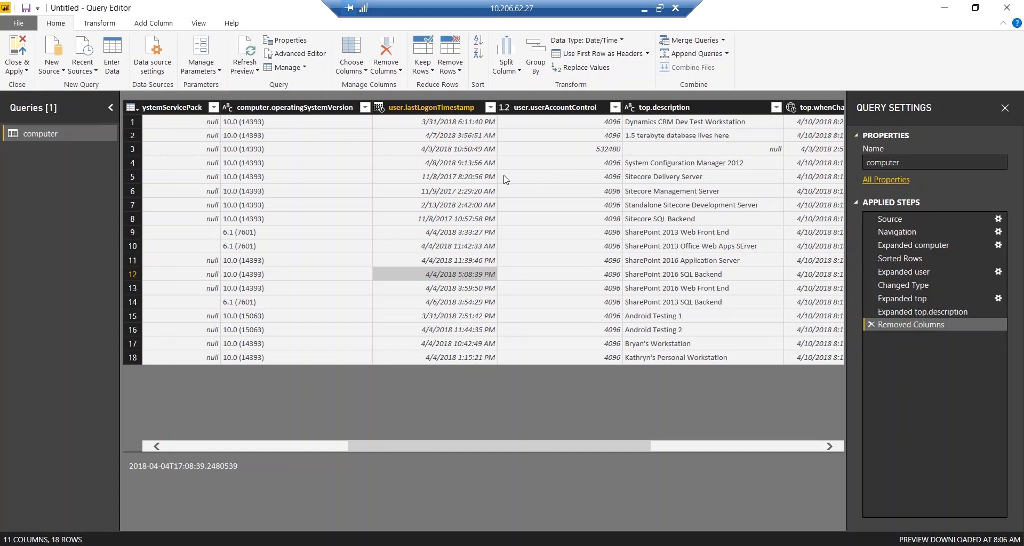
mouse_move(314, 151)
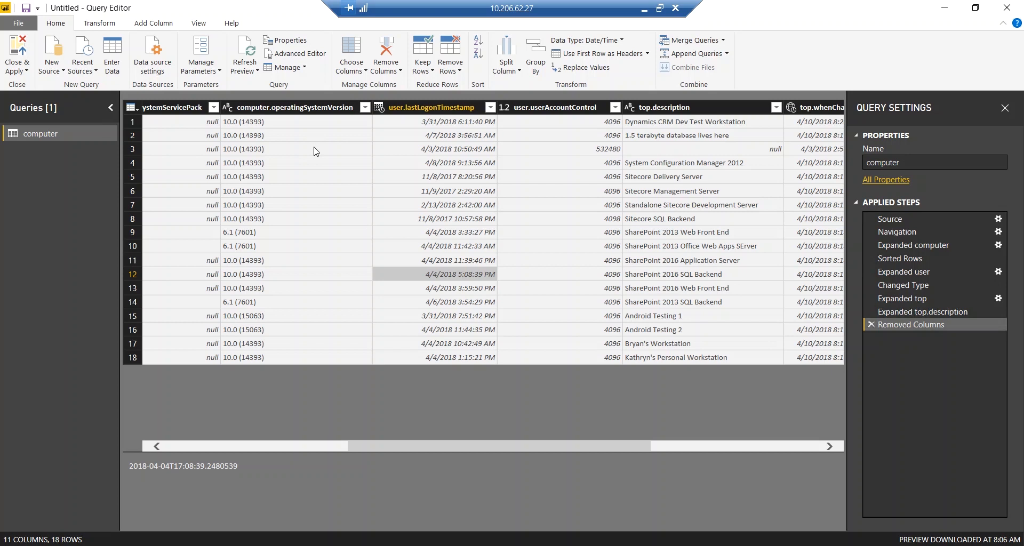
mouse_move(293, 155)
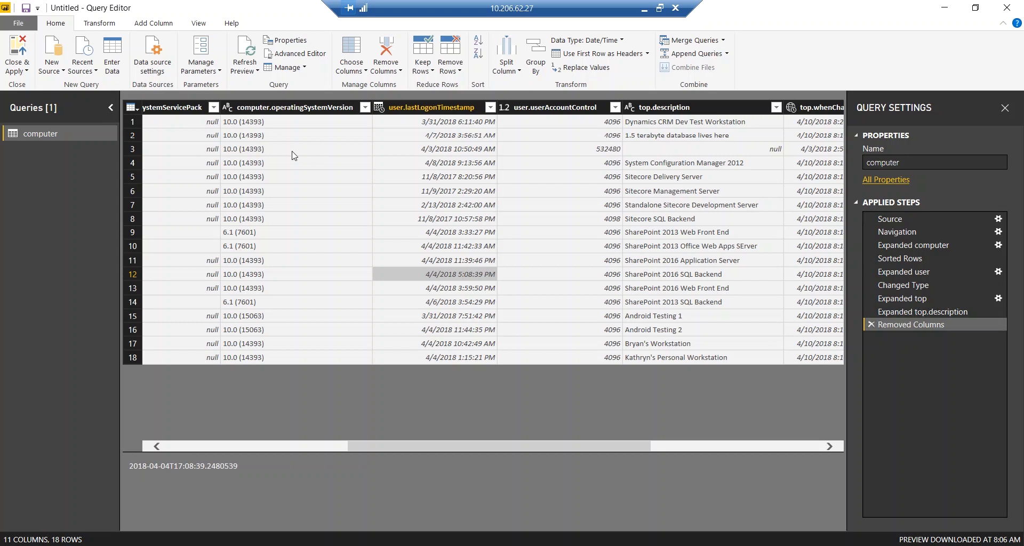